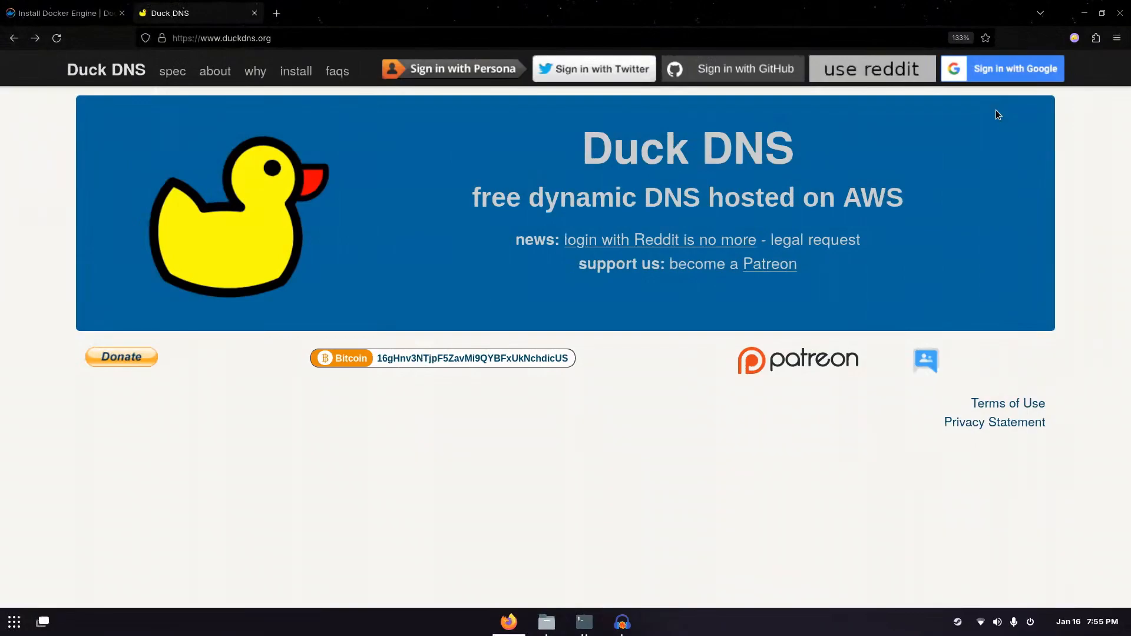
pyautogui.moveTo(995, 108)
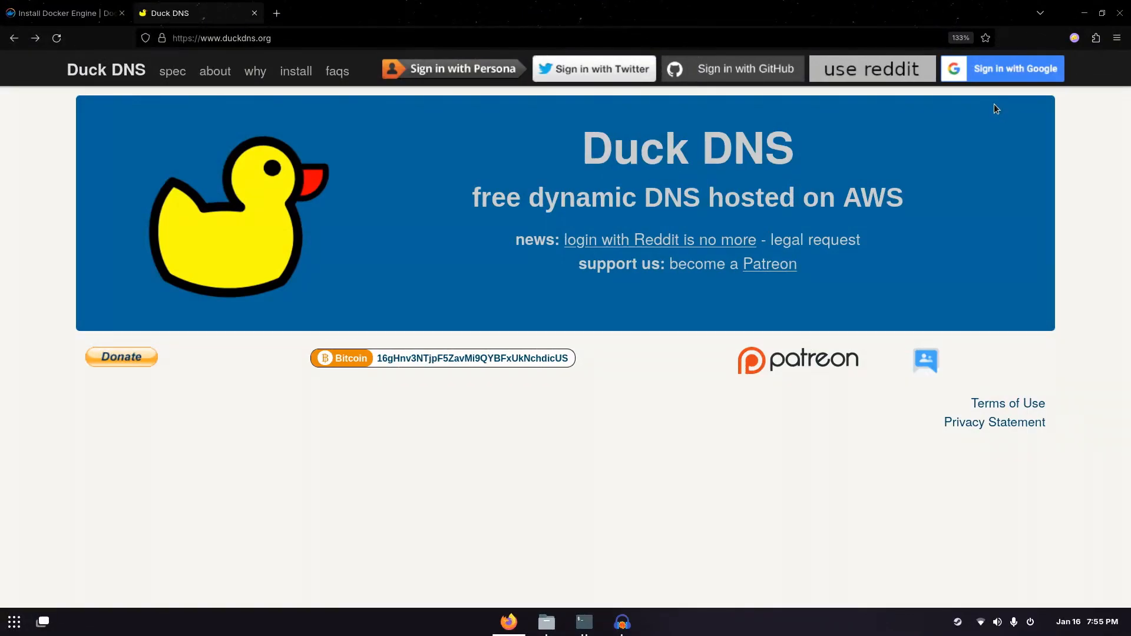
pyautogui.moveTo(988, 82)
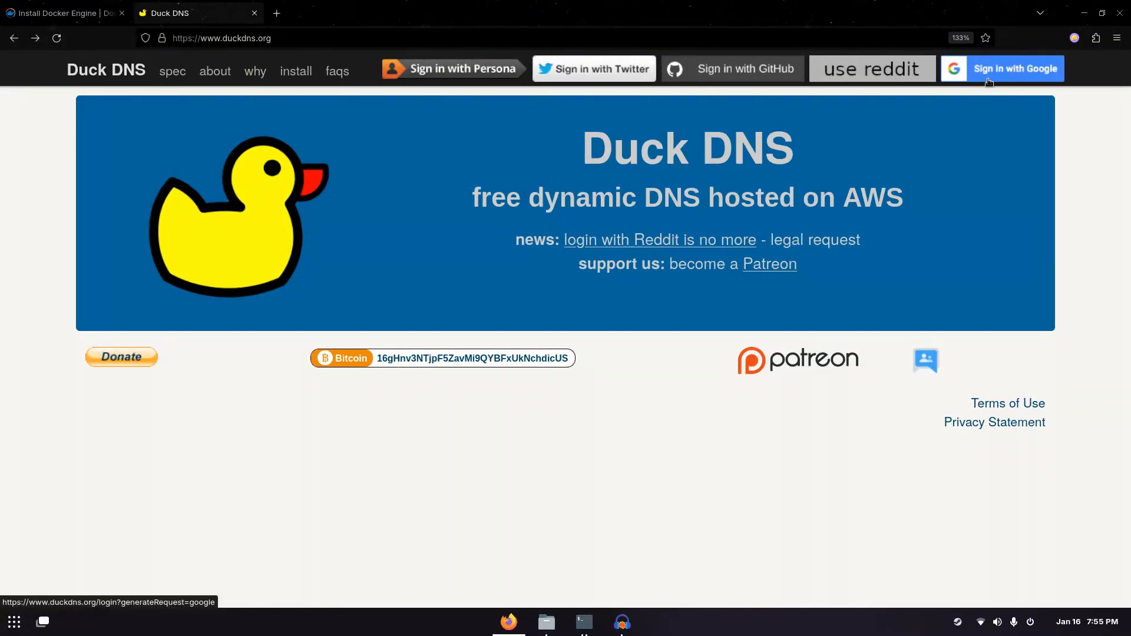
pyautogui.moveTo(1001, 69)
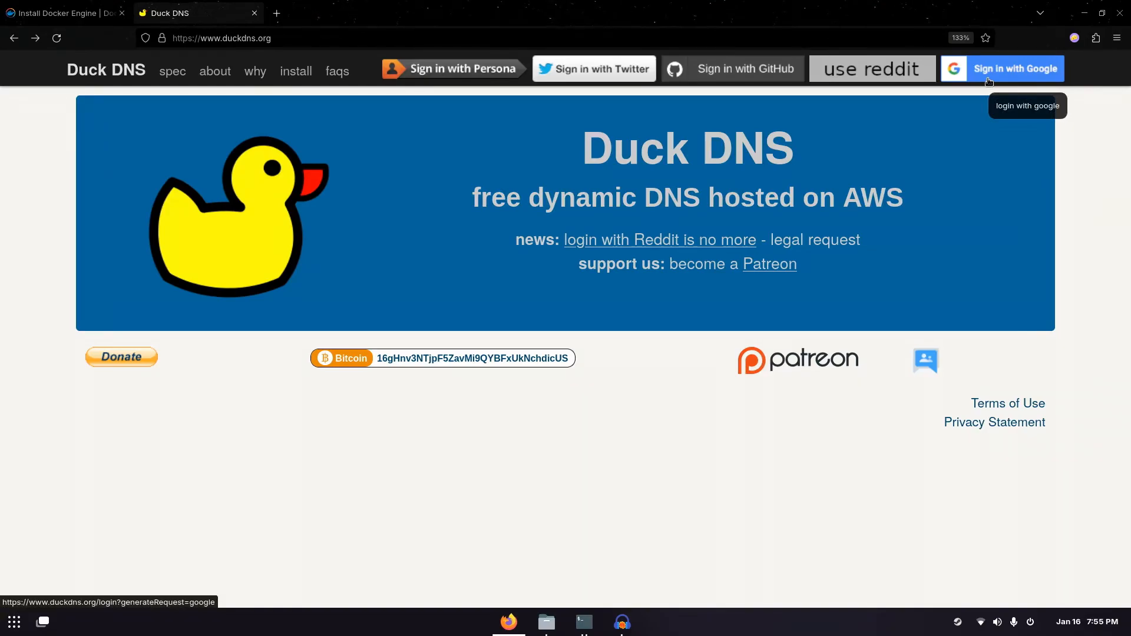
# Step: Sign in to Duck DNS with a Google account, reaching the reCAPTCHA prompt
pyautogui.click(1001, 68)
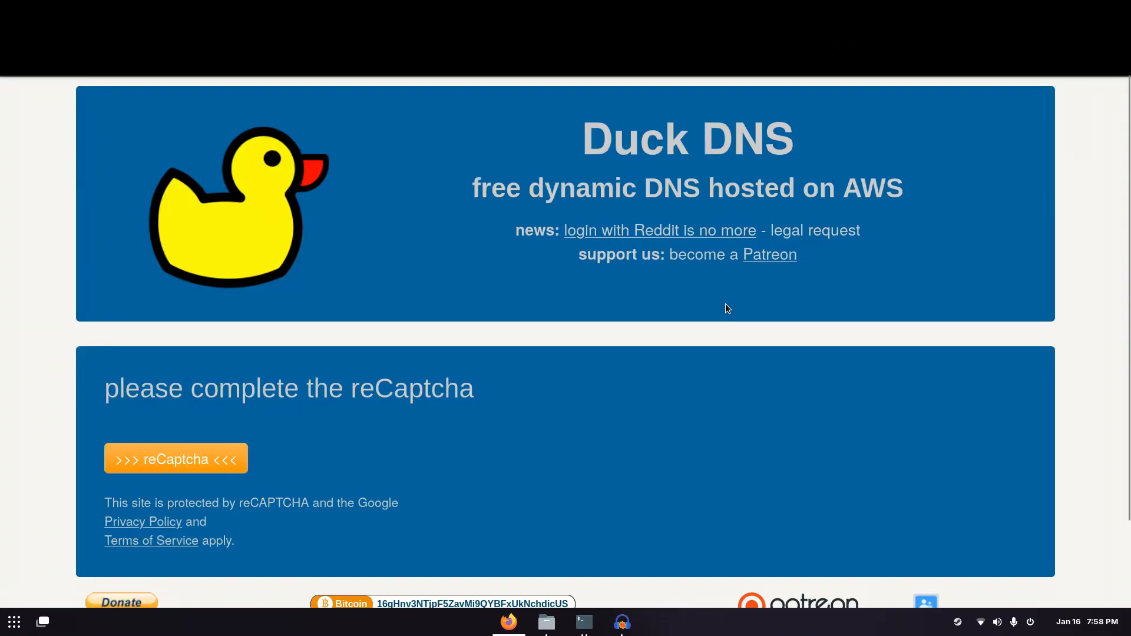
pyautogui.moveTo(657, 383)
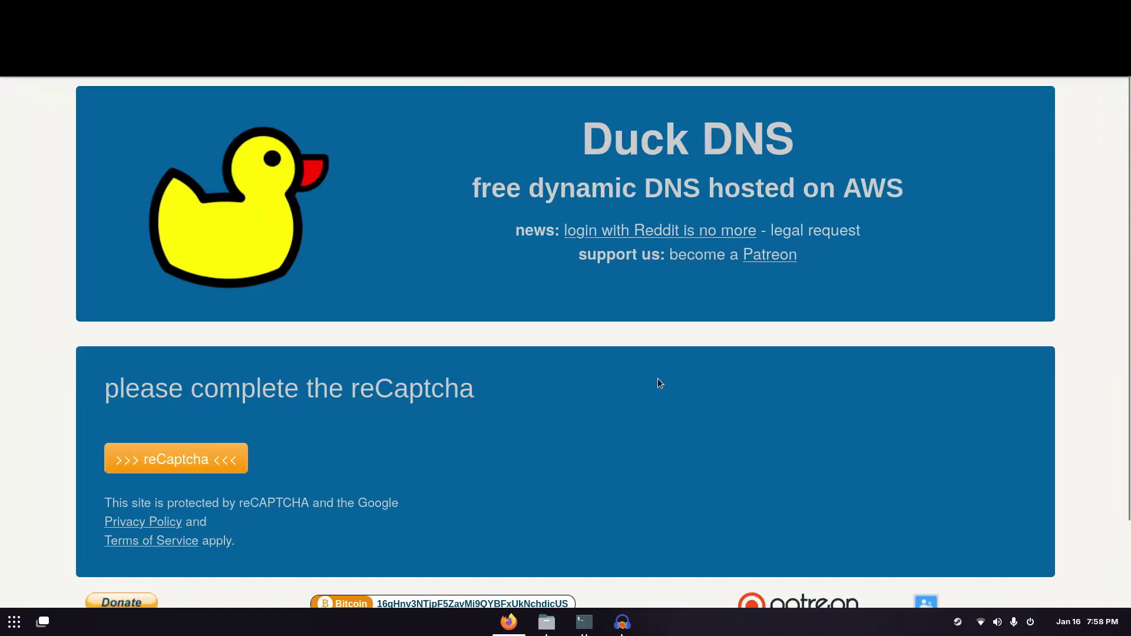
pyautogui.moveTo(201, 465)
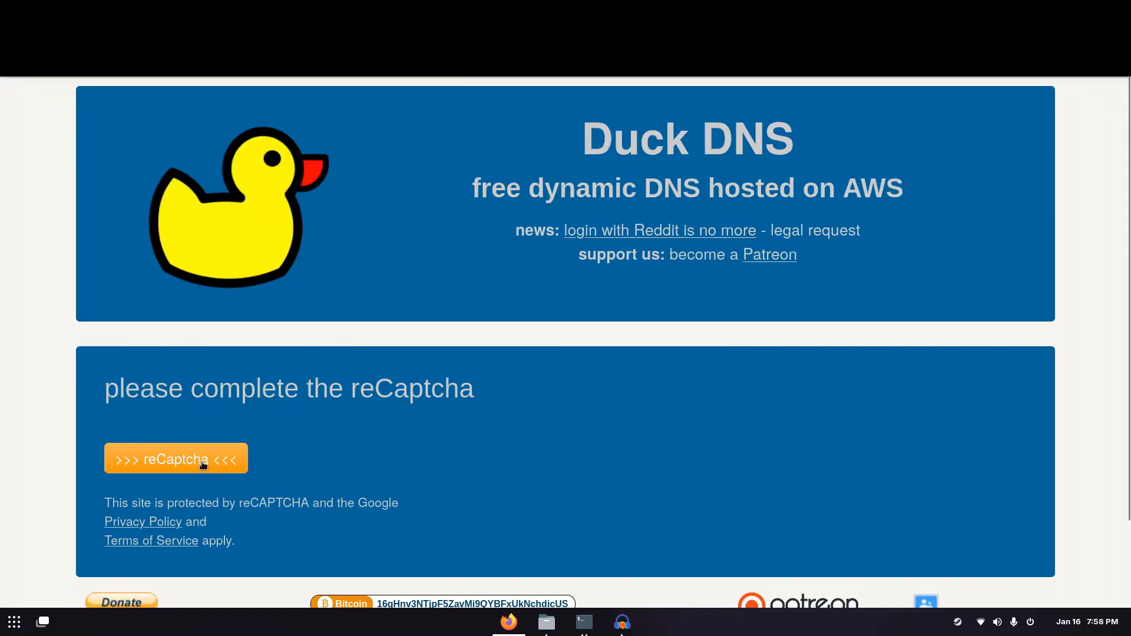
# Step: Clear the reCAPTCHA and enter testmadhukraft as a new subdomain name
pyautogui.click(175, 459)
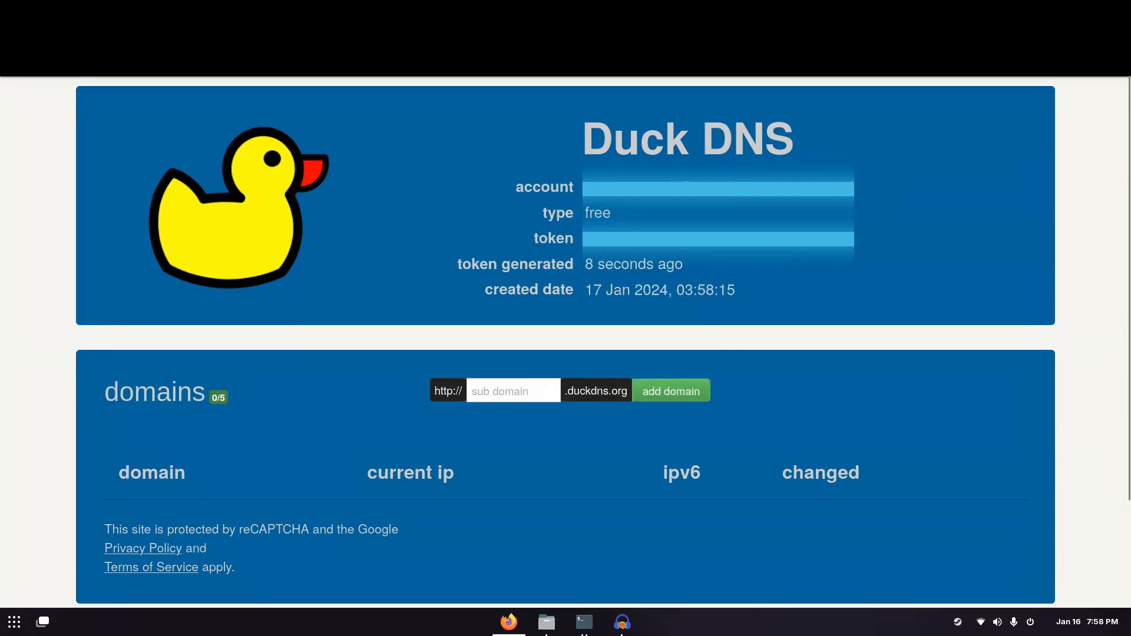
pyautogui.moveTo(891, 250)
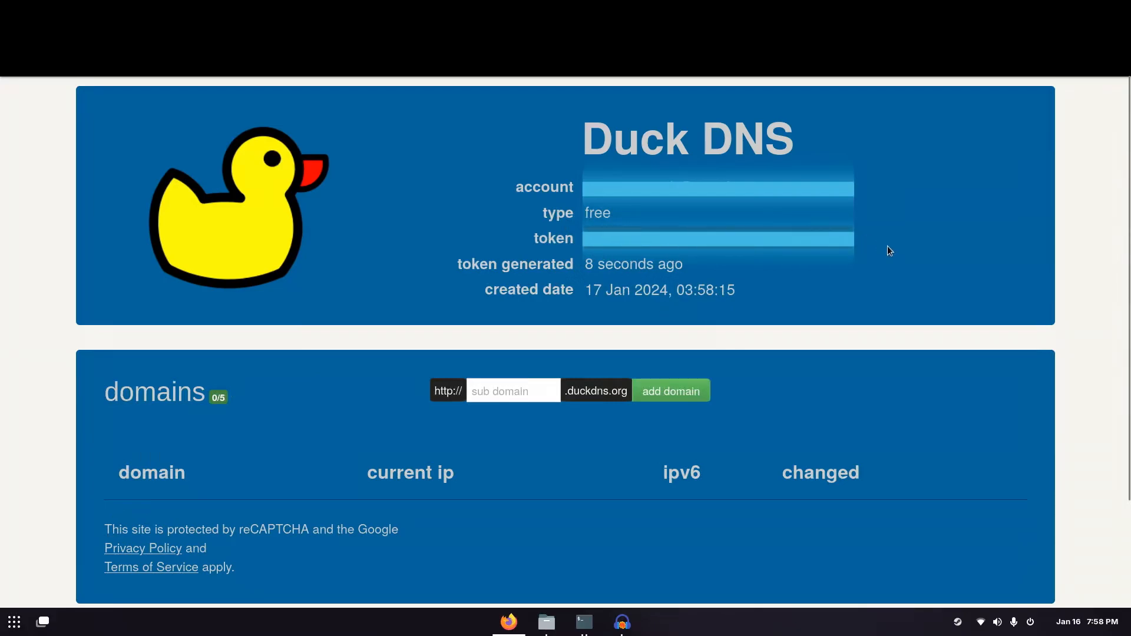
pyautogui.click(513, 390)
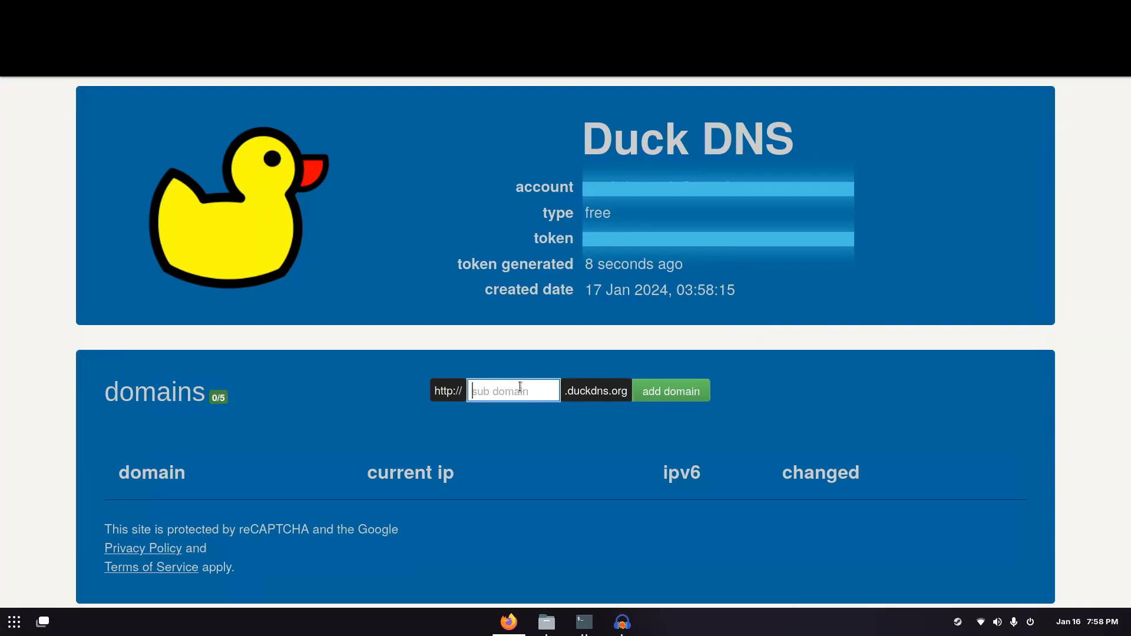
pyautogui.write('testmadhukraft')
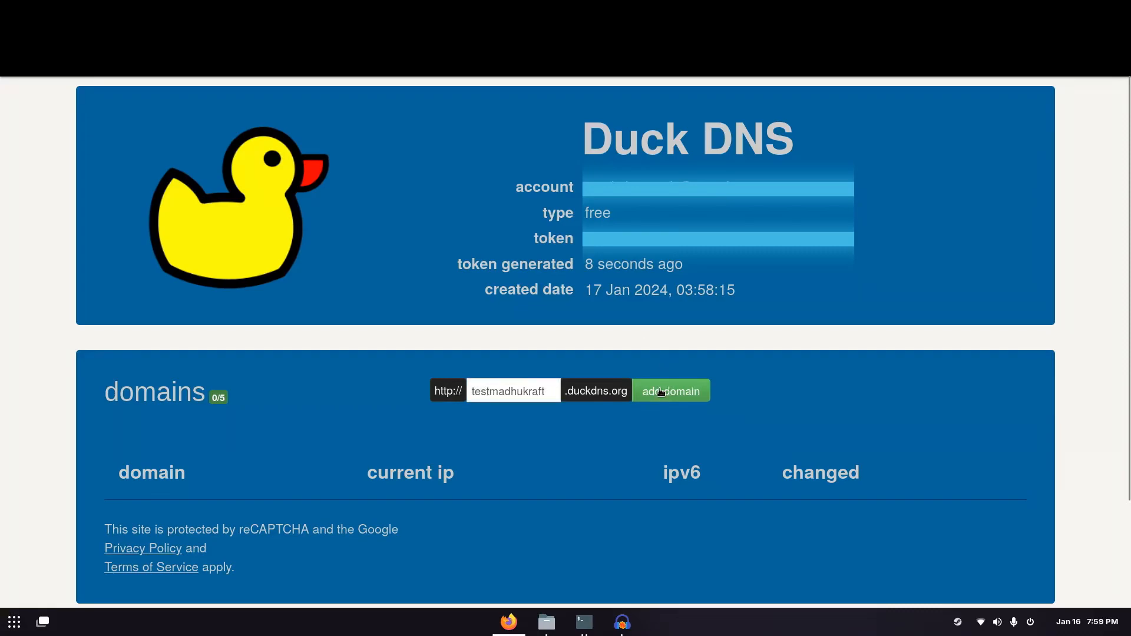
# Step: Add testmadhukraft.duckdns.org to the account's domains list
pyautogui.click(669, 390)
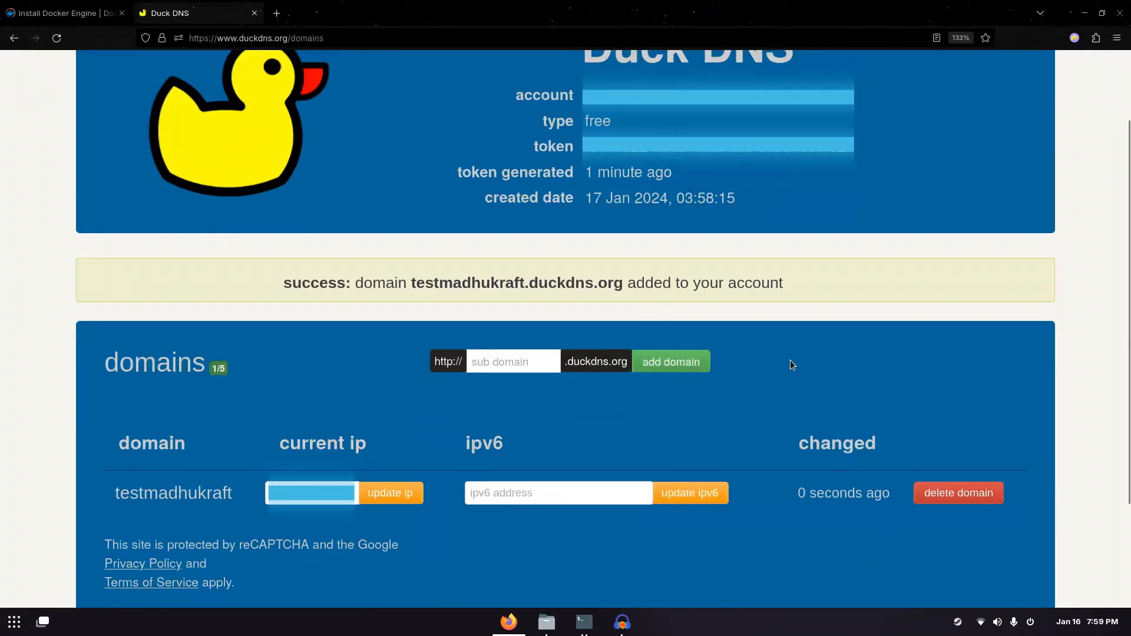
pyautogui.moveTo(219, 408)
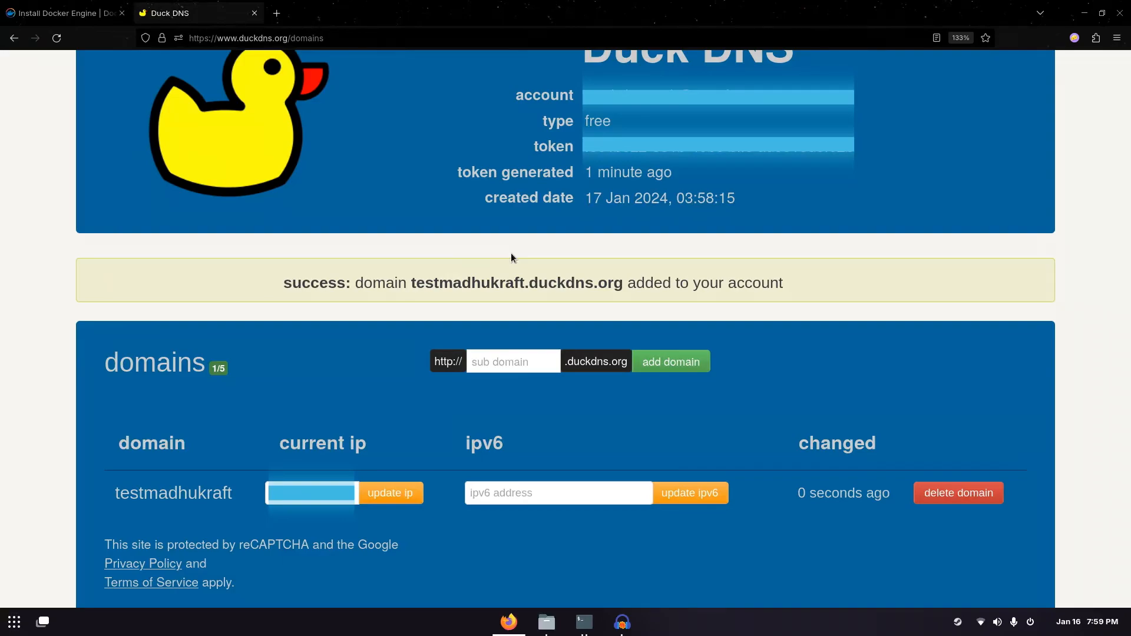
pyautogui.doubleClick(503, 283)
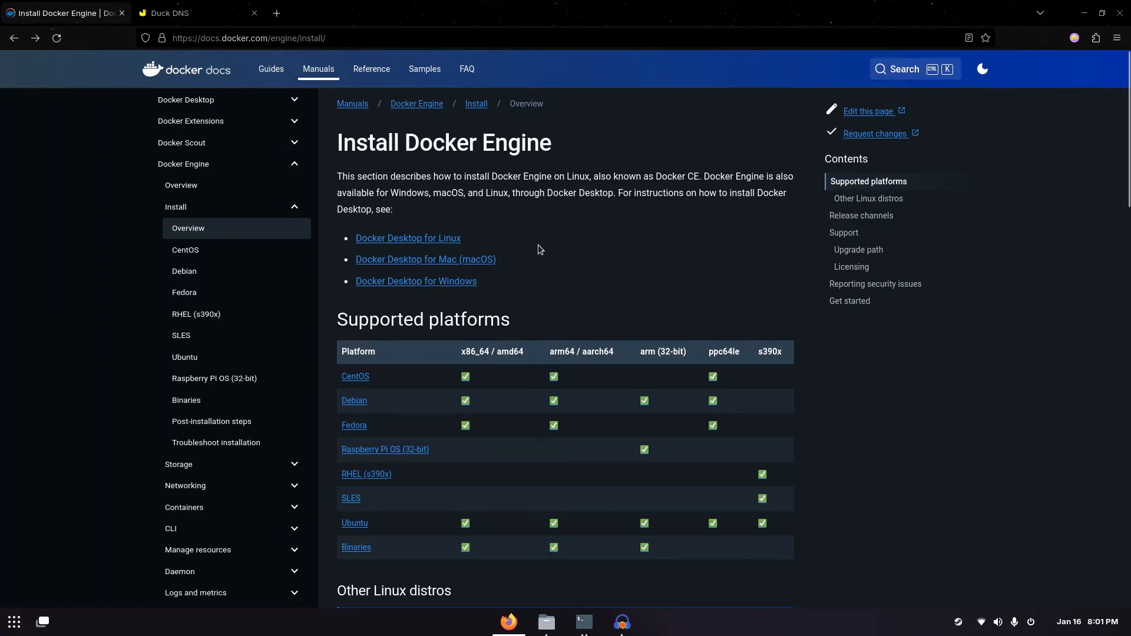
pyautogui.moveTo(537, 232)
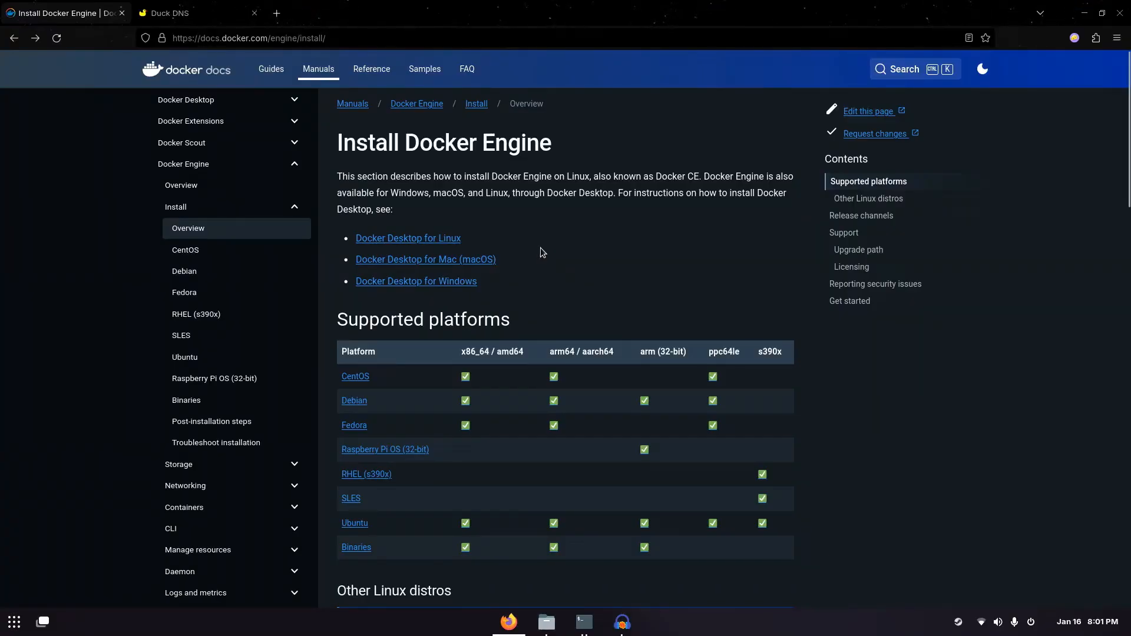
pyautogui.moveTo(523, 303)
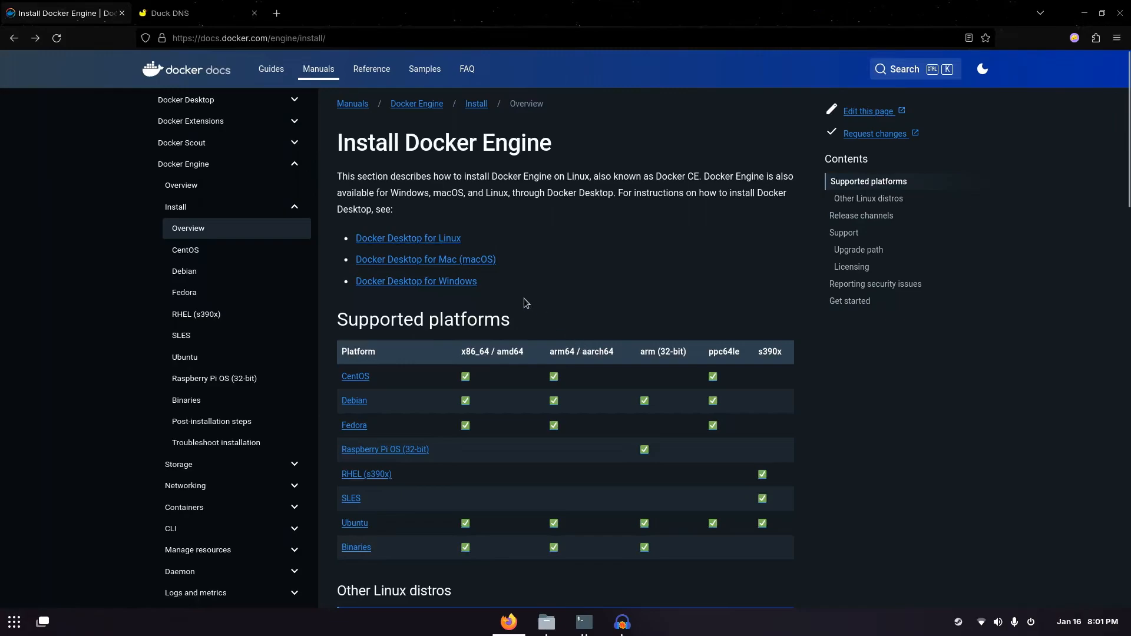
pyautogui.moveTo(355, 400)
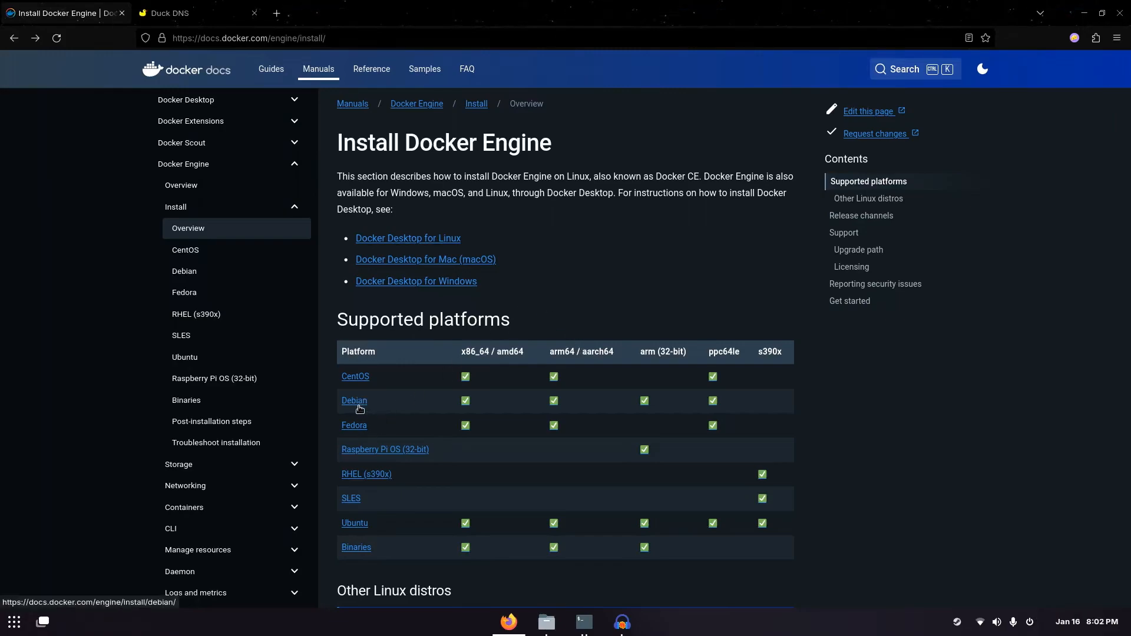
pyautogui.moveTo(656, 227)
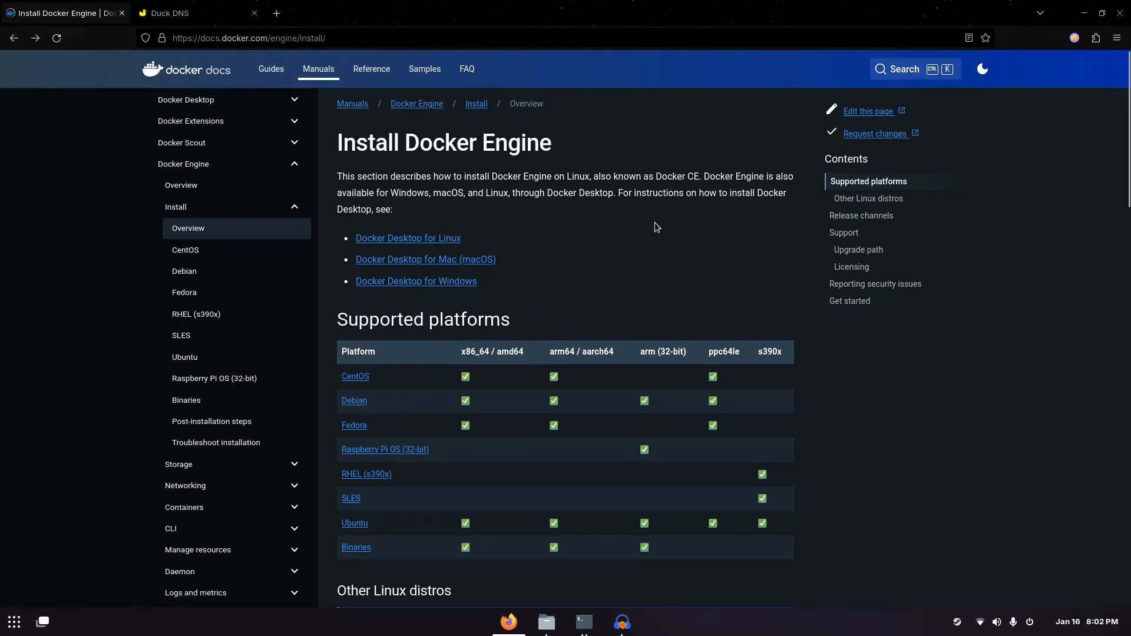
pyautogui.moveTo(485, 354)
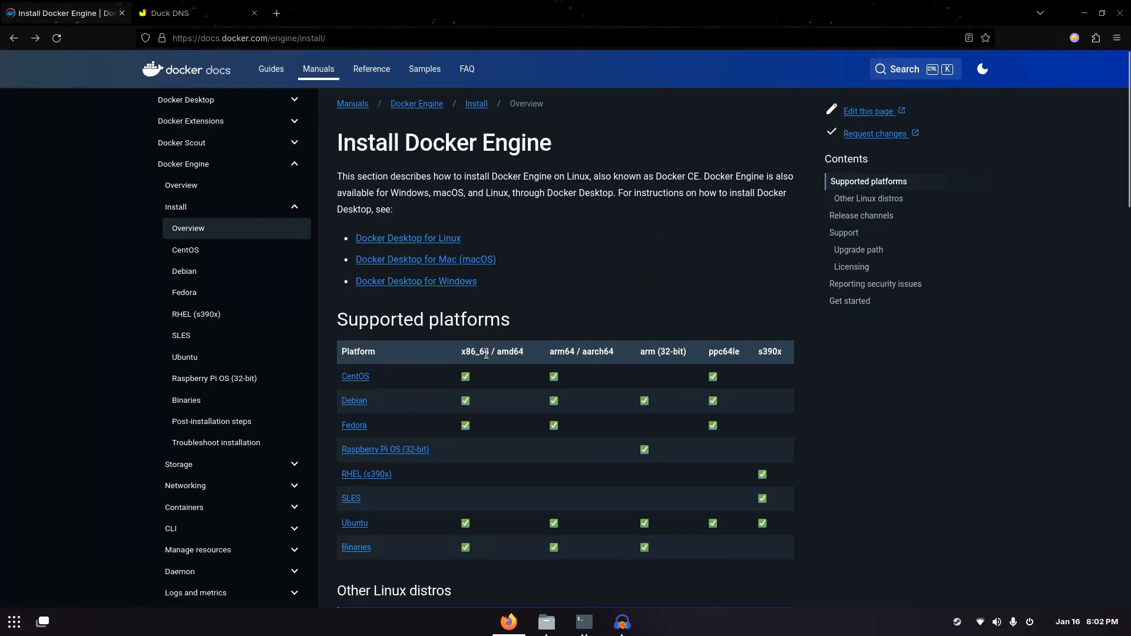
# Step: Reach the convenience script section of the Debian Docker Engine install guide
pyautogui.click(184, 271)
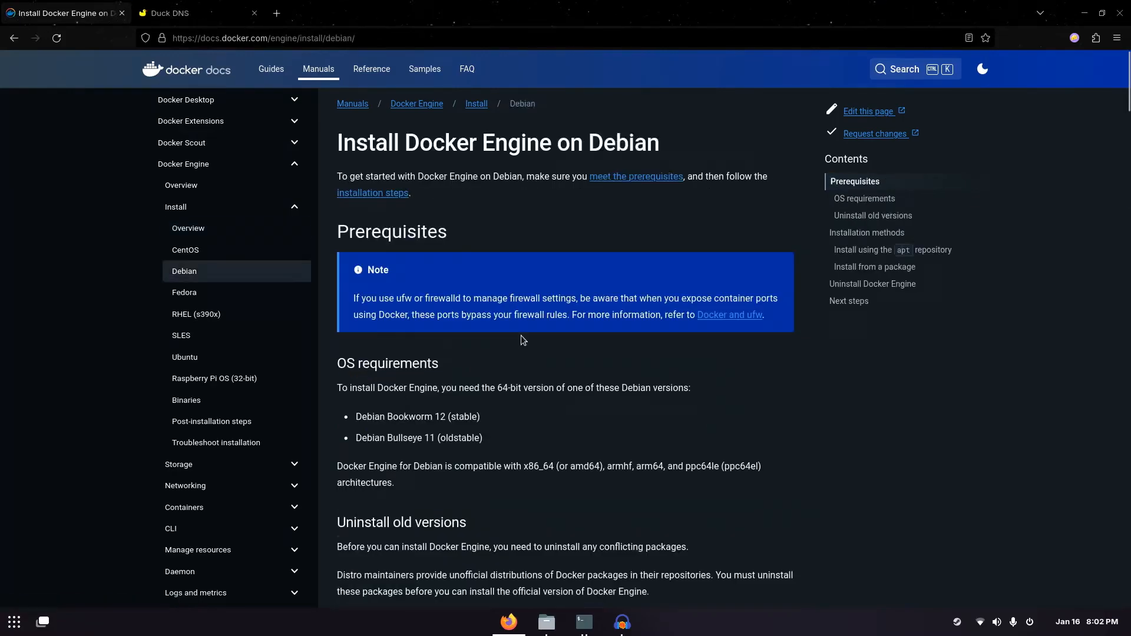
pyautogui.scroll(-3)
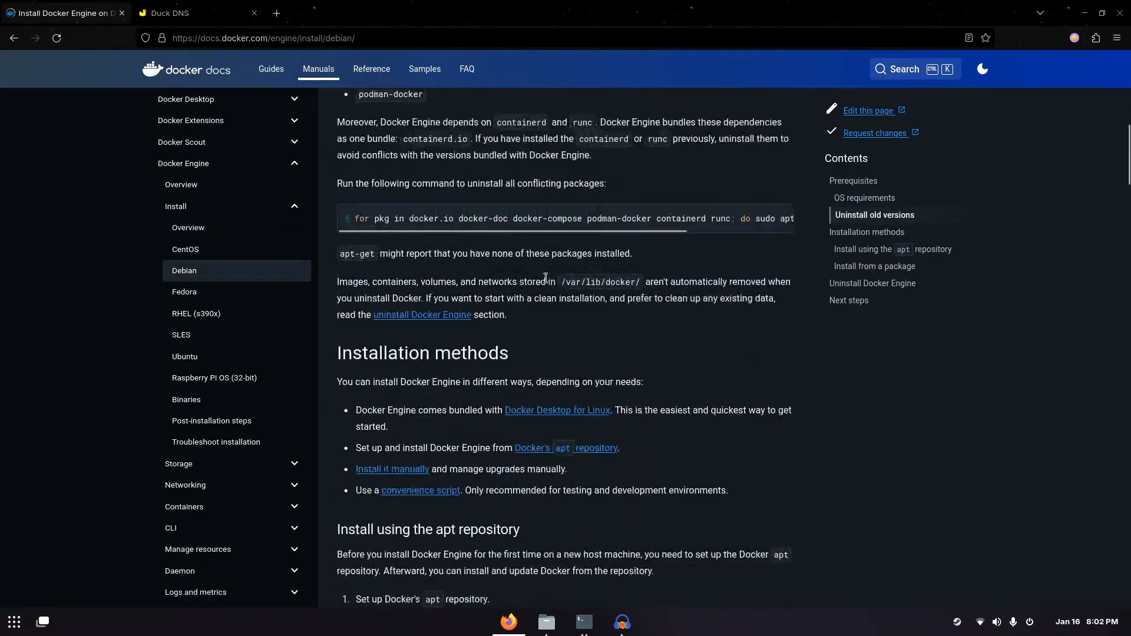
pyautogui.scroll(-3)
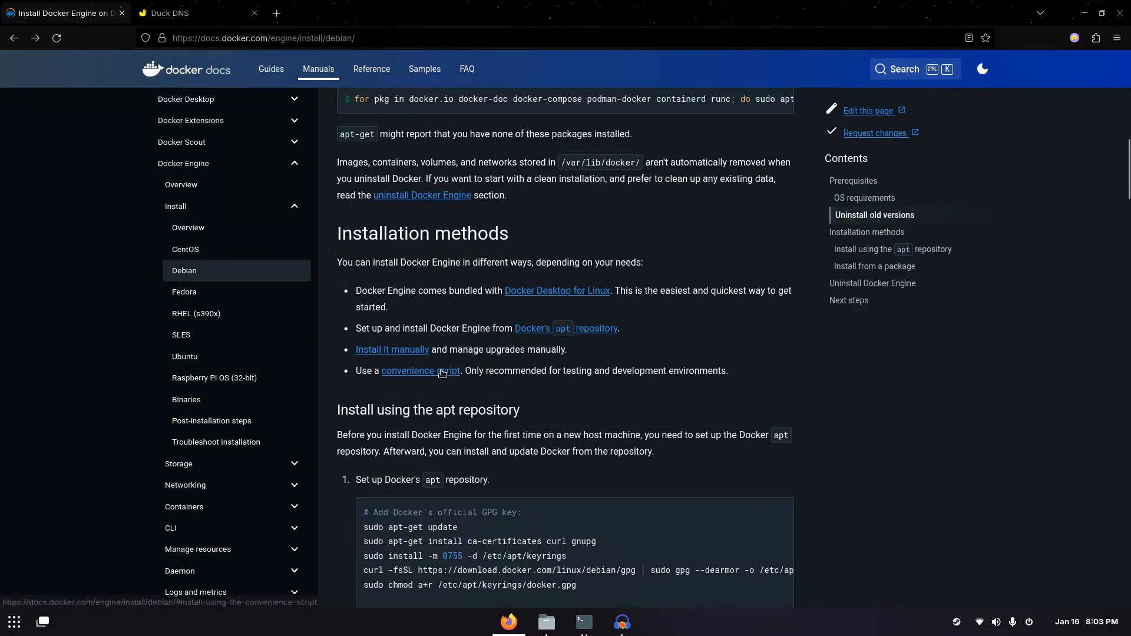
pyautogui.click(422, 371)
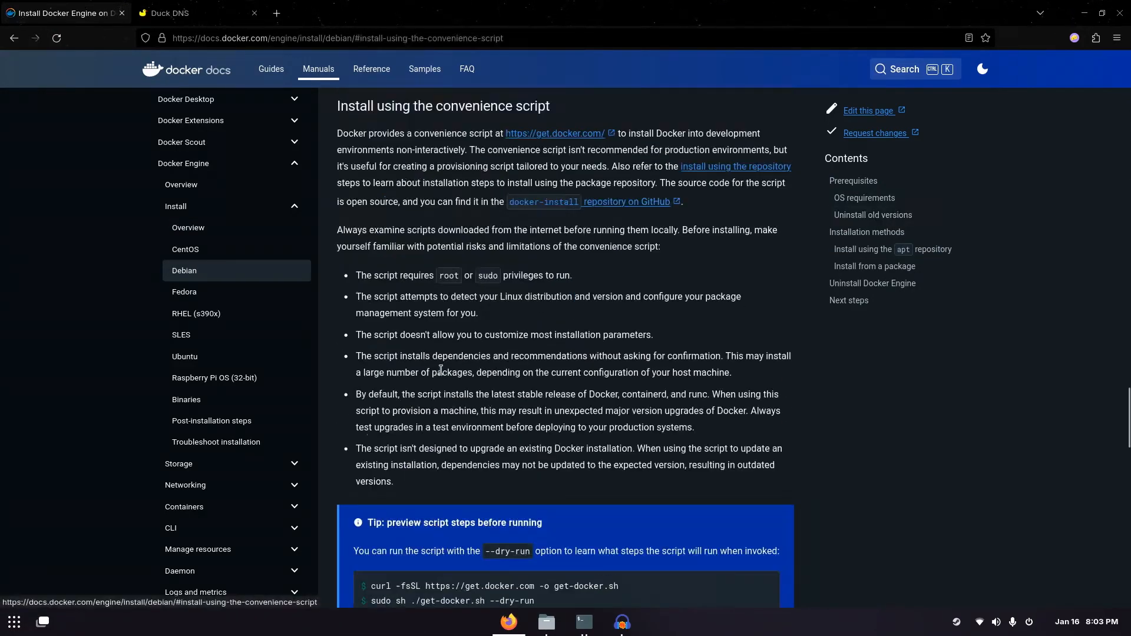
pyautogui.rightClick(494, 384)
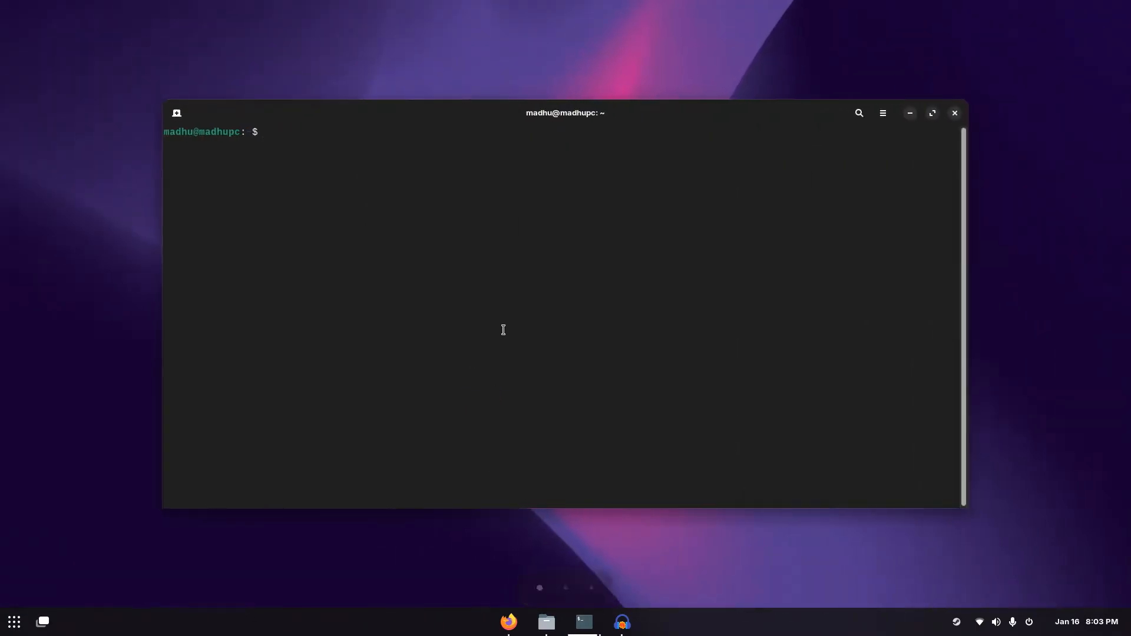
# Step: Connect to rpi4 over SSH from the terminal
pyautogui.click(931, 113)
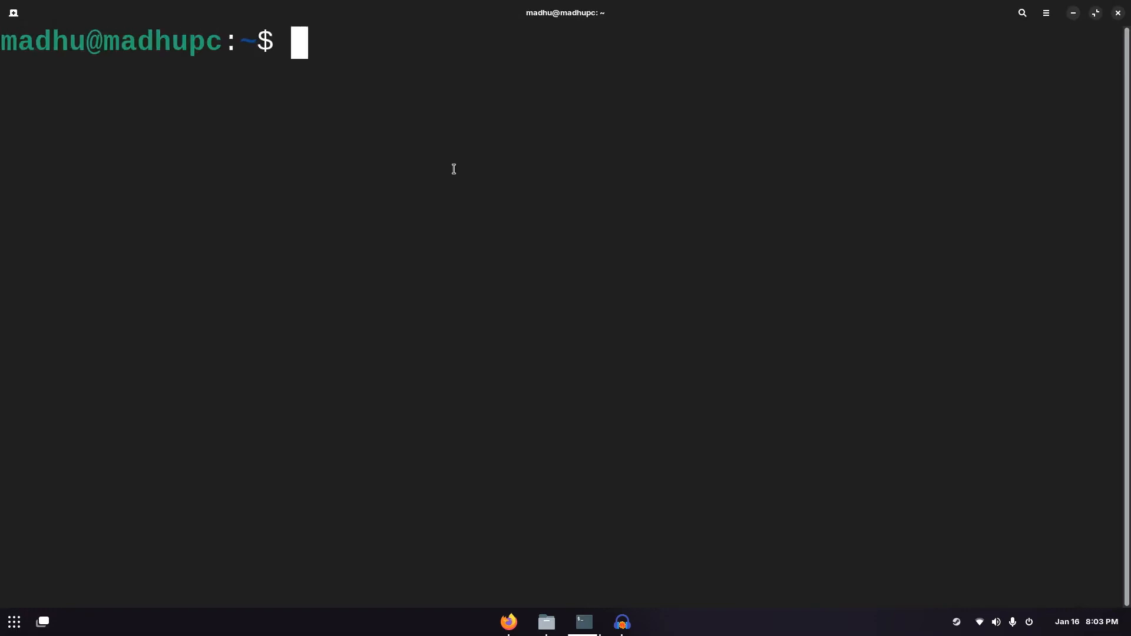
pyautogui.write('ssh')
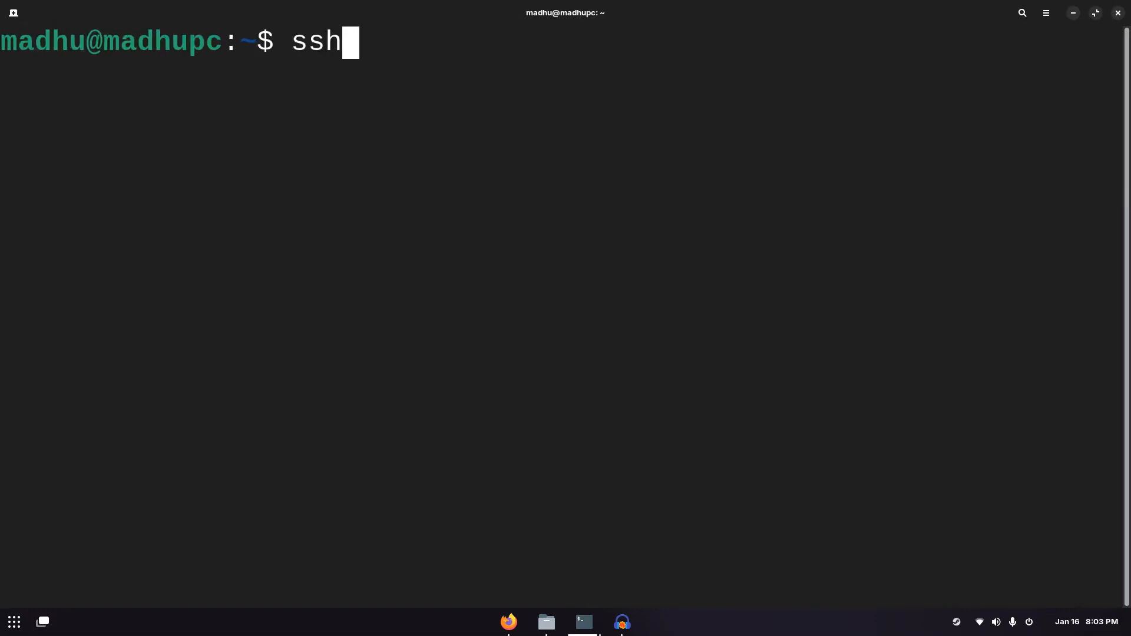
pyautogui.write('rpi4')
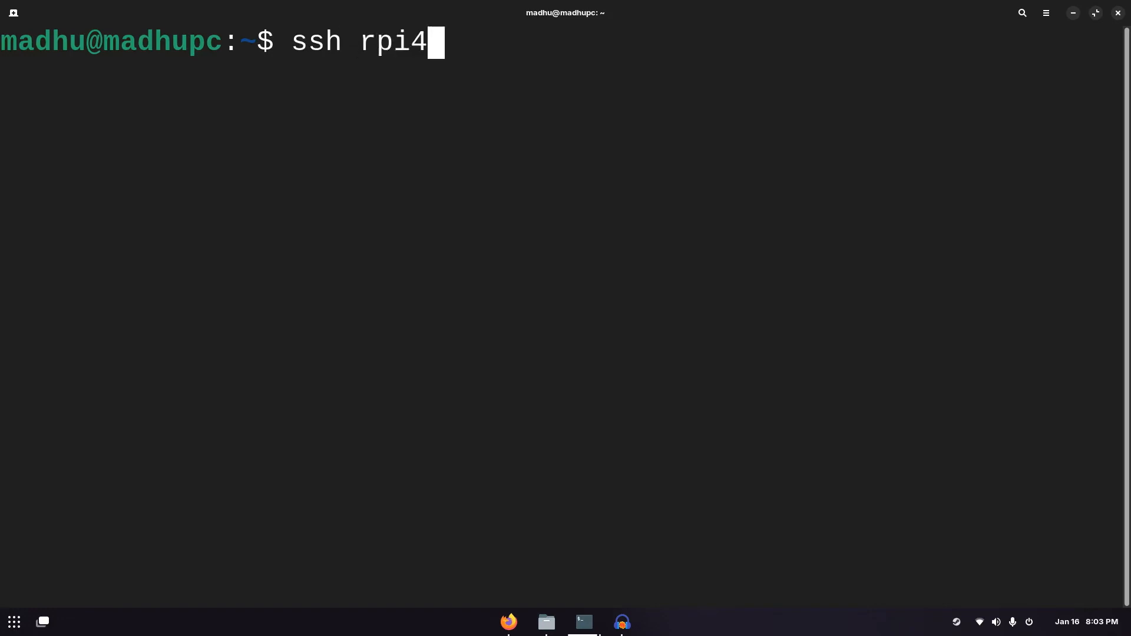
pyautogui.press('Return')
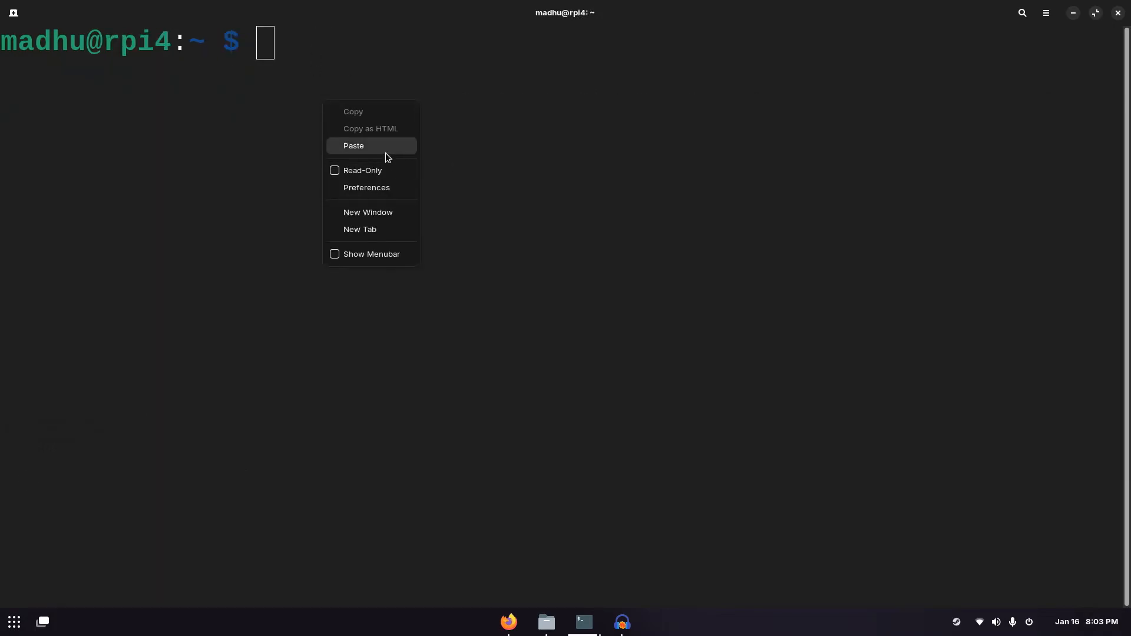
# Step: Run the get-docker.sh install script with sudo sh ./get-docker.sh
pyautogui.click(352, 145)
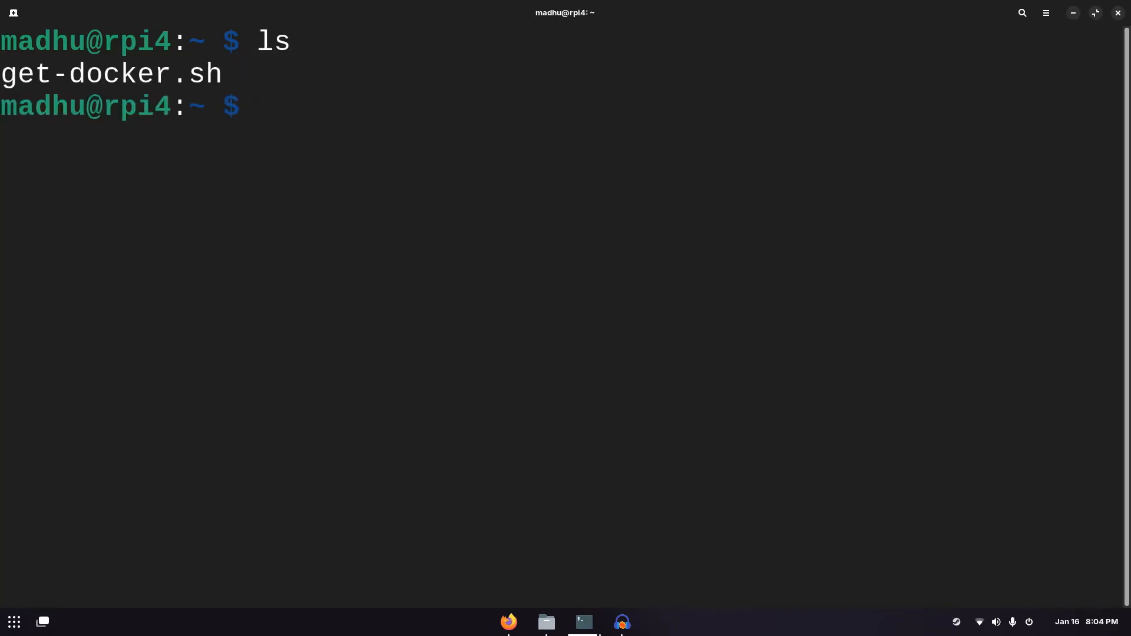
pyautogui.write('sudo')
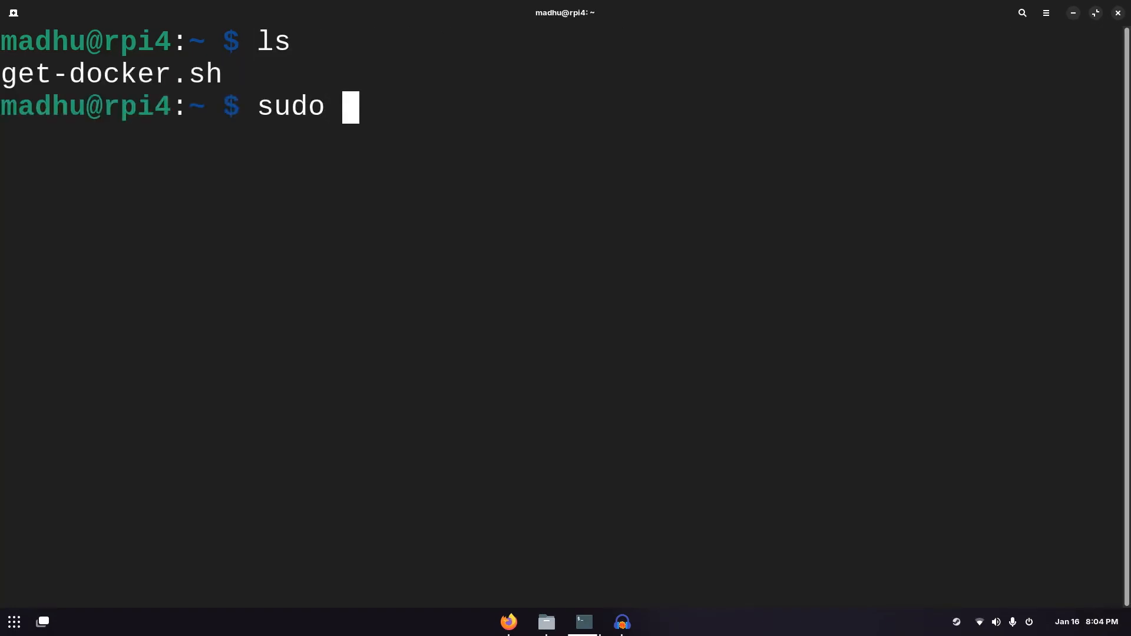
pyautogui.write('sh ./get-docker.sh')
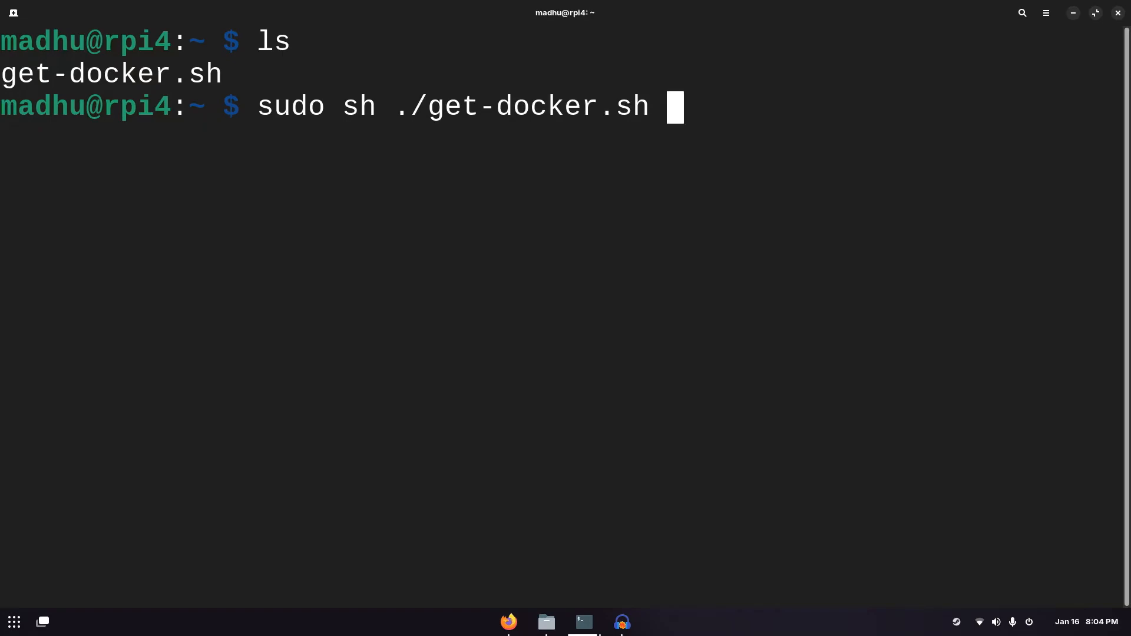
pyautogui.press('Return')
pyautogui.write('sudo apt install')
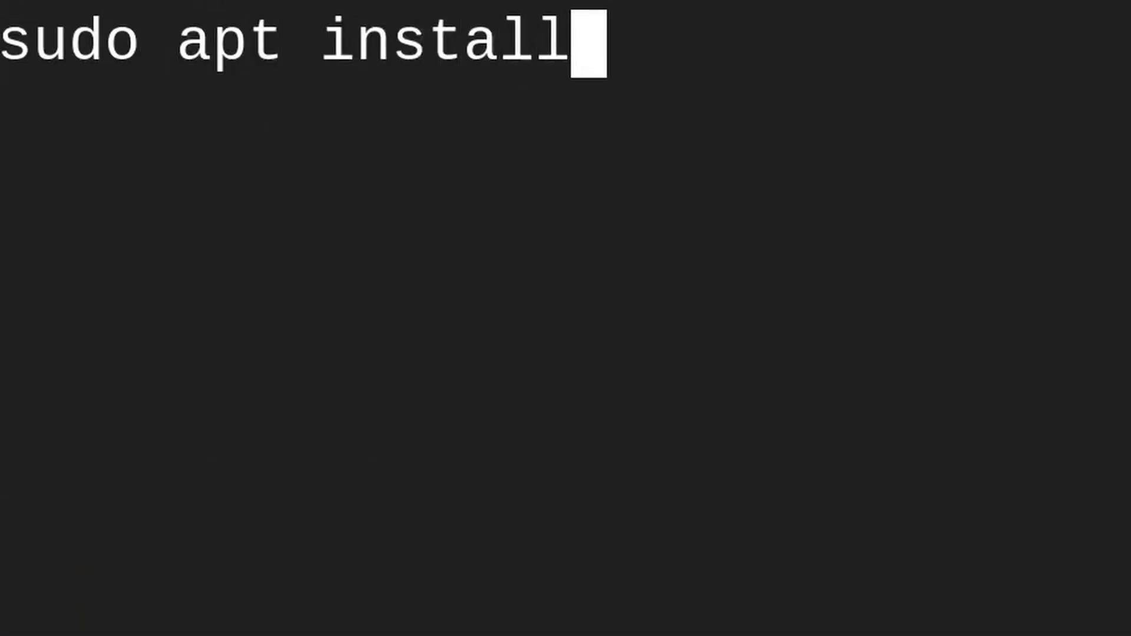
# Step: Enter sudo apt install docker-compose-plugin at the prompt
pyautogui.write('doc')
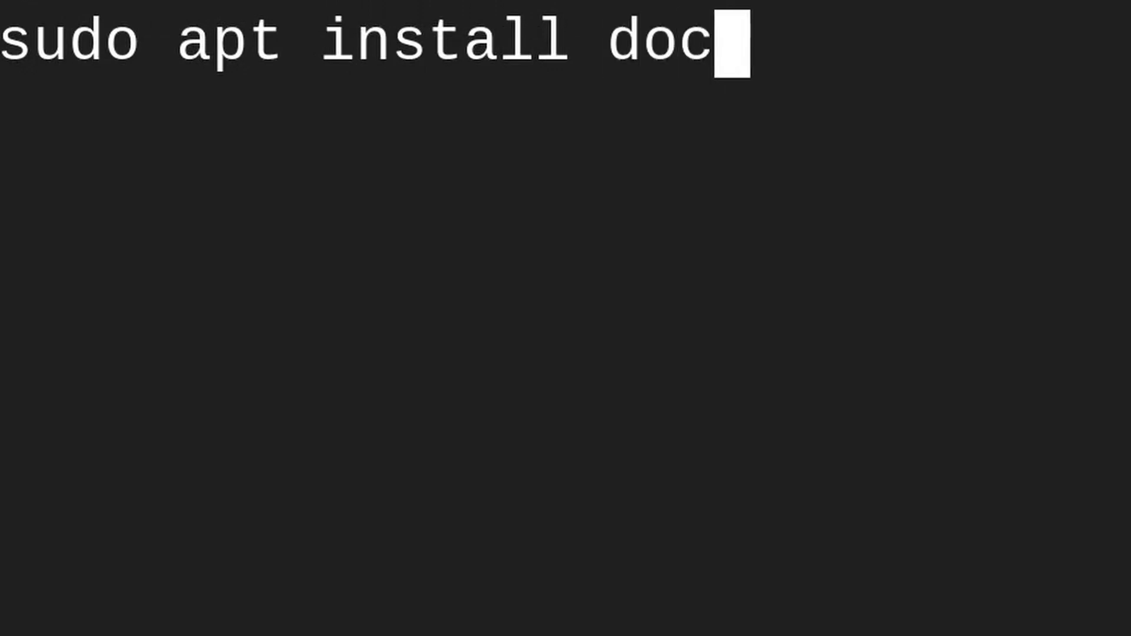
pyautogui.write('ker-compose-plugin')
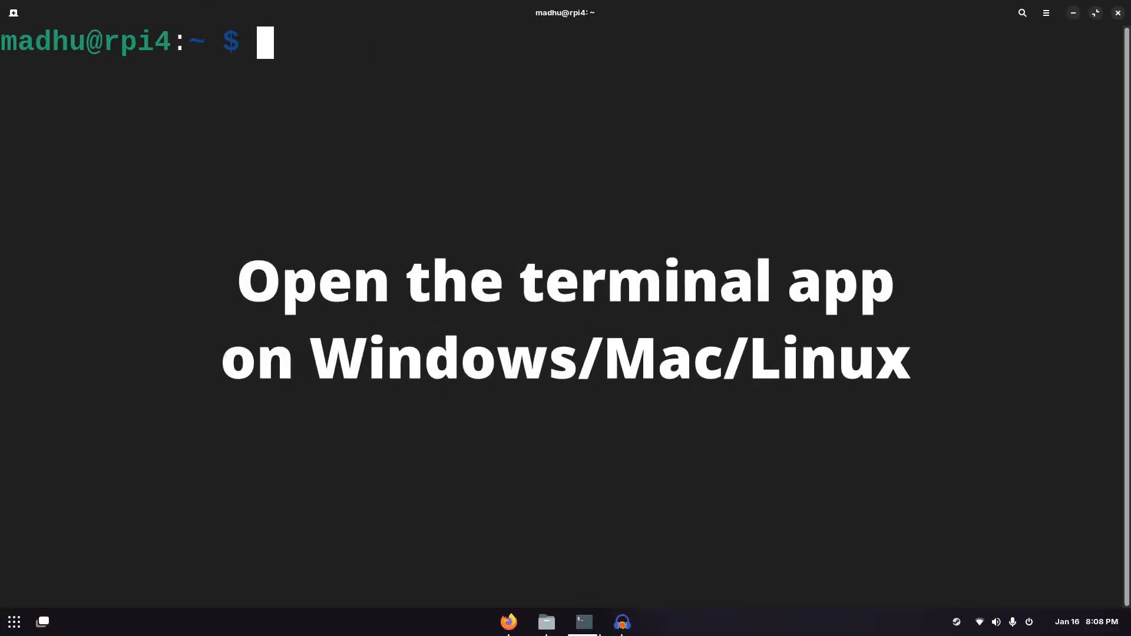
# Step: Run sudo docker ps, showing no containers are running yet
pyautogui.write('sudo docker')
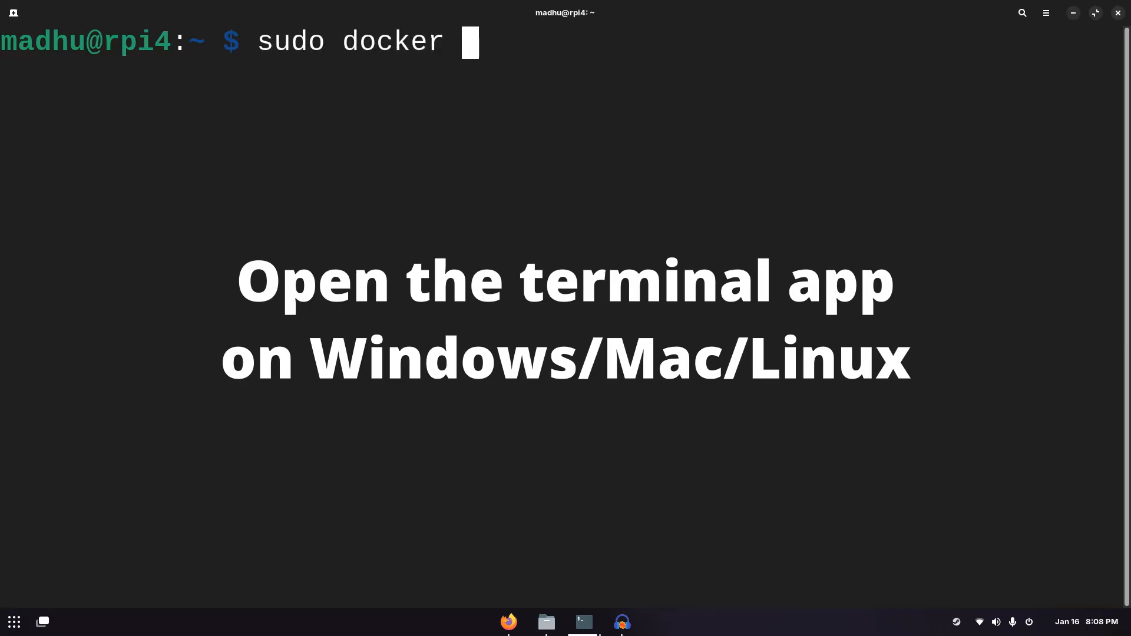
pyautogui.write('ps')
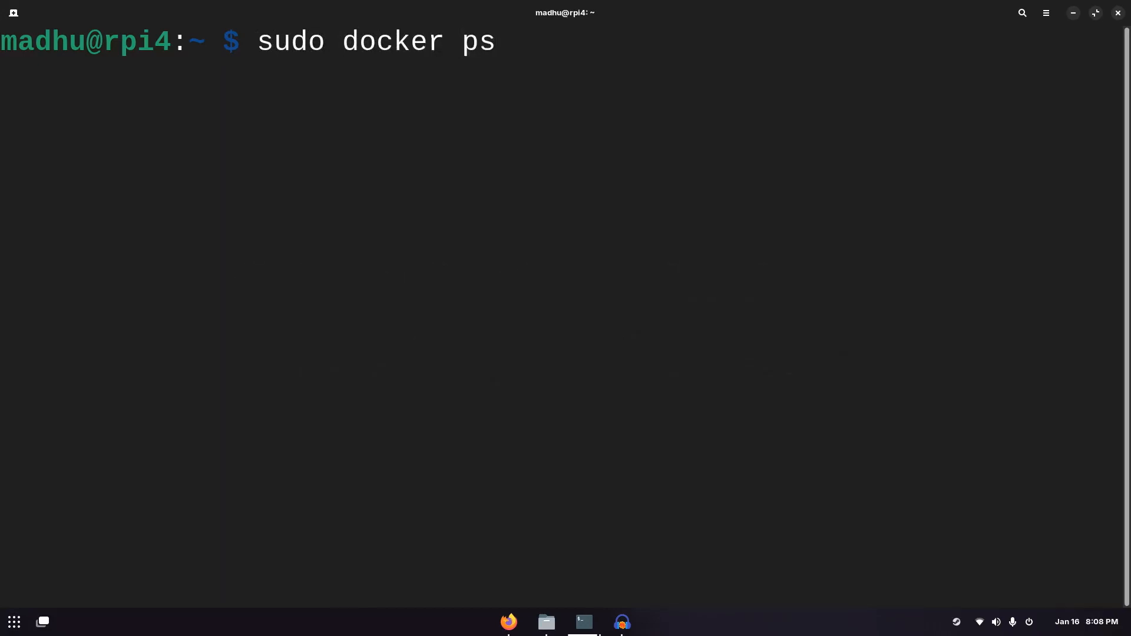
pyautogui.doubleClick(290, 41)
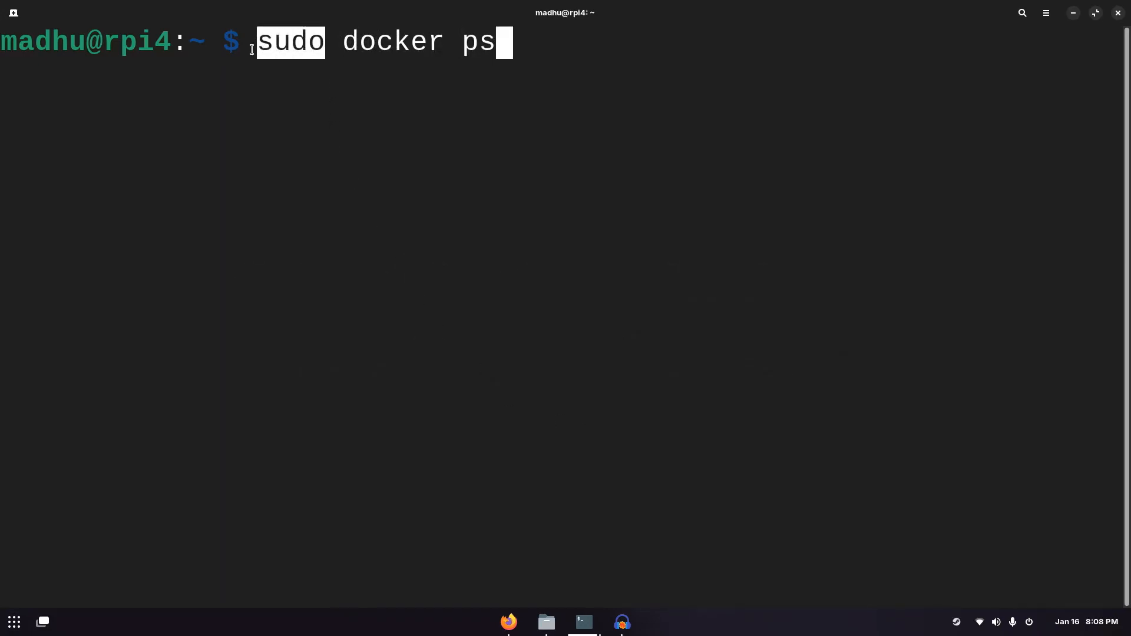
pyautogui.doubleClick(393, 41)
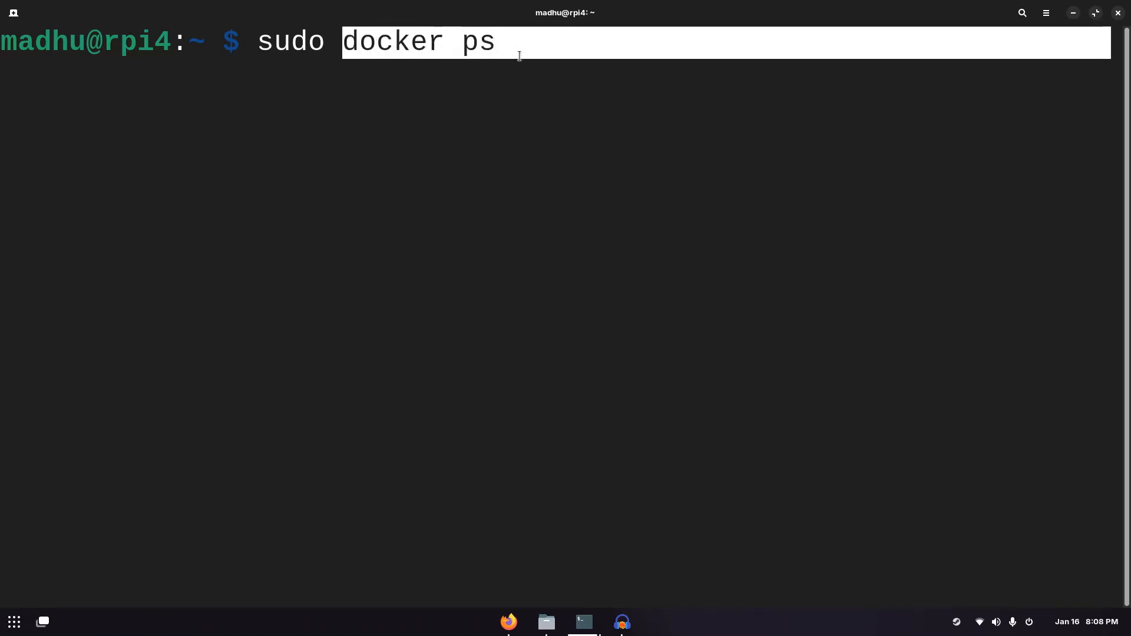
pyautogui.press('Return')
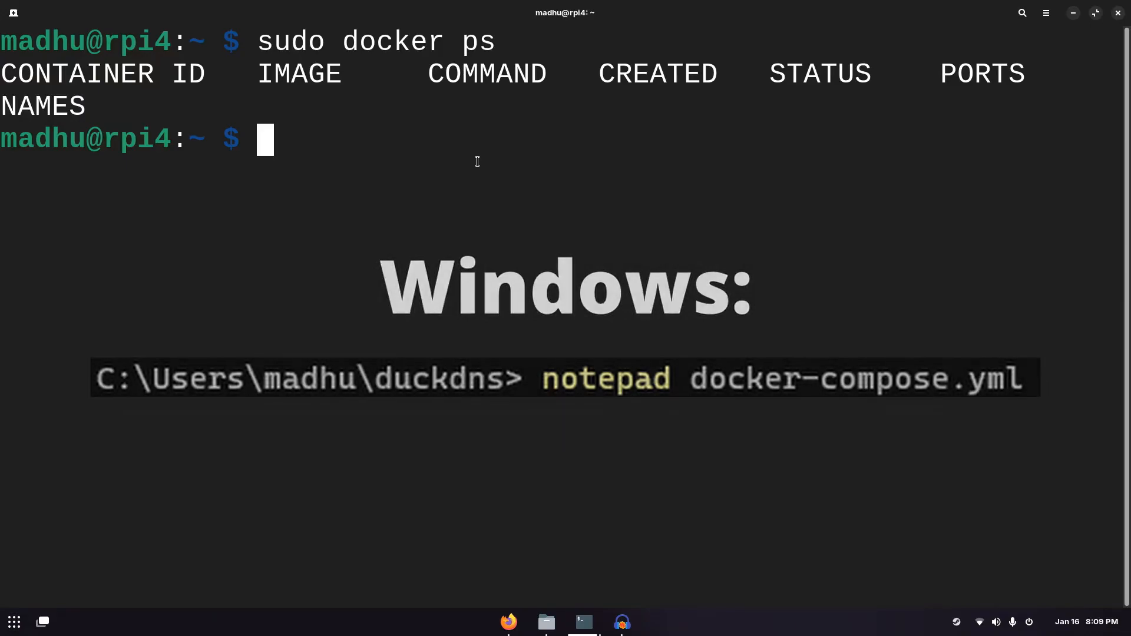
# Step: Create a duckdns folder with mkdir duckdns
pyautogui.write('mkdir')
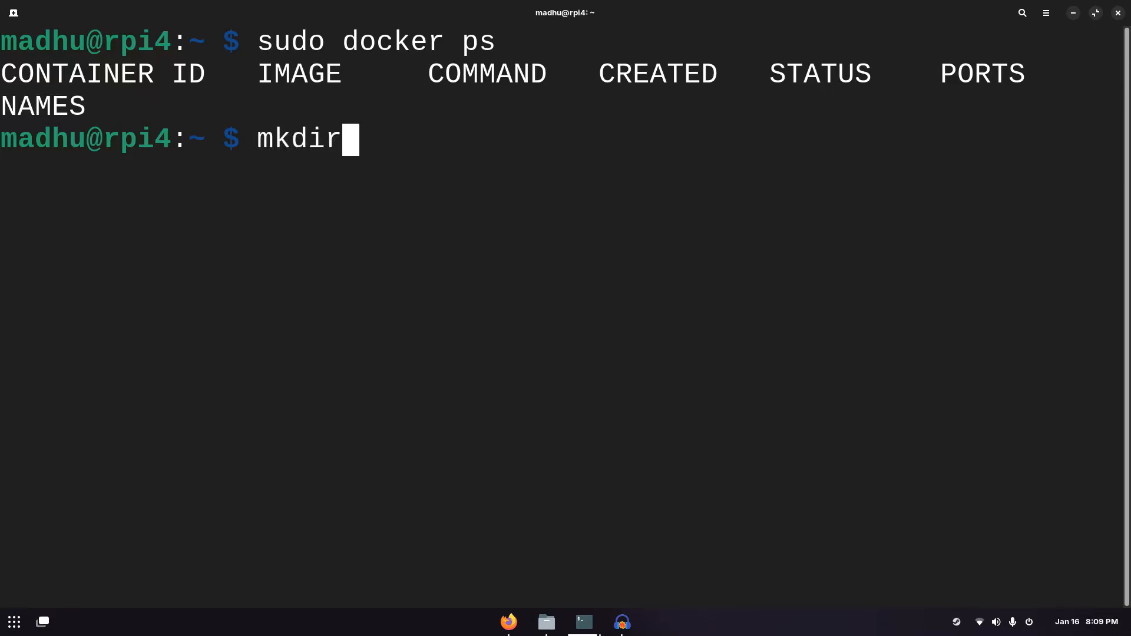
pyautogui.write('duckdns')
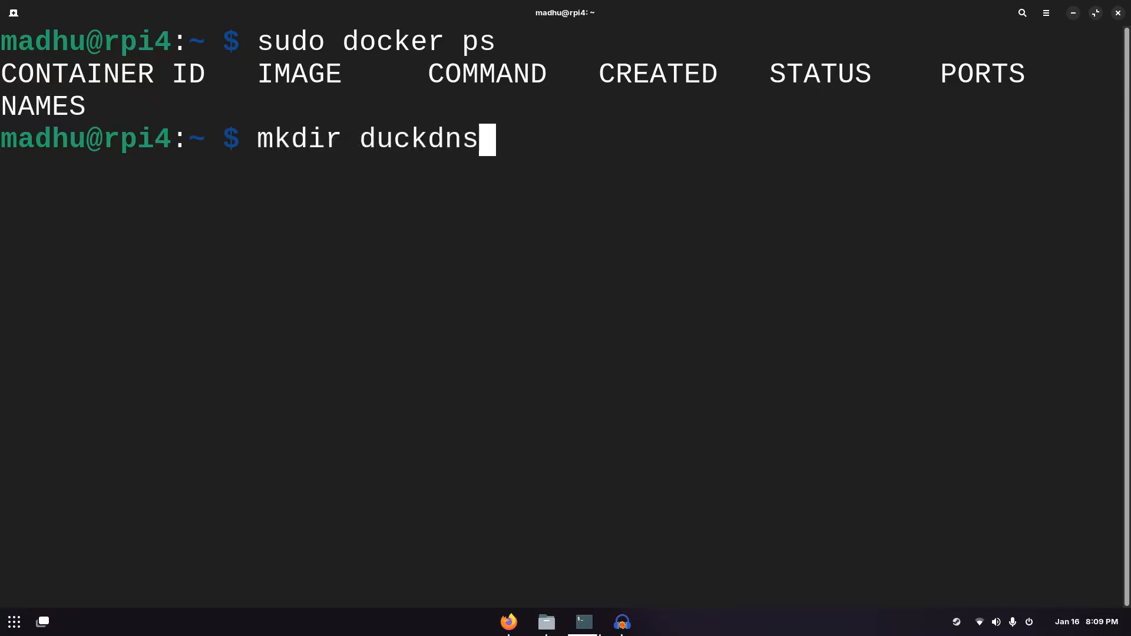
pyautogui.press('Return')
pyautogui.write('ls')
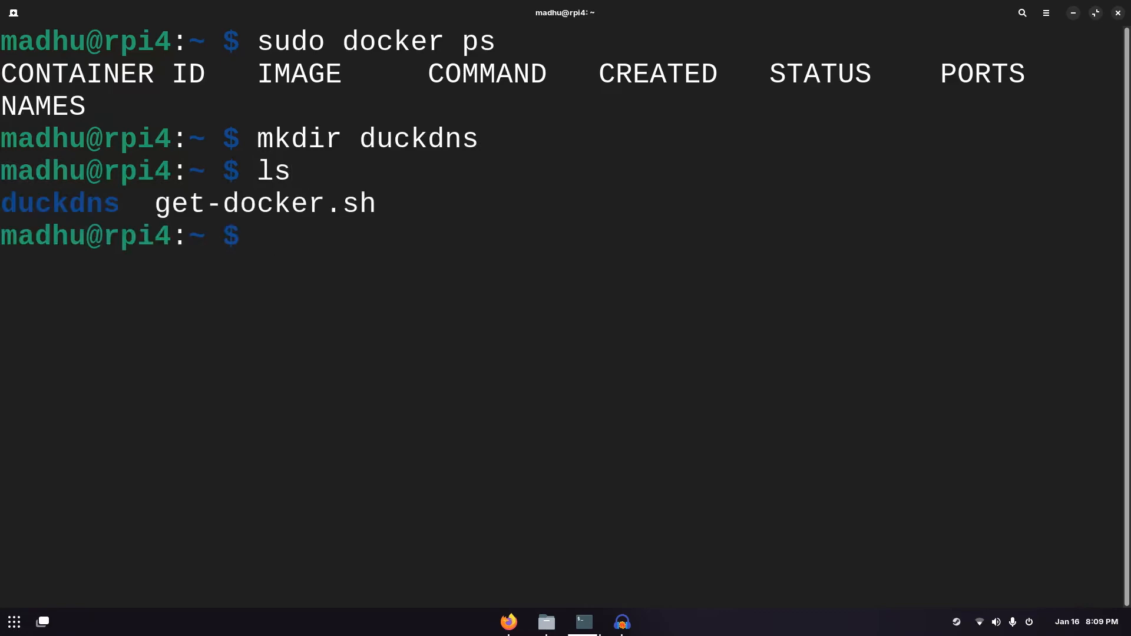
pyautogui.doubleClick(60, 203)
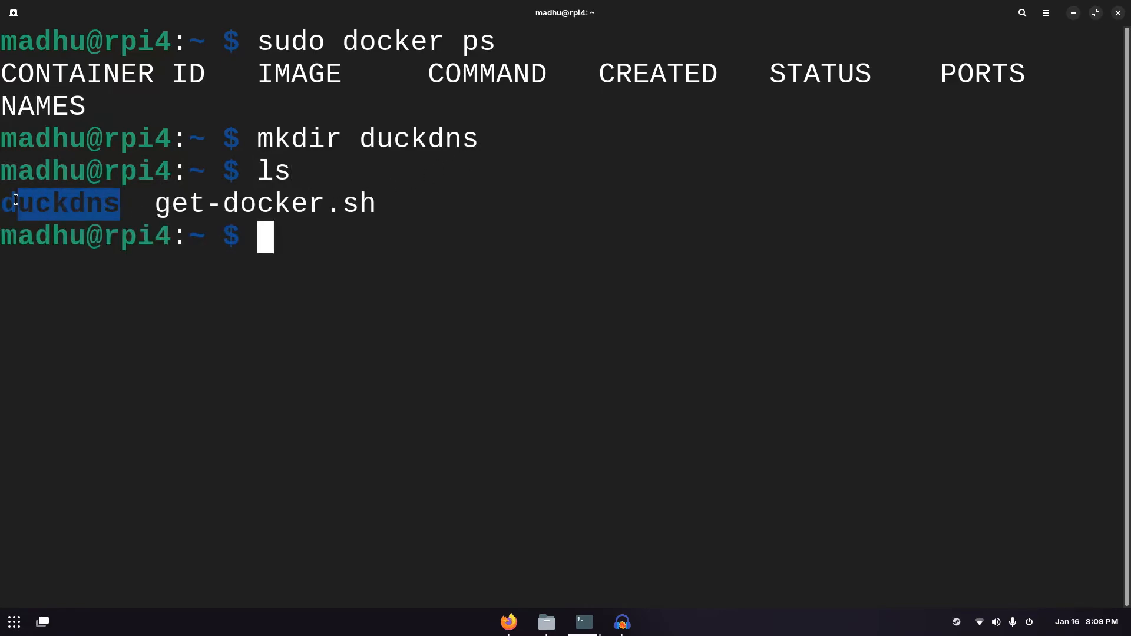
# Step: Delete get-docker.sh and change into the duckdns folder
pyautogui.write('rm get-docker.sh')
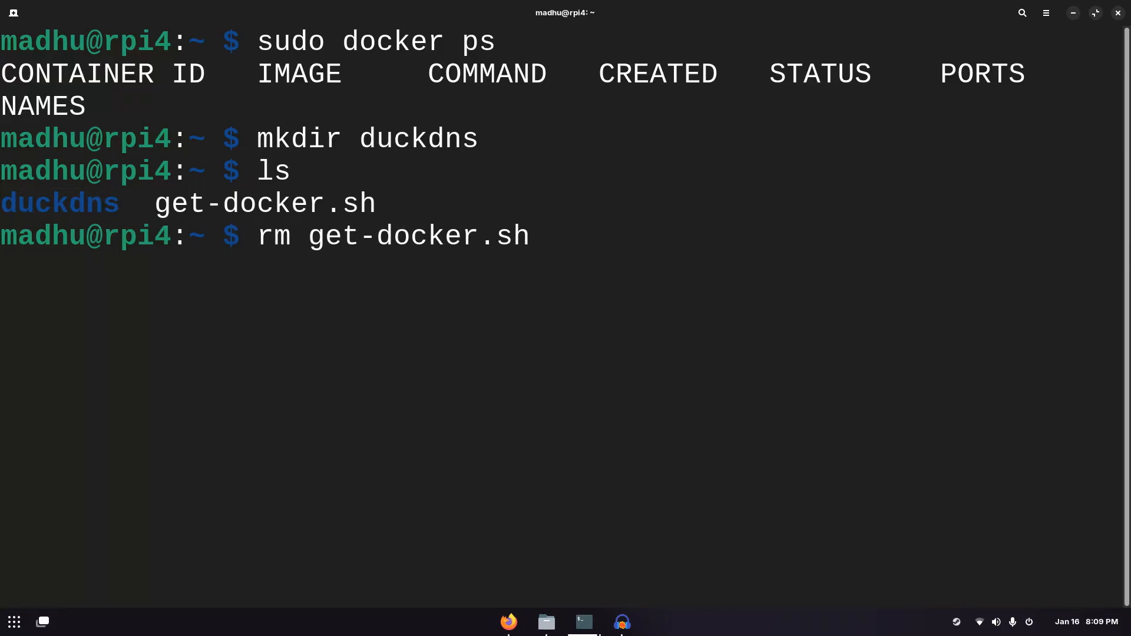
pyautogui.press('Return')
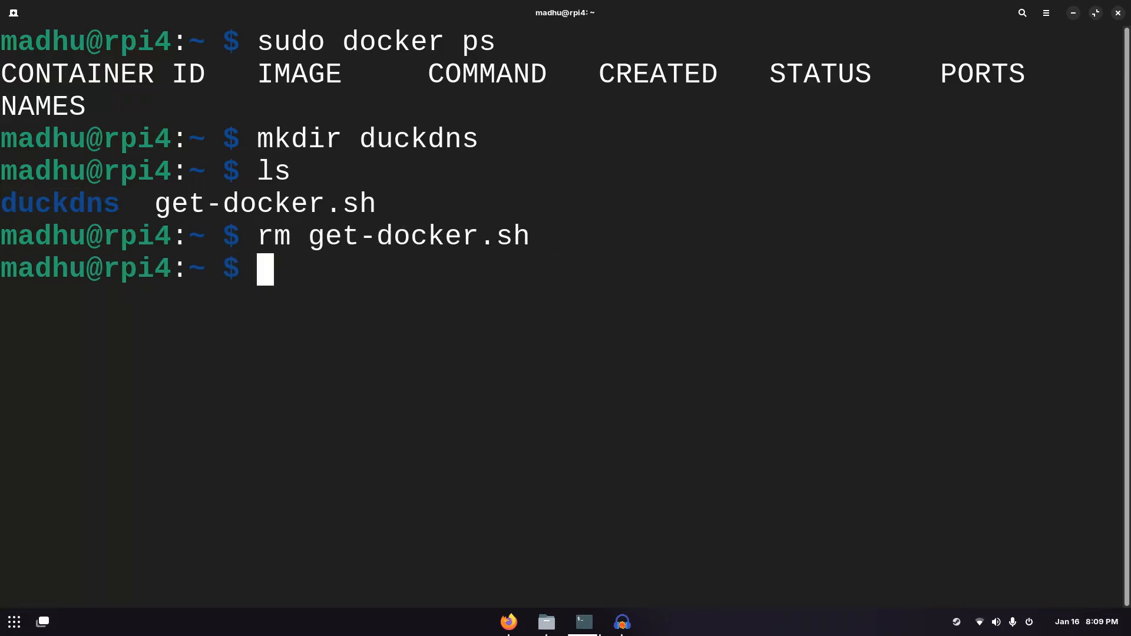
pyautogui.write('cd')
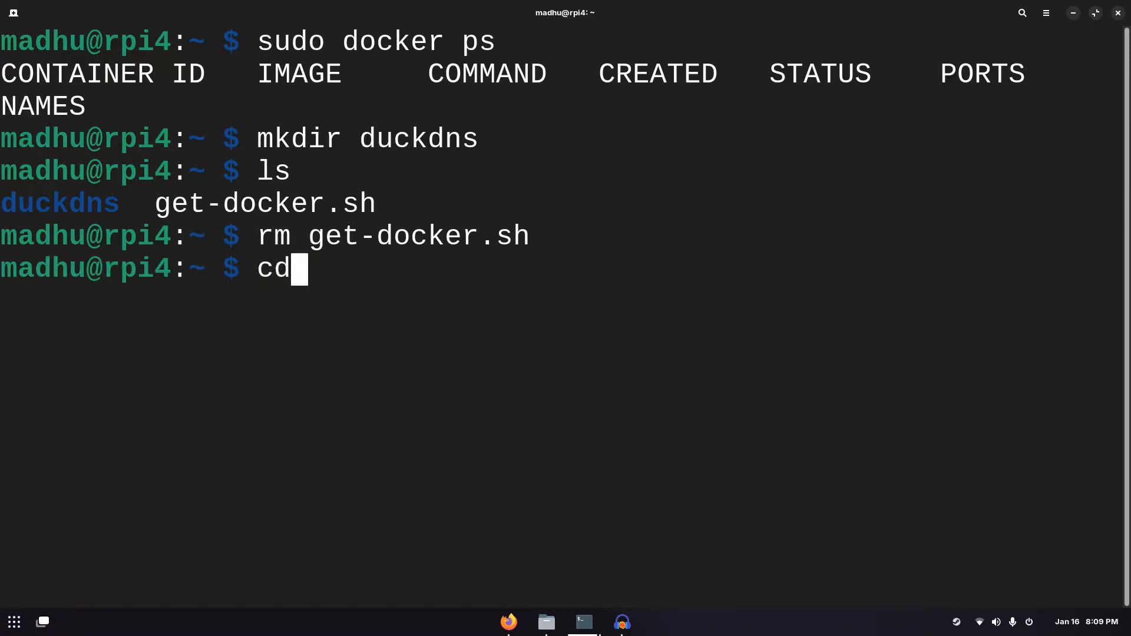
pyautogui.write('duckdns/')
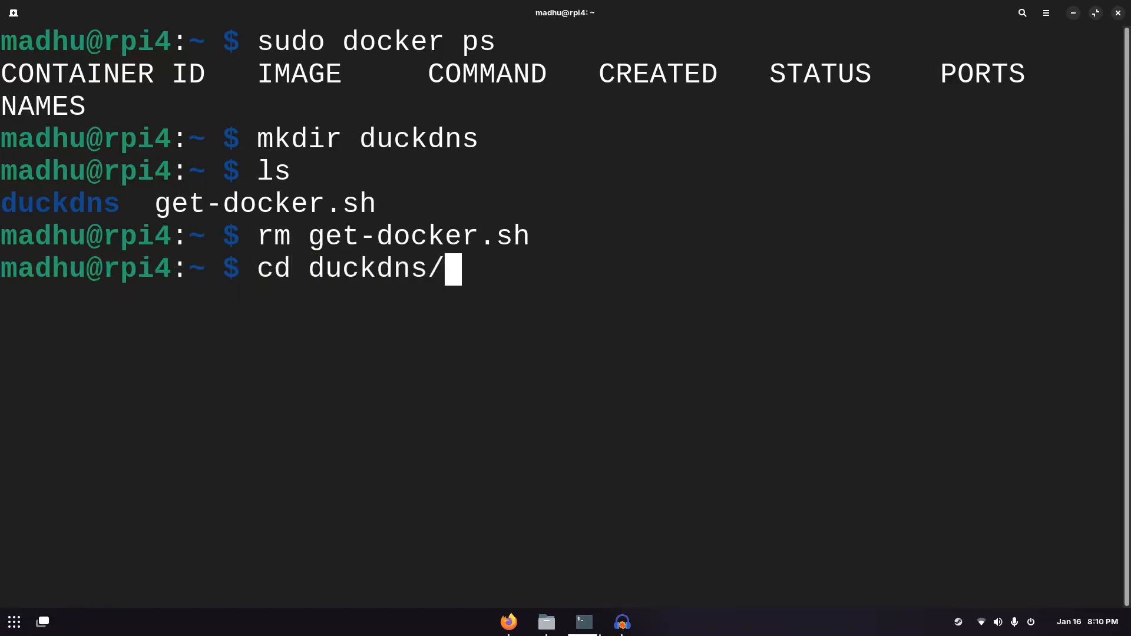
pyautogui.press('Return')
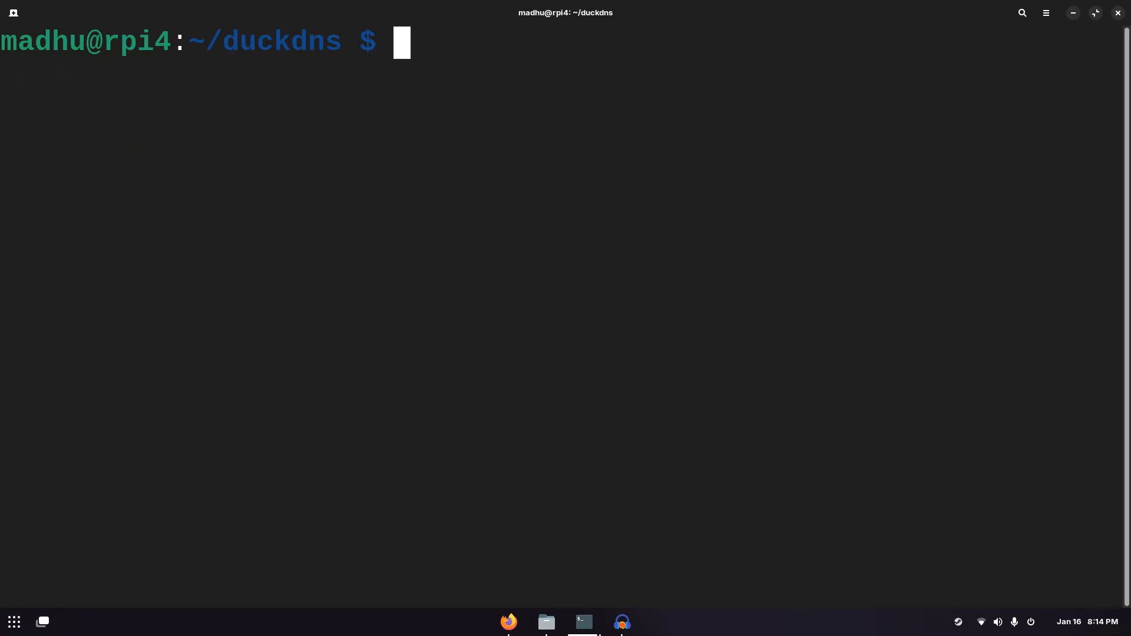
# Step: Open a new docker-compose.yaml in nano inside ~/duckdns
pyautogui.write('nano')
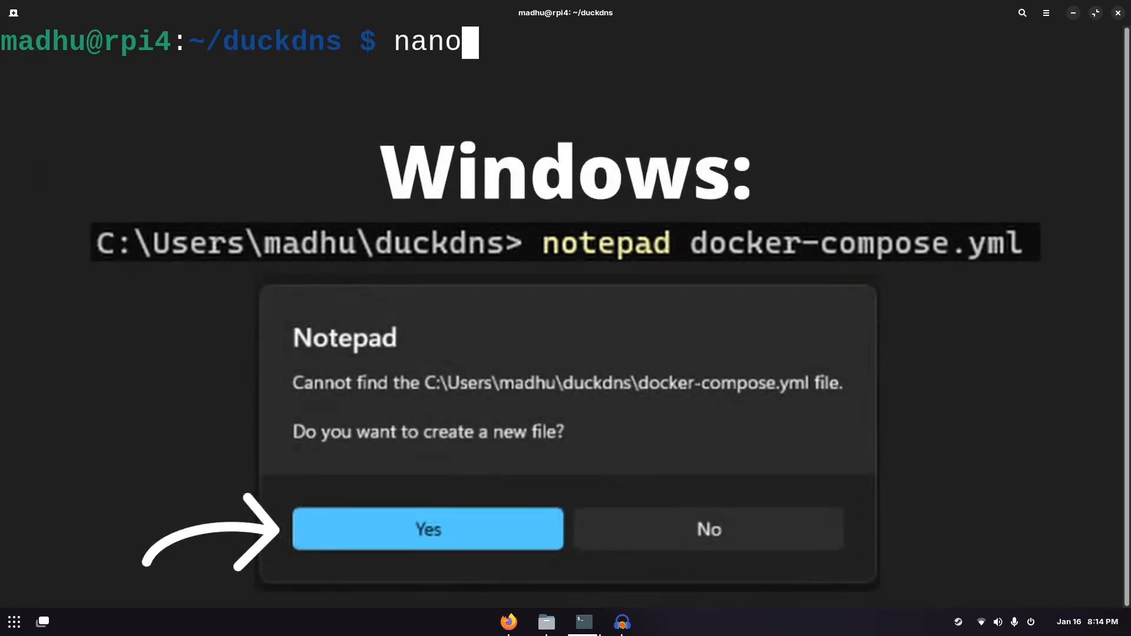
pyautogui.write('docker-co')
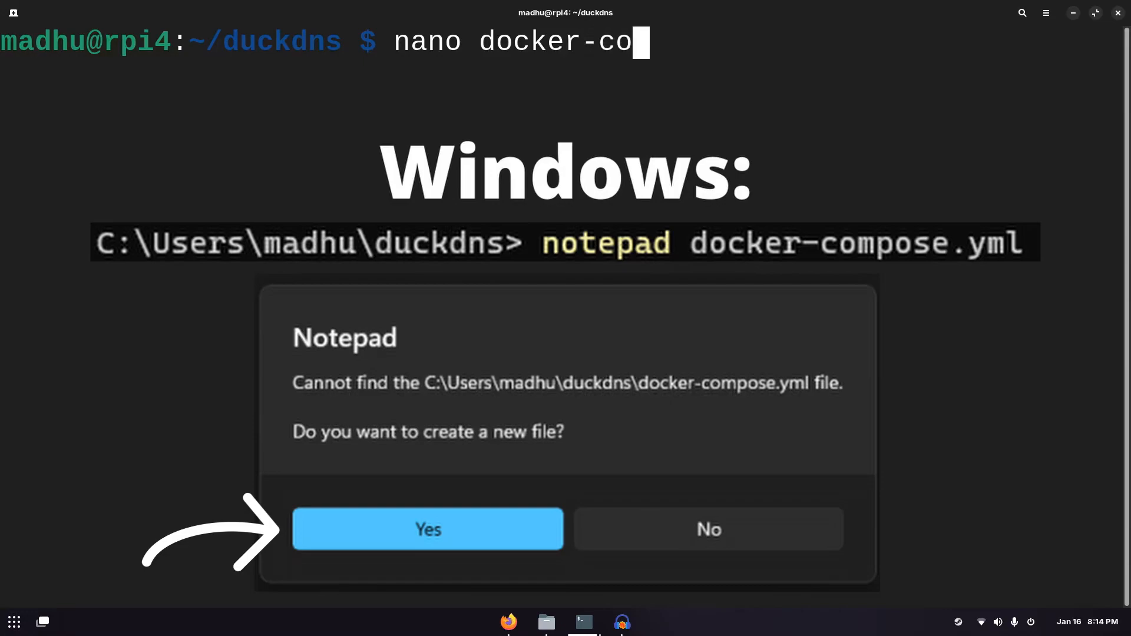
pyautogui.write('mpose.y')
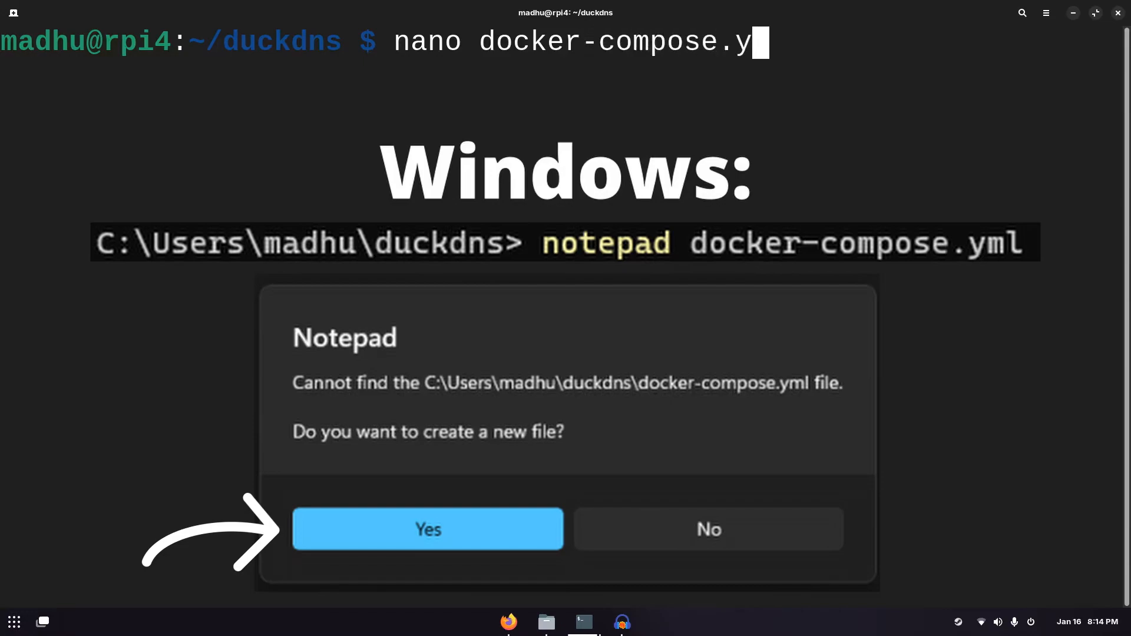
pyautogui.write('a')
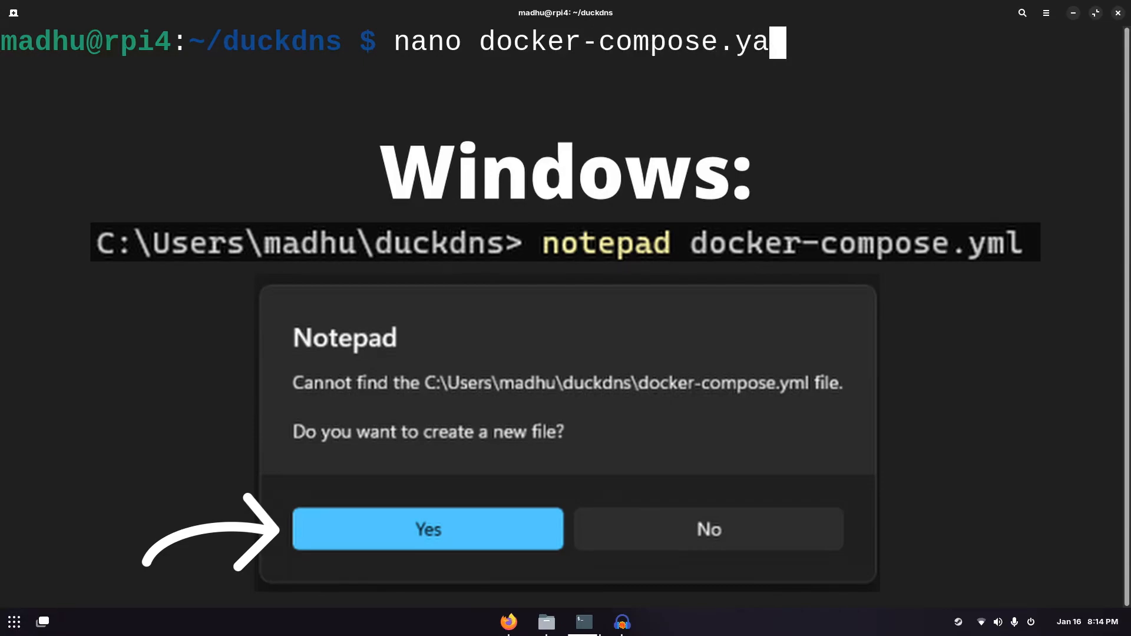
pyautogui.press('BackSpace')
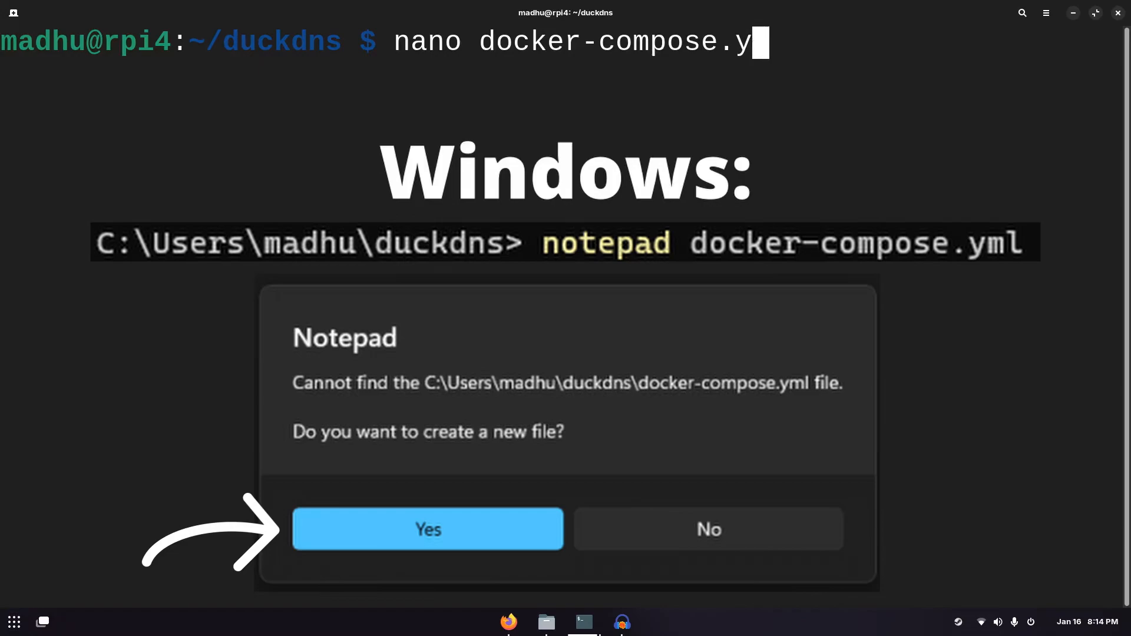
pyautogui.press('Return')
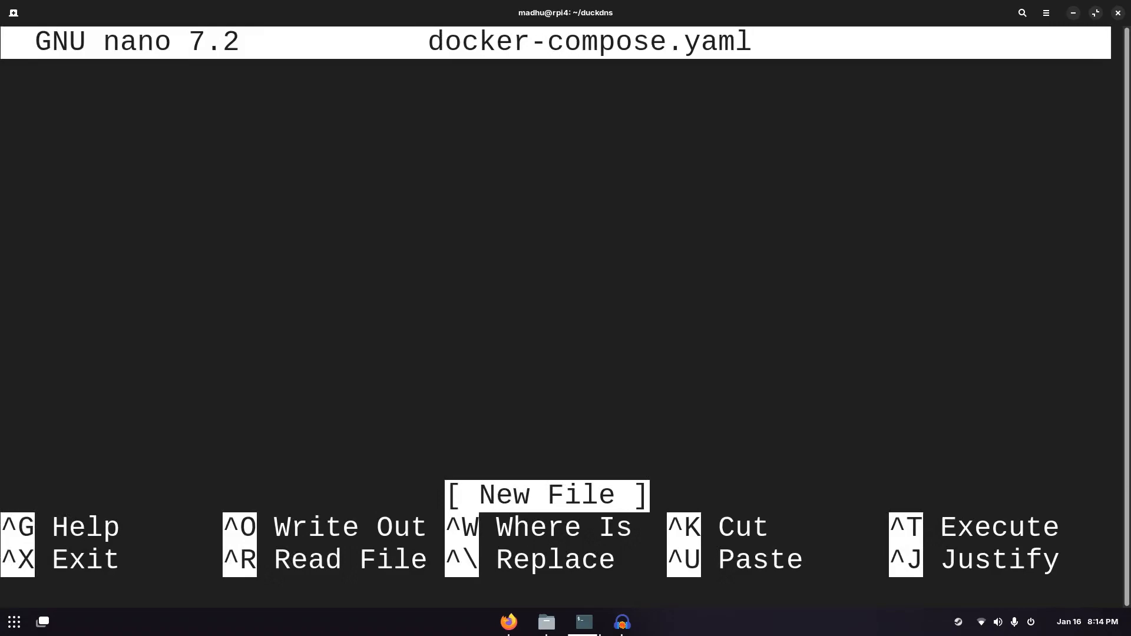
# Step: Add the top-level services: key to the compose file
pyautogui.write('services')
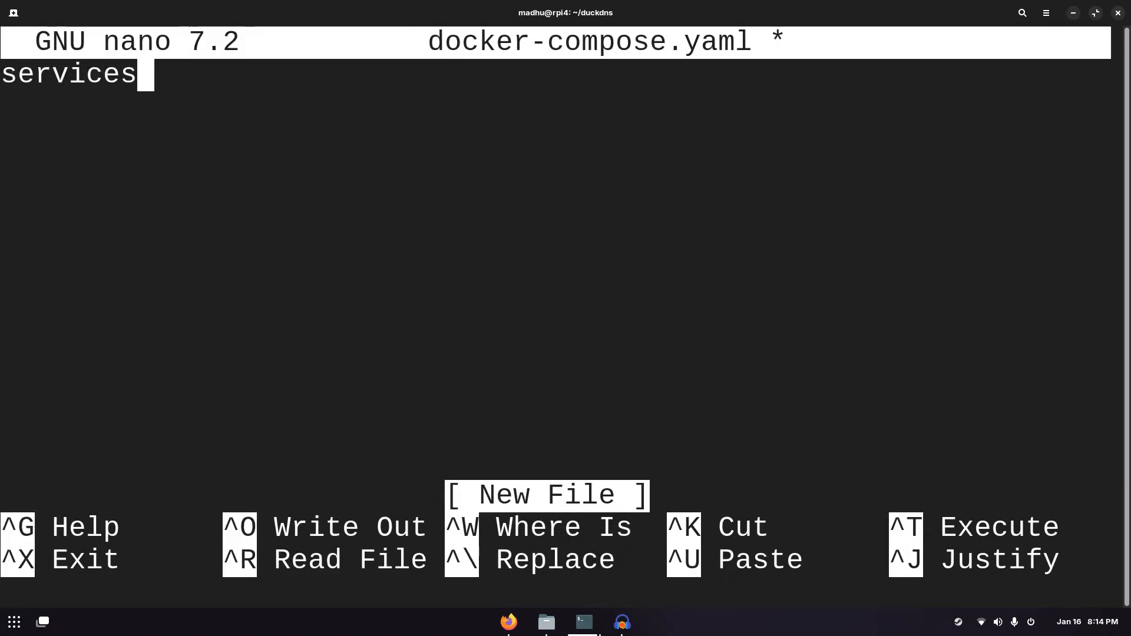
pyautogui.write(':')
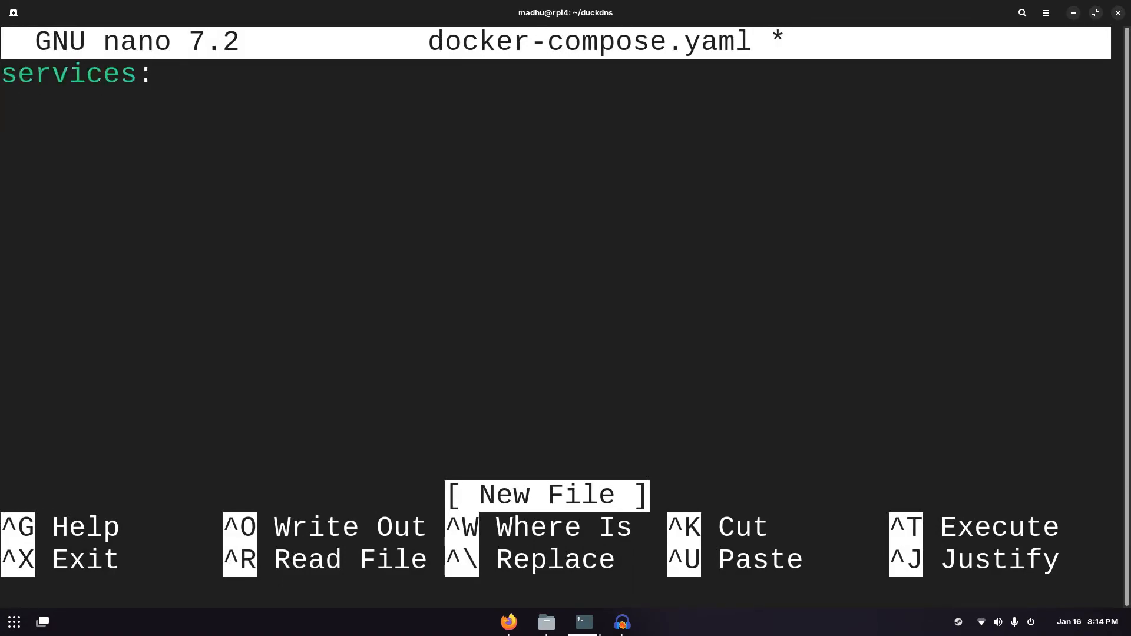
pyautogui.press('Return')
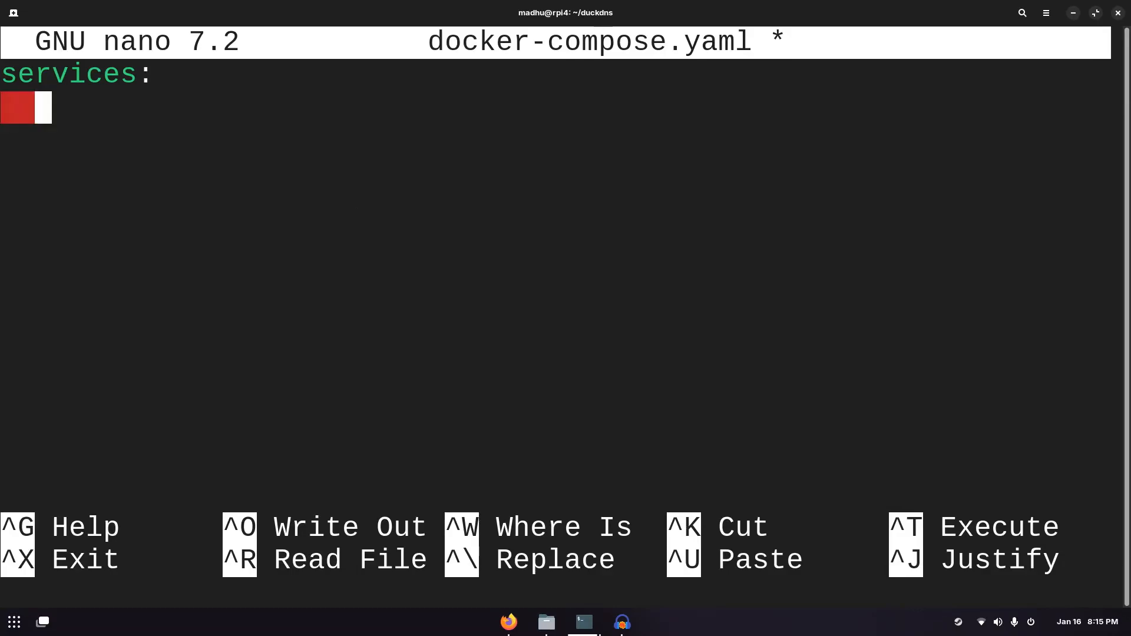
pyautogui.moveTo(352, 209)
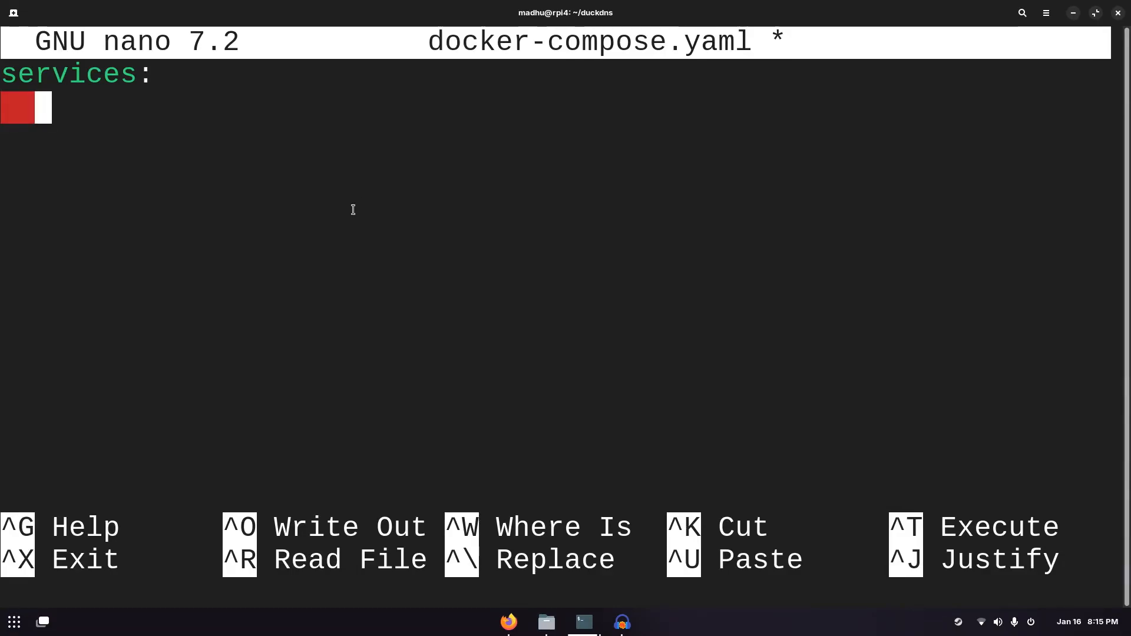
# Step: Define a duckdns service with container_name: duckdns under services
pyautogui.write('duckdns')
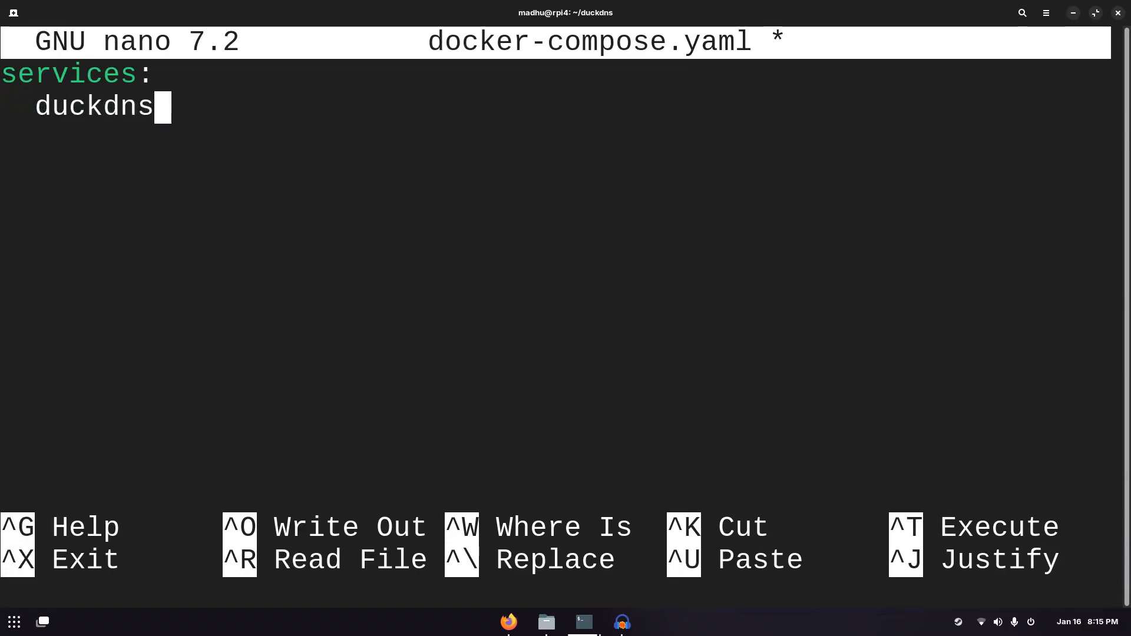
pyautogui.write(':')
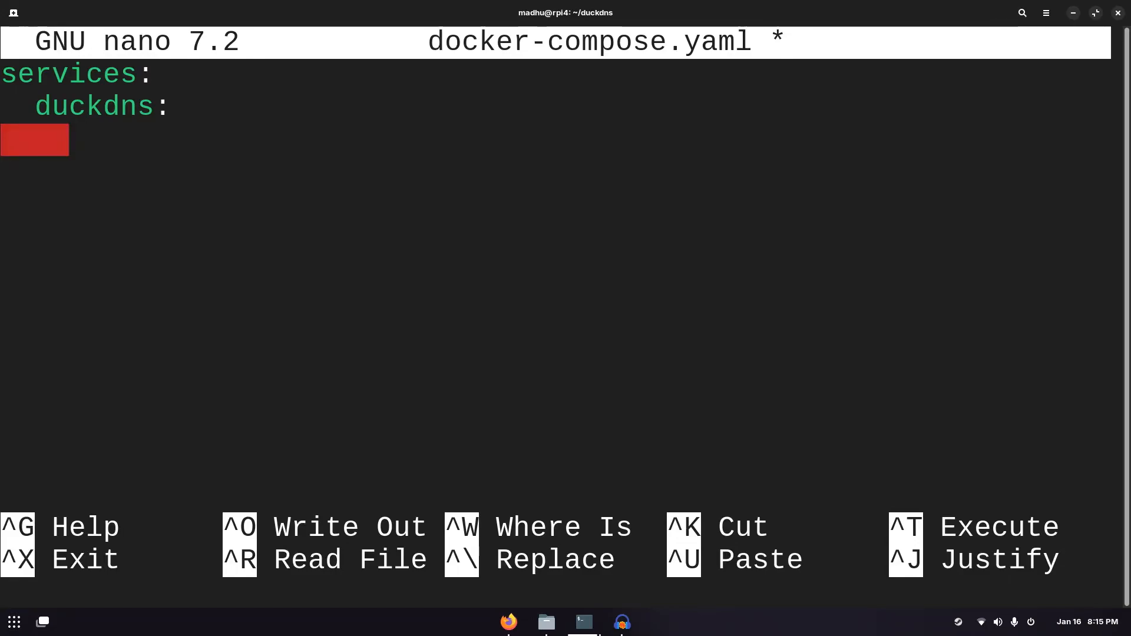
pyautogui.write('contain')
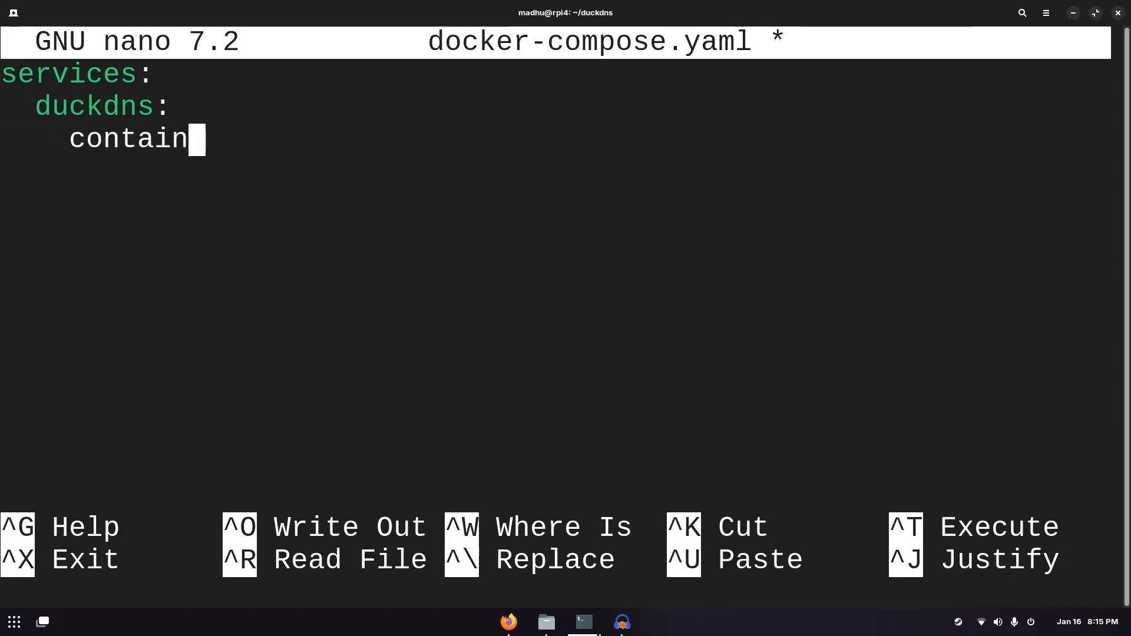
pyautogui.write('er_name')
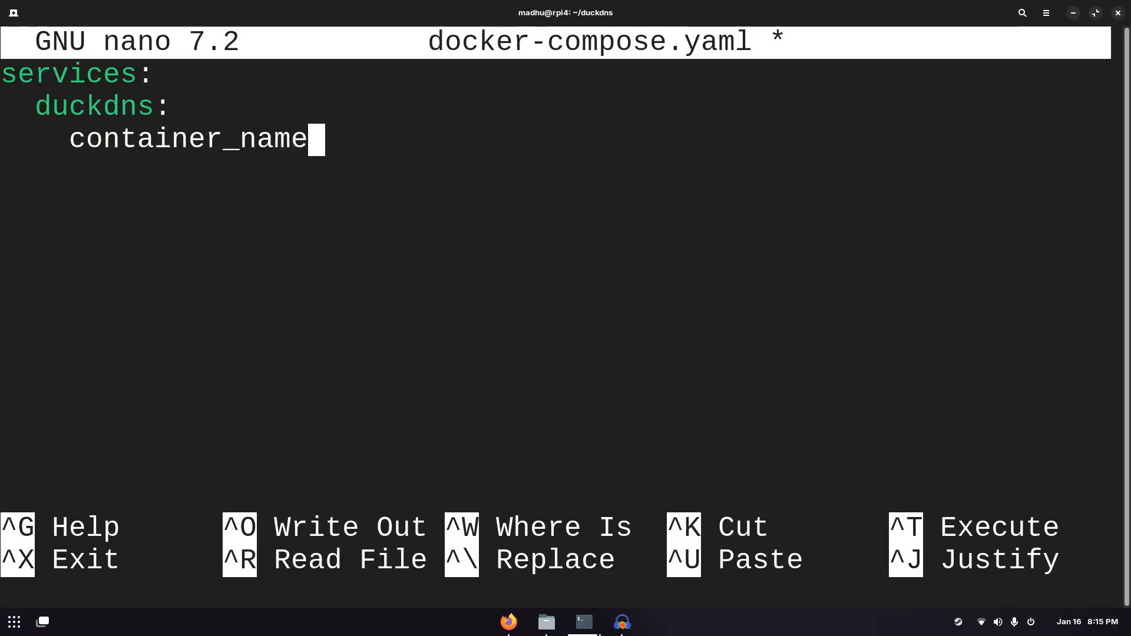
pyautogui.write(': duckdns')
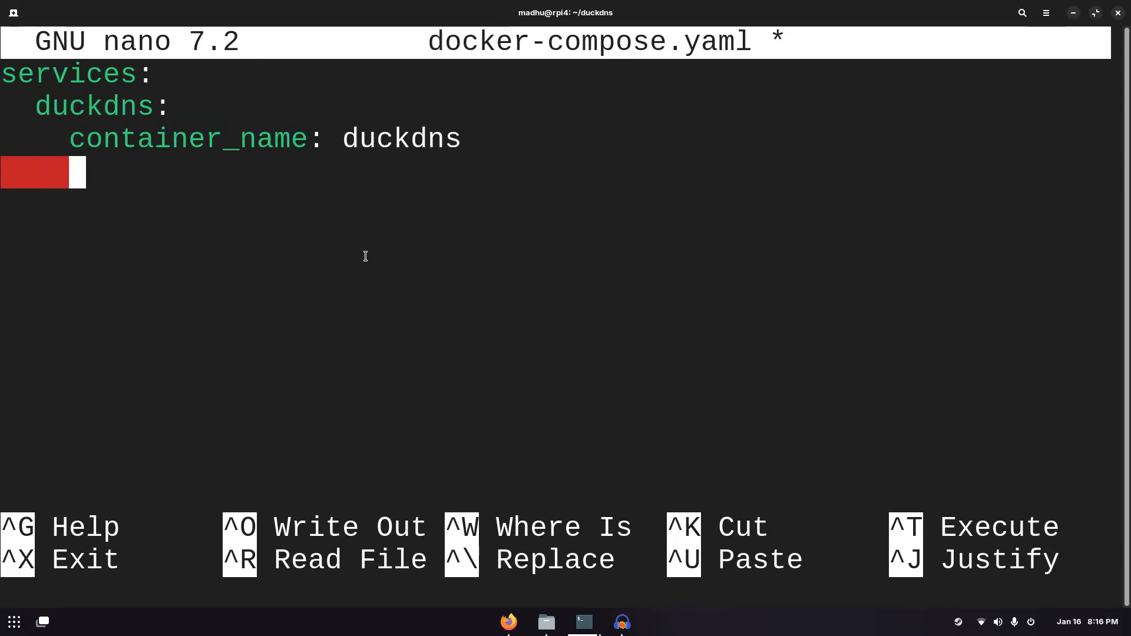
# Step: Set the duckdns service image to linuxserver/duckdns:latest
pyautogui.write('image:')
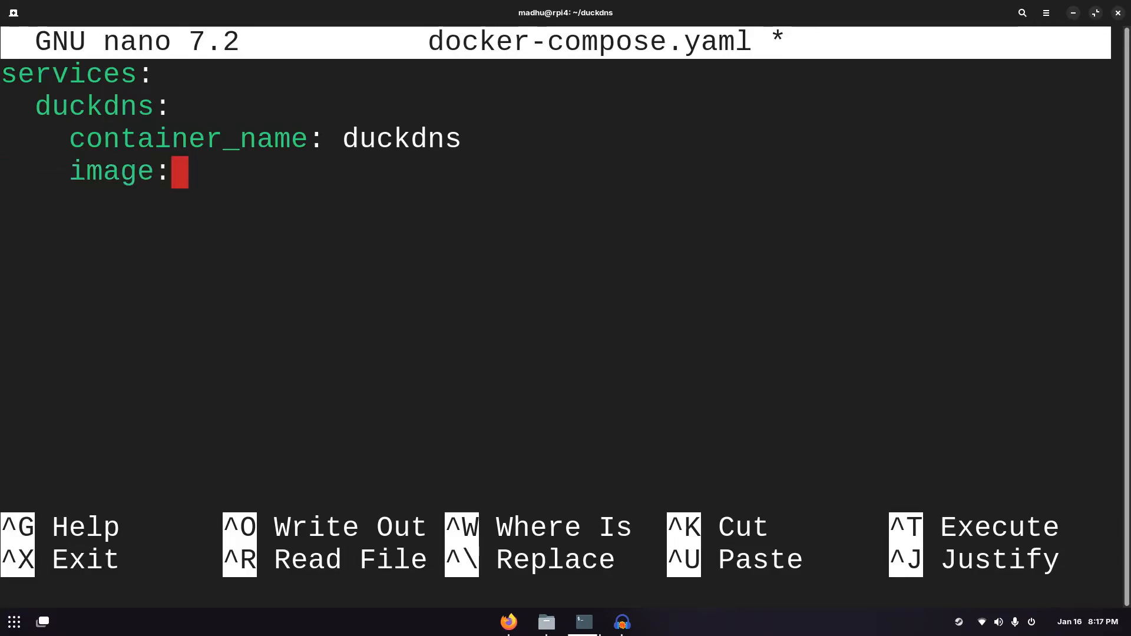
pyautogui.write('lin')
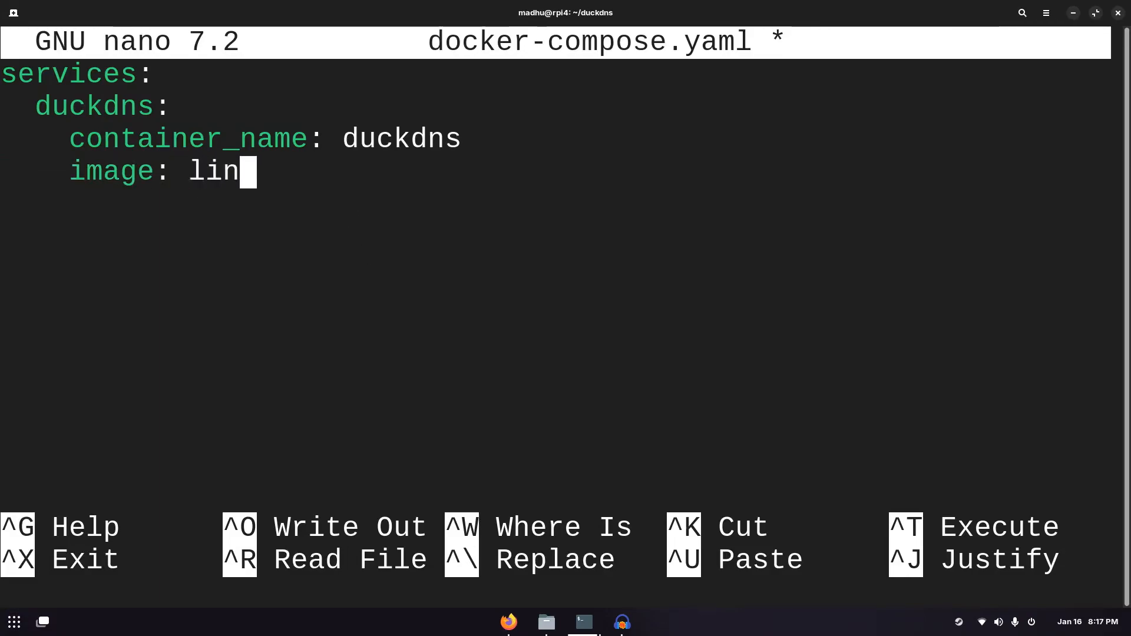
pyautogui.write('uxserver/du')
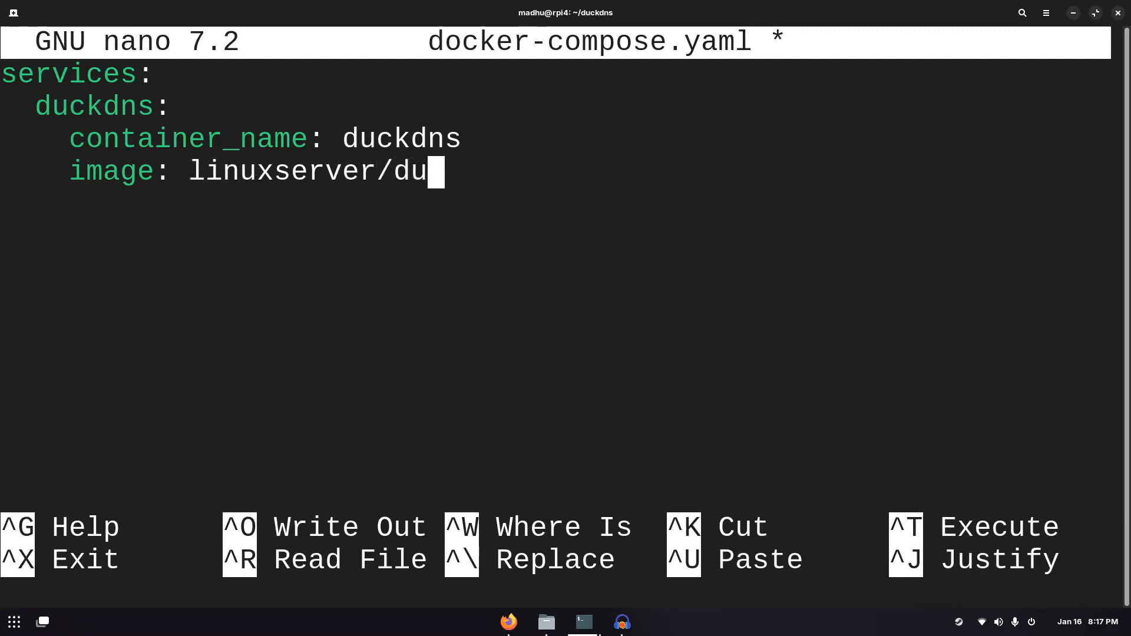
pyautogui.write('ckdns')
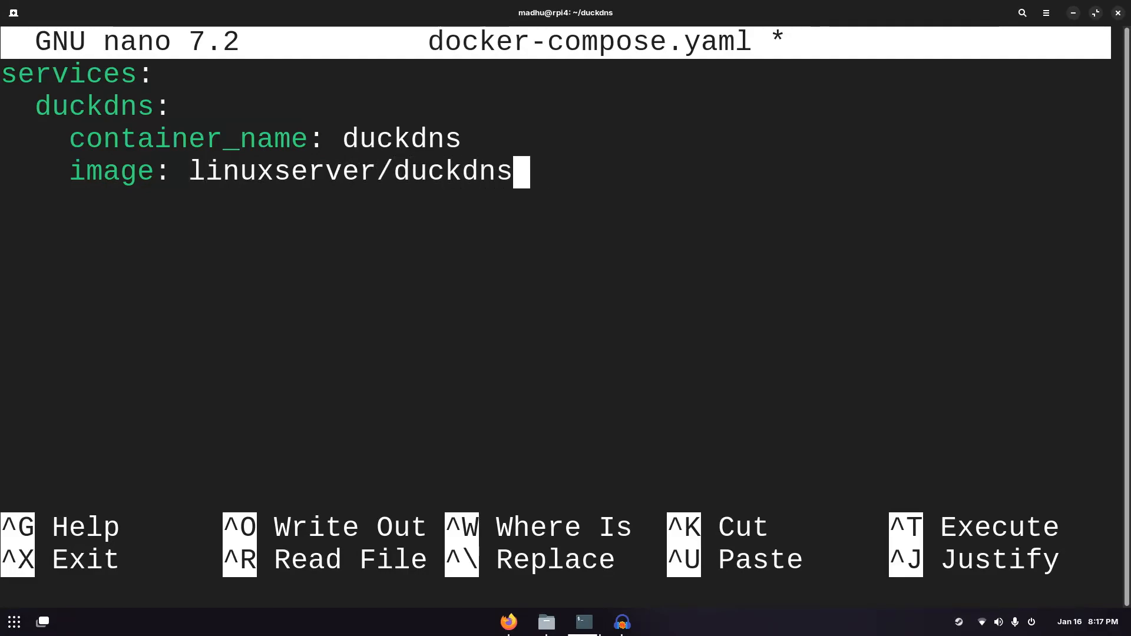
pyautogui.moveTo(401, 153)
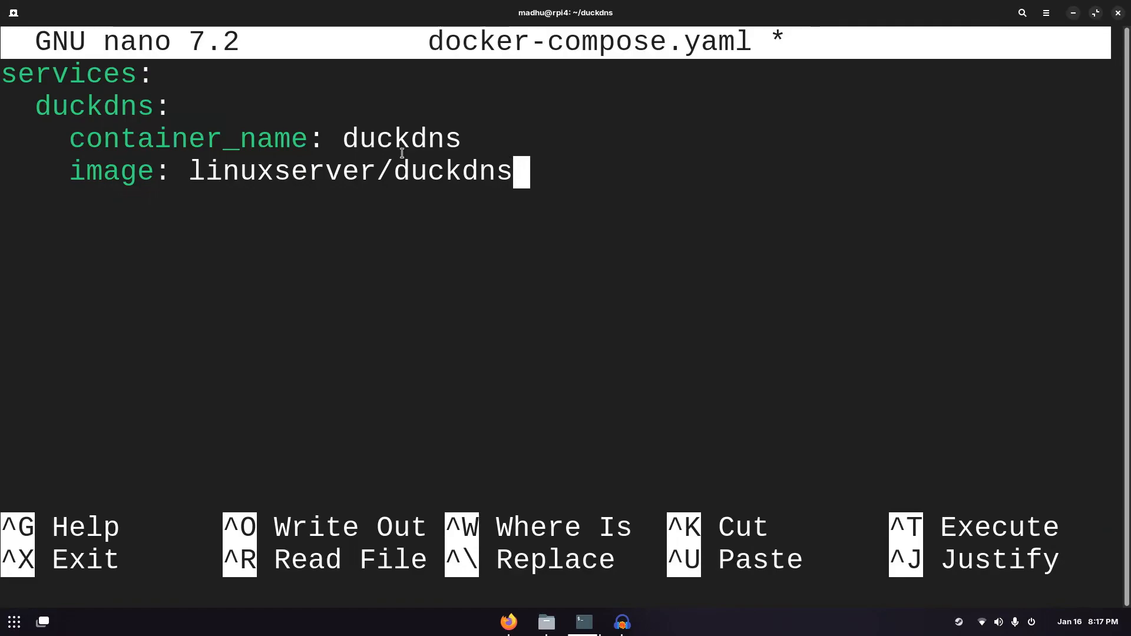
pyautogui.write(':')
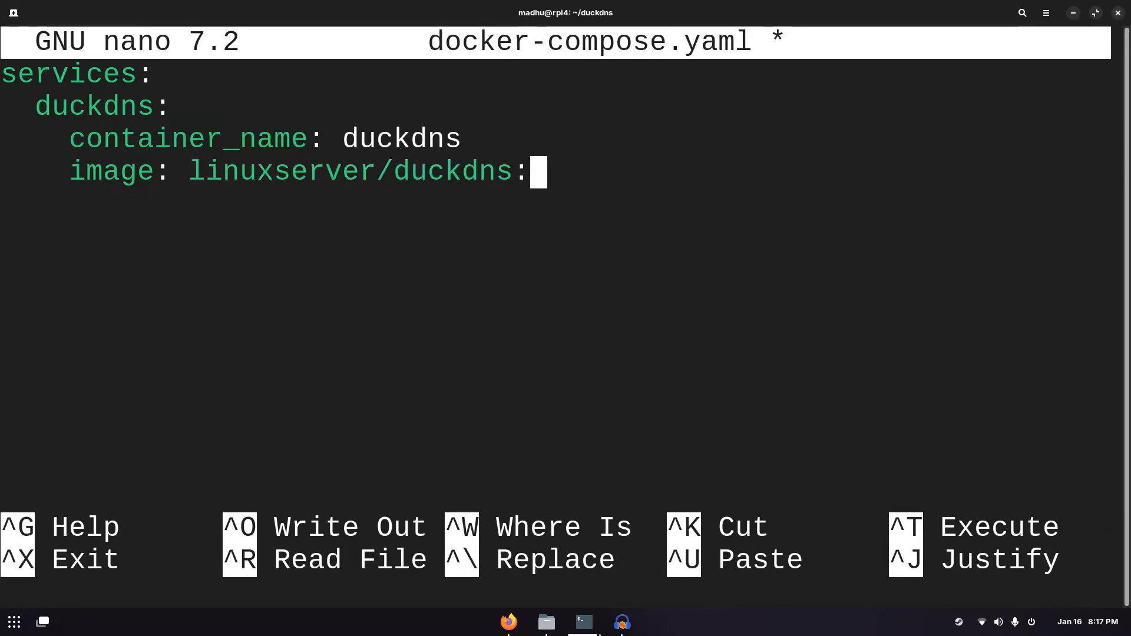
pyautogui.write('latest')
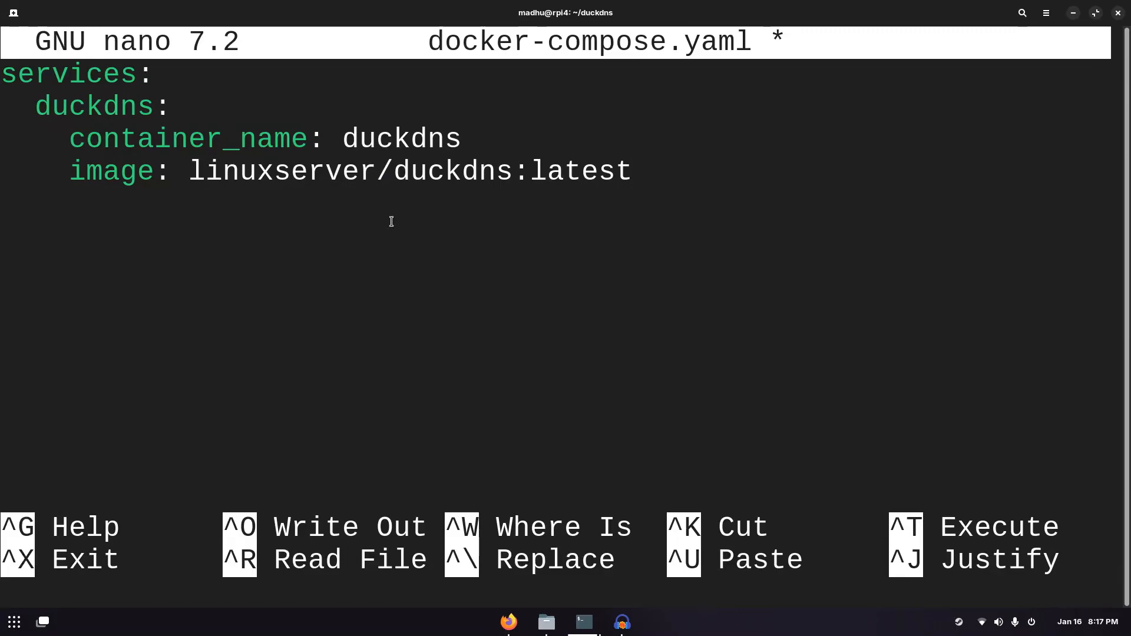
# Step: Begin a network_mode entry on the line below the image
pyautogui.click(638, 171)
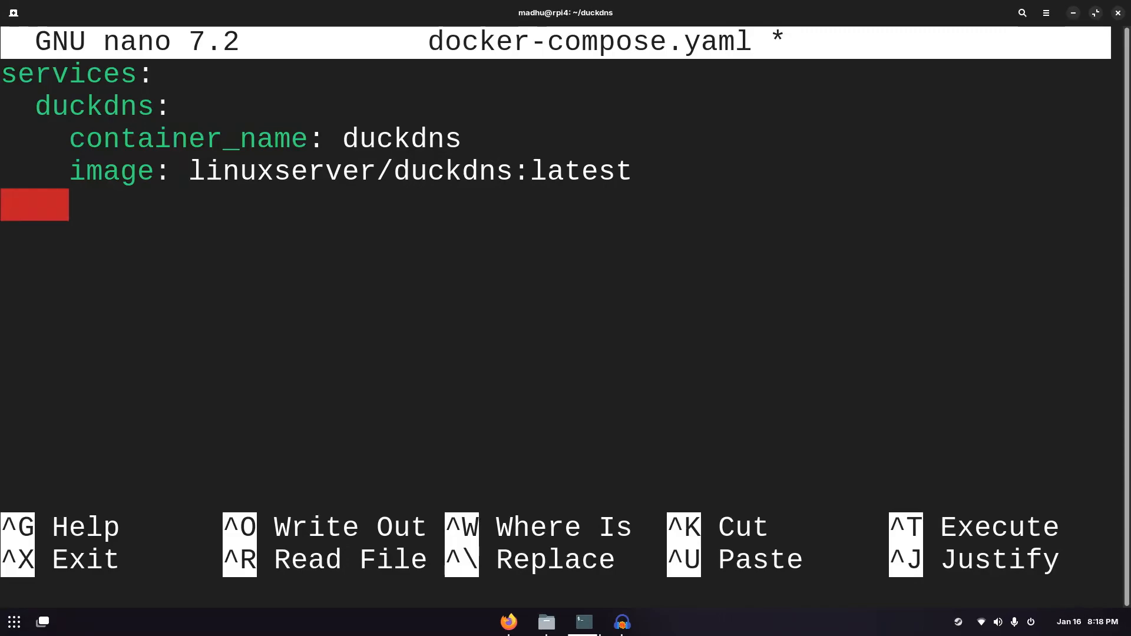
pyautogui.write('network')
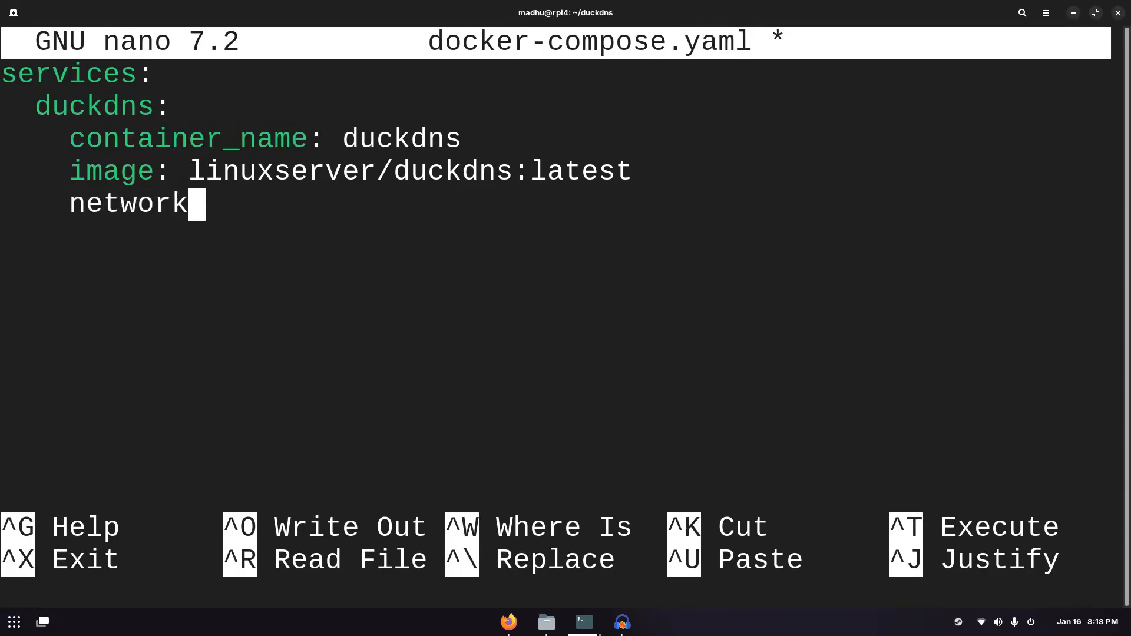
pyautogui.write('_mode')
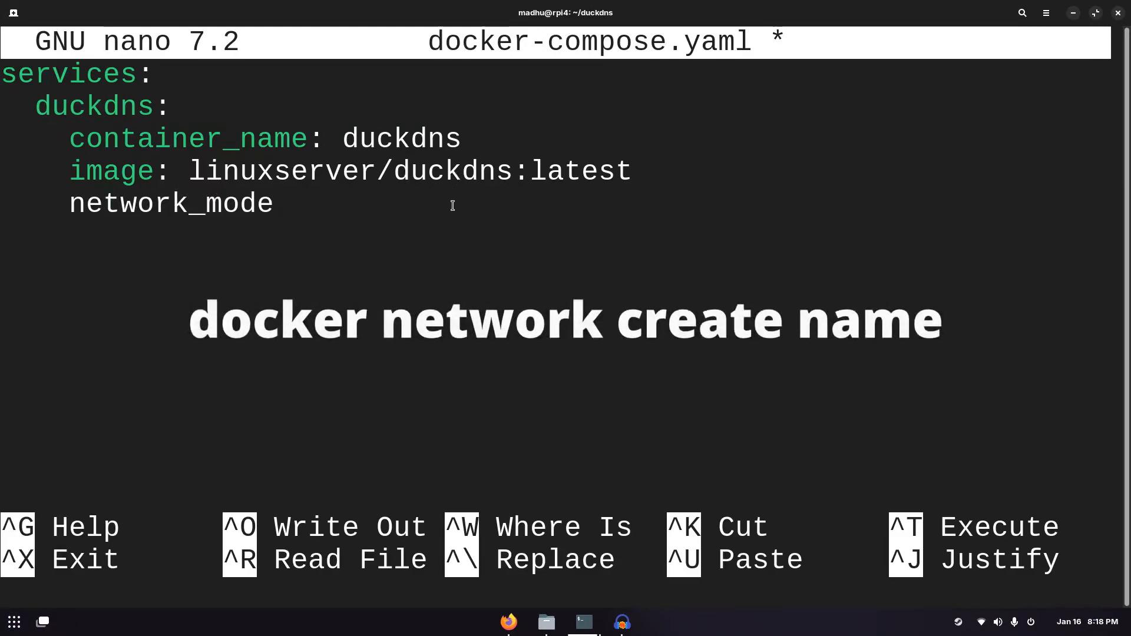
# Step: Cut the unfinished network_mode line with Ctrl+K, leaving only container_name and image
pyautogui.click(281, 204)
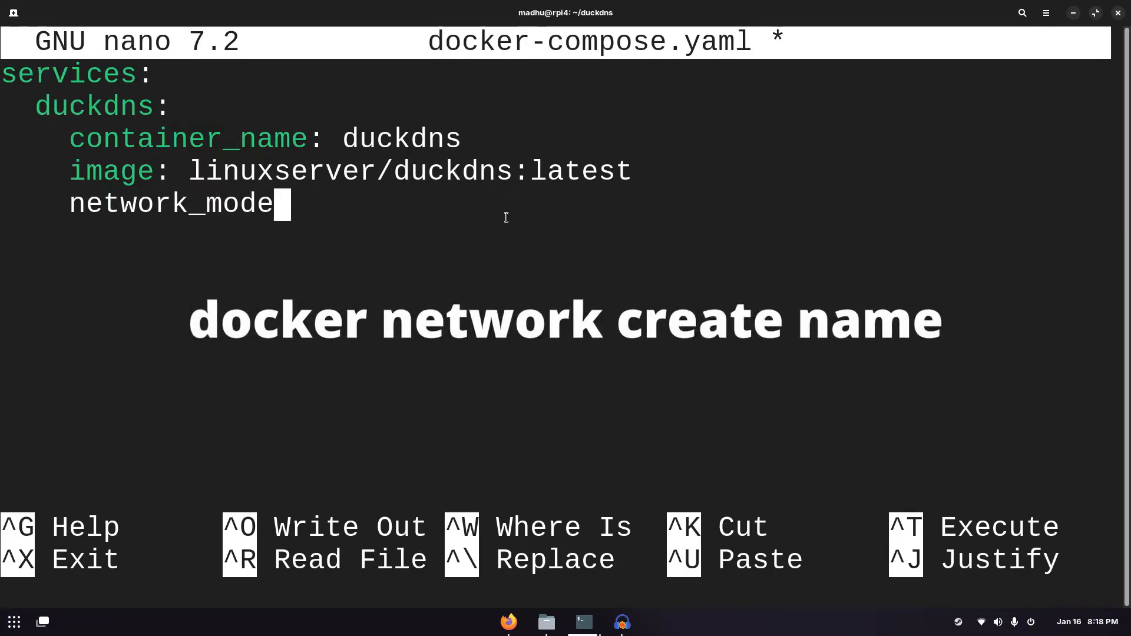
pyautogui.moveTo(585, 261)
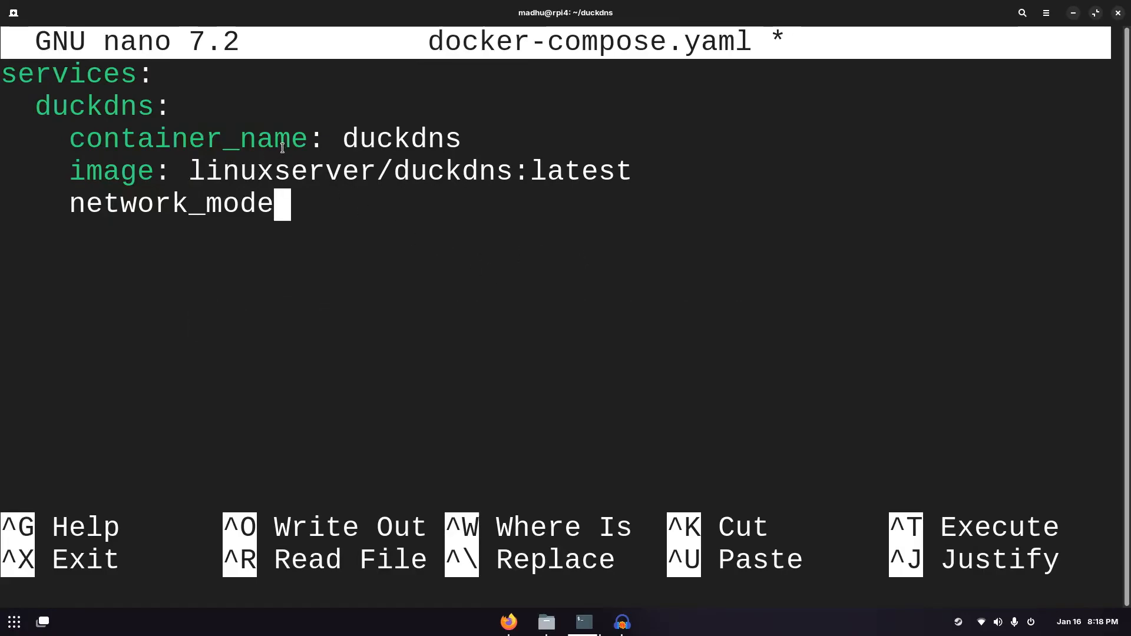
pyautogui.moveTo(485, 252)
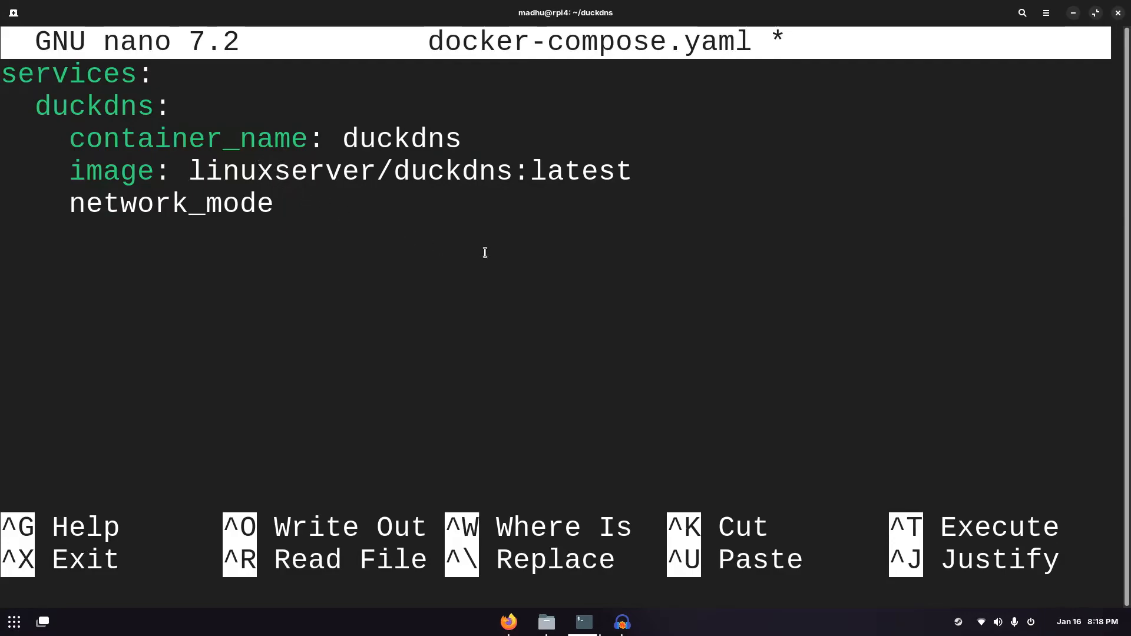
pyautogui.moveTo(366, 235)
pyautogui.write(':')
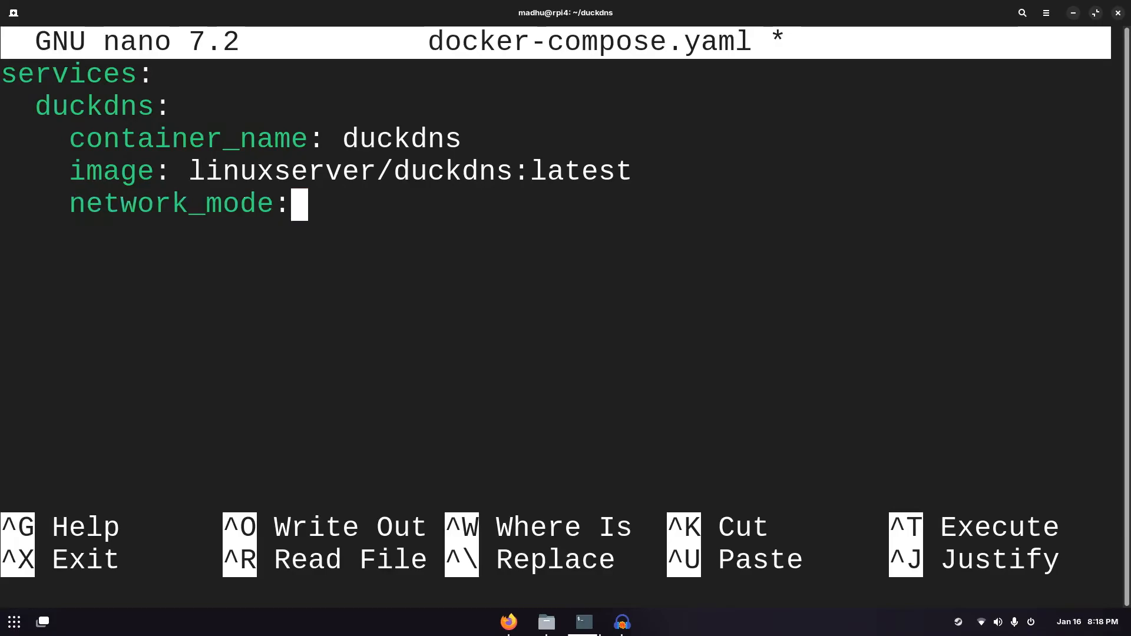
pyautogui.press('ctrl+k')
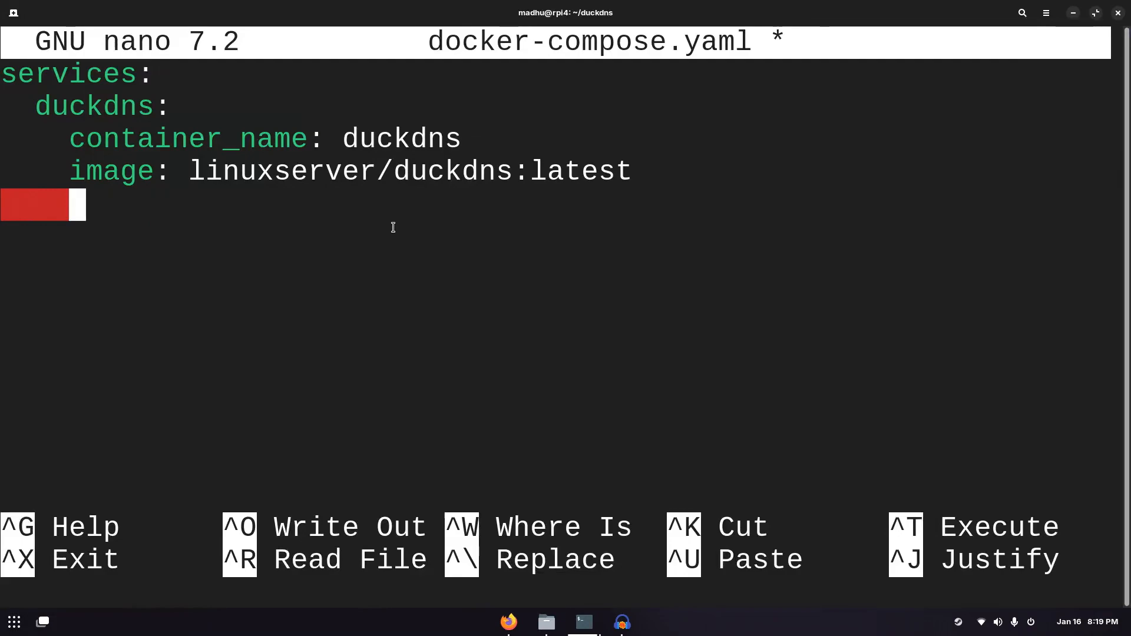
# Step: Add an environment: section with a first list entry '- TOKEN='
pyautogui.write('envir')
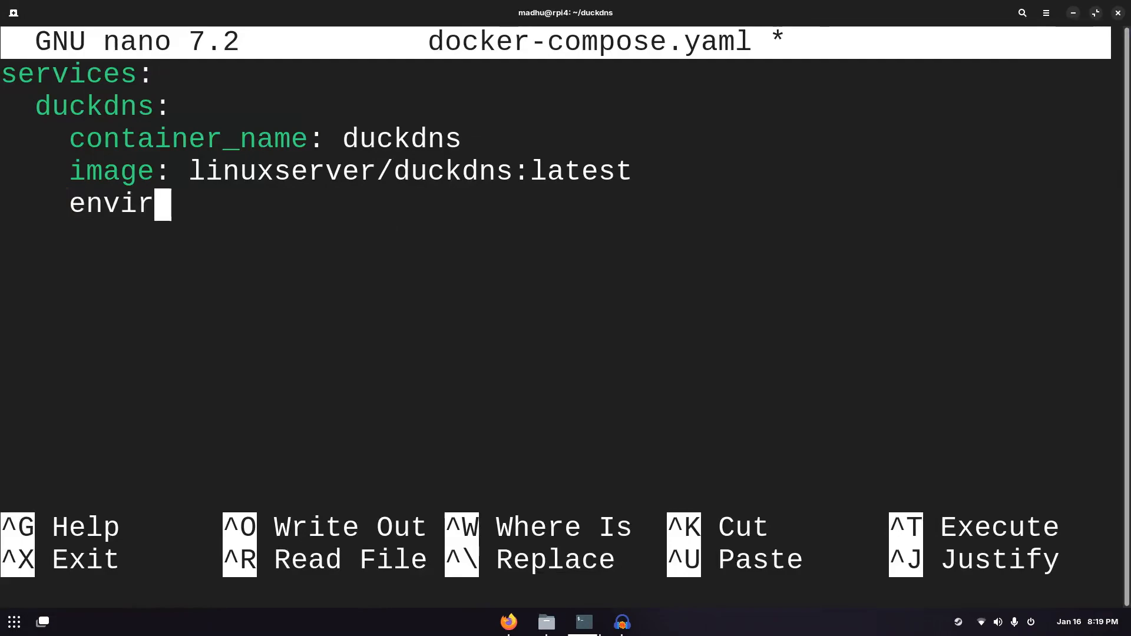
pyautogui.write('onment:')
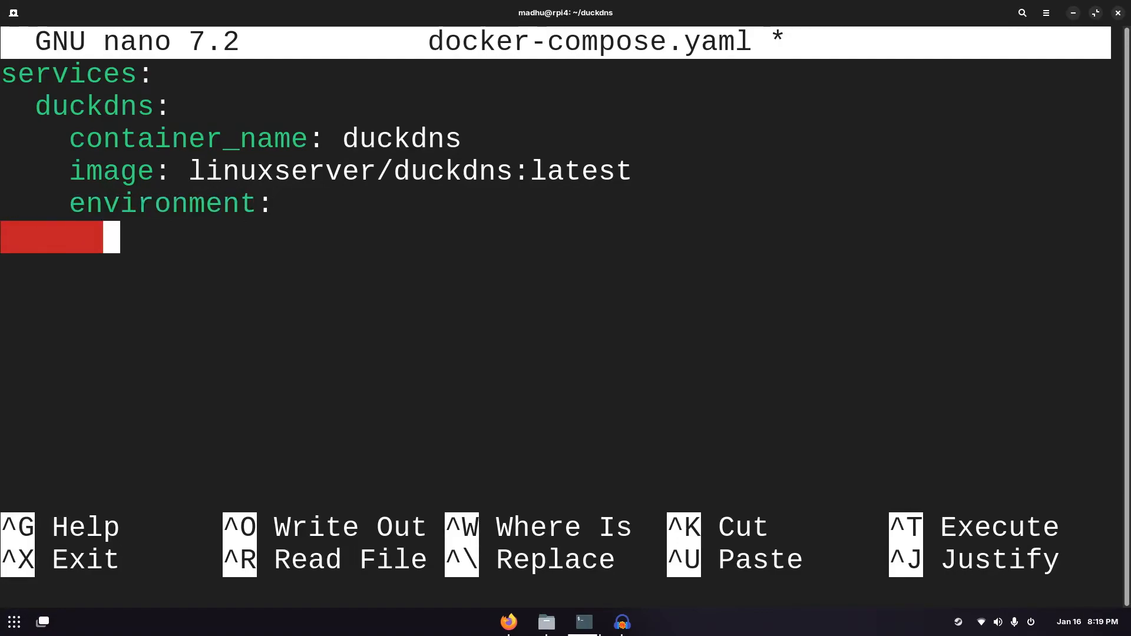
pyautogui.write('-')
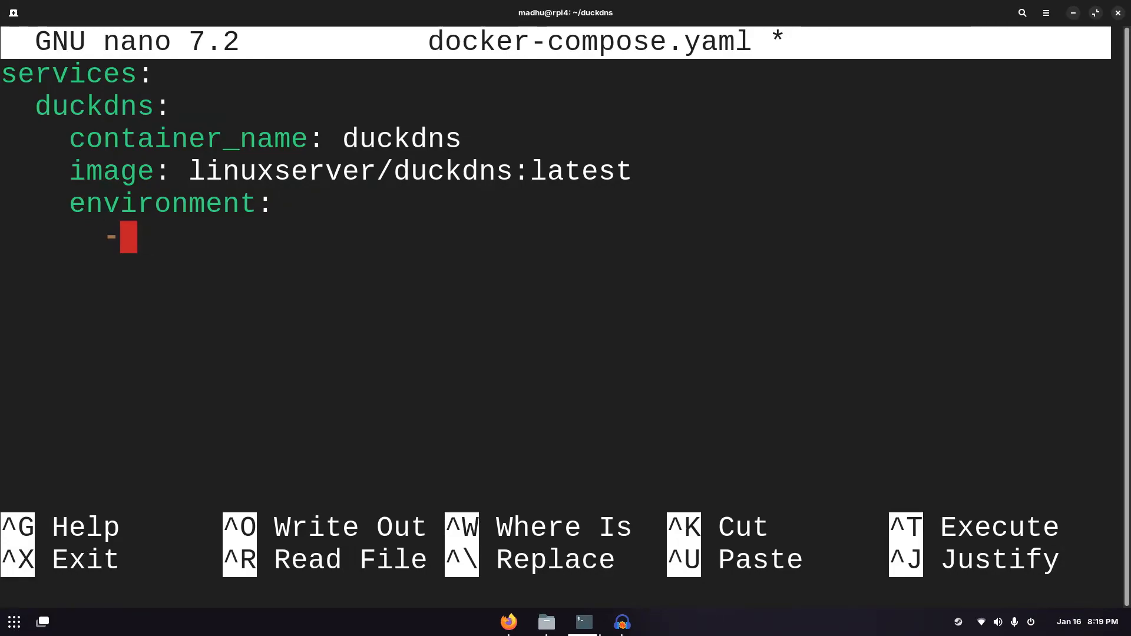
pyautogui.write('TOKEN=')
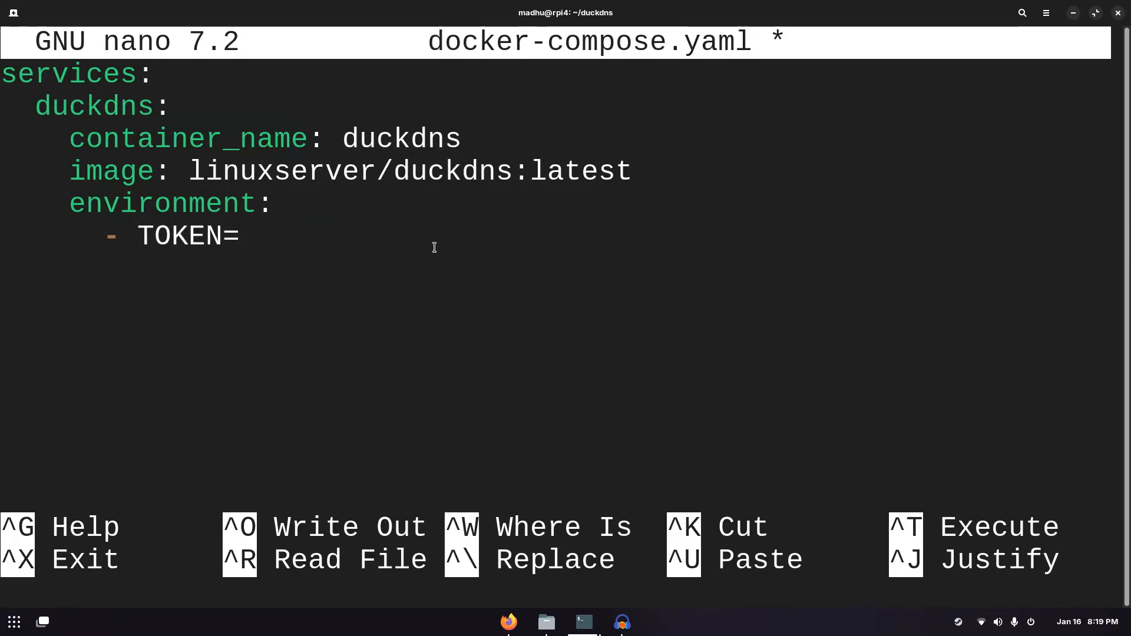
# Step: Copy the account token from the Duck DNS page in Firefox for the TOKEN entry
pyautogui.click(508, 621)
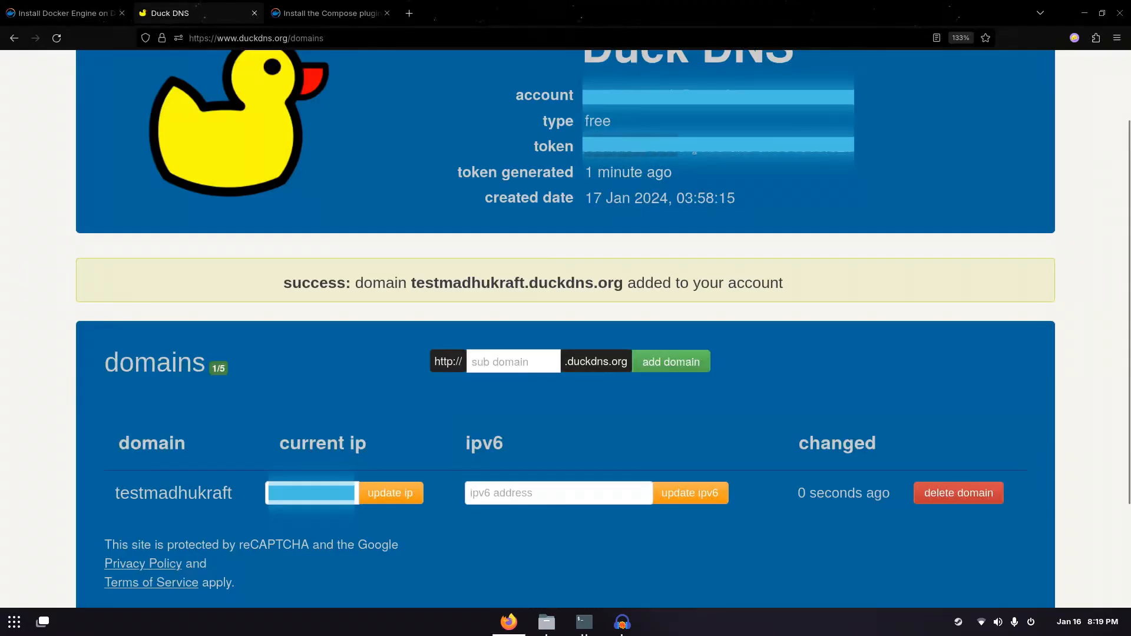
pyautogui.rightClick(692, 146)
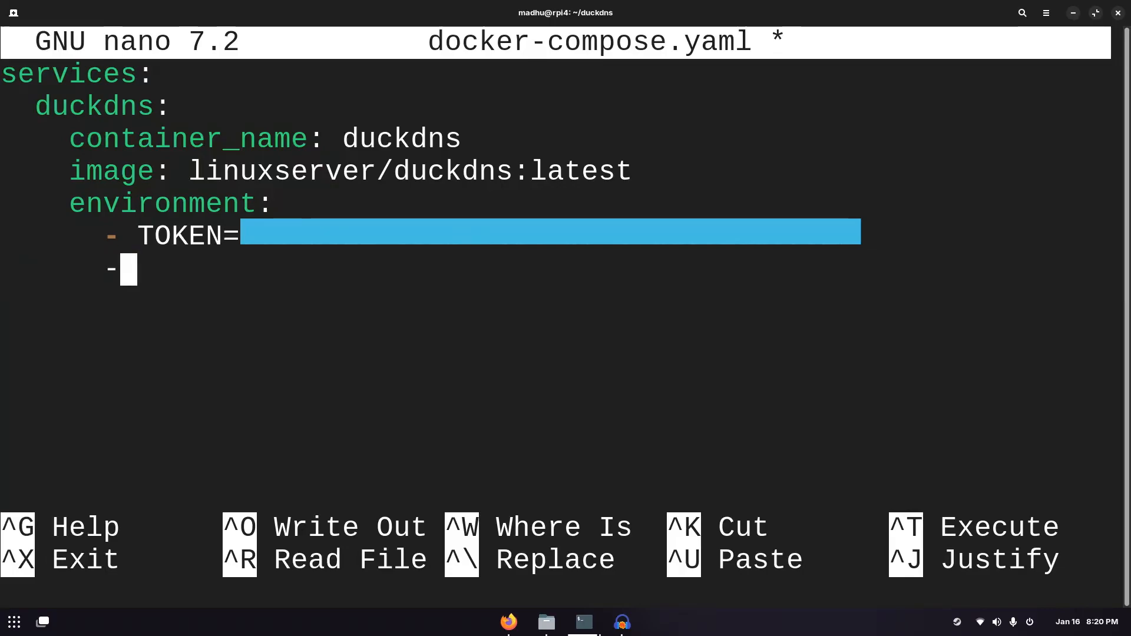
# Step: Add the environment entry SUBDOMAINS=testmadhukraft.duckdns.org
pyautogui.write('SUB')
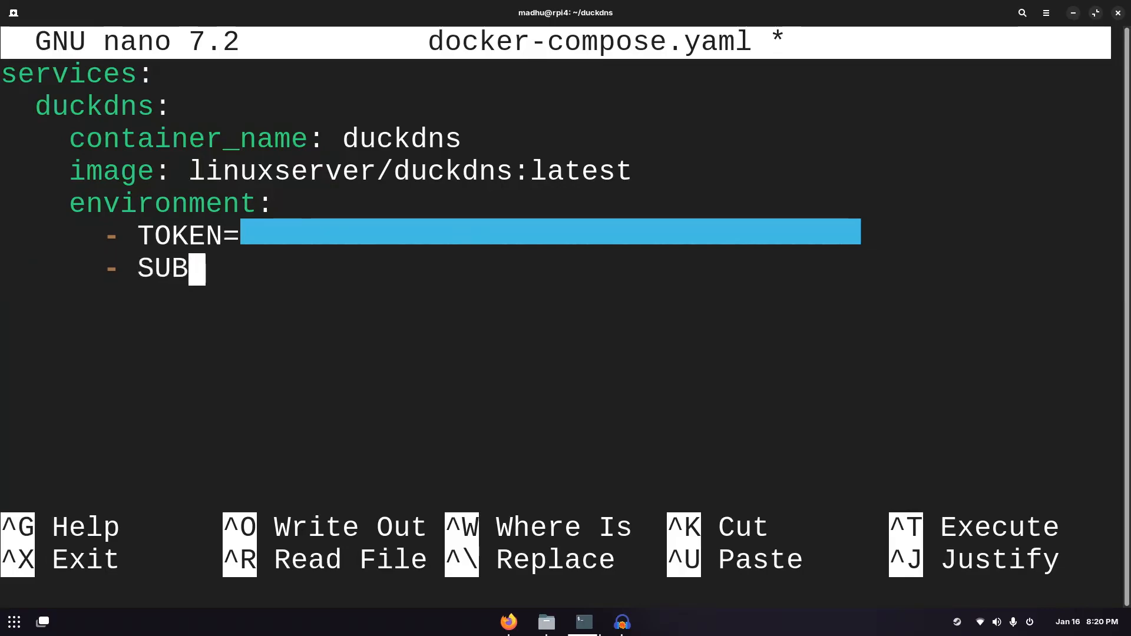
pyautogui.write('DOMA')
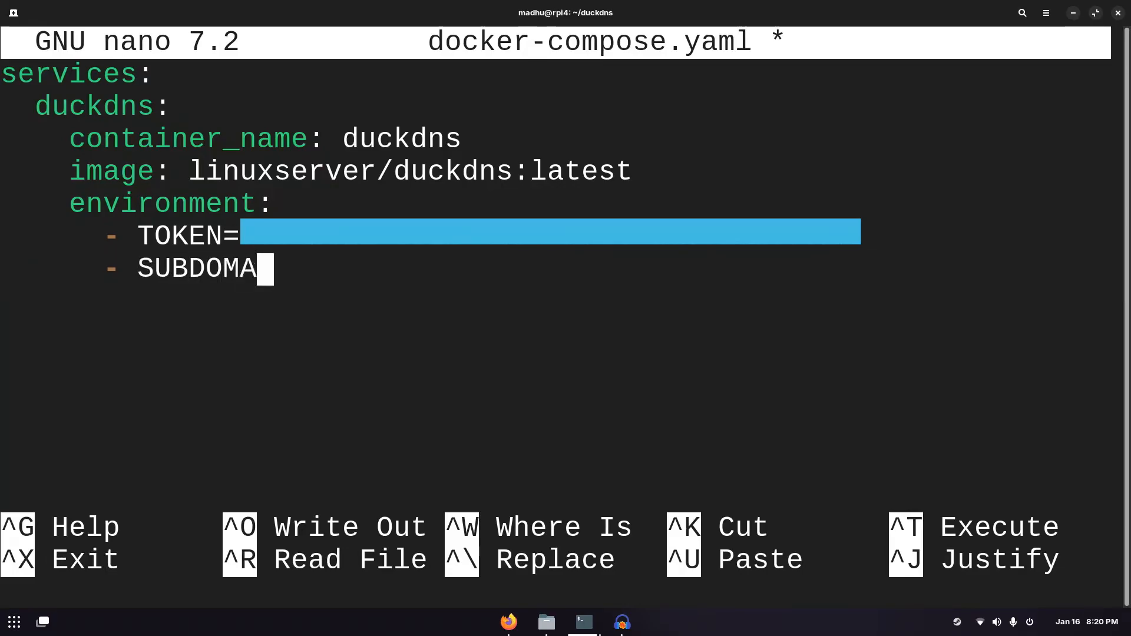
pyautogui.write('INS=')
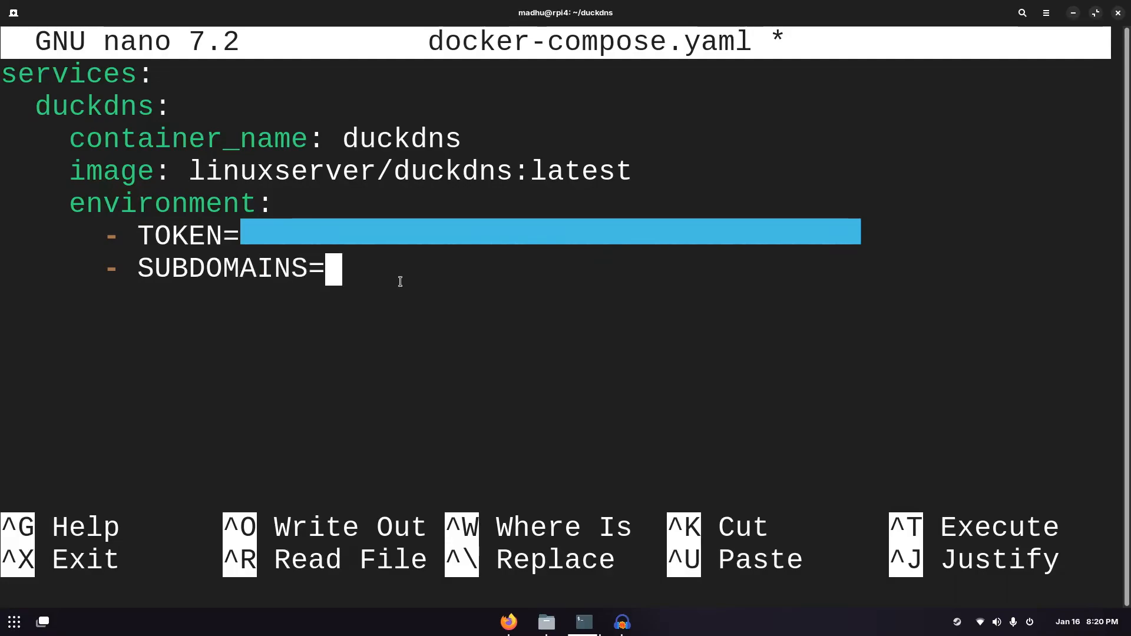
pyautogui.write('testmadhukraft.duckdns.org')
pyautogui.write('- T')
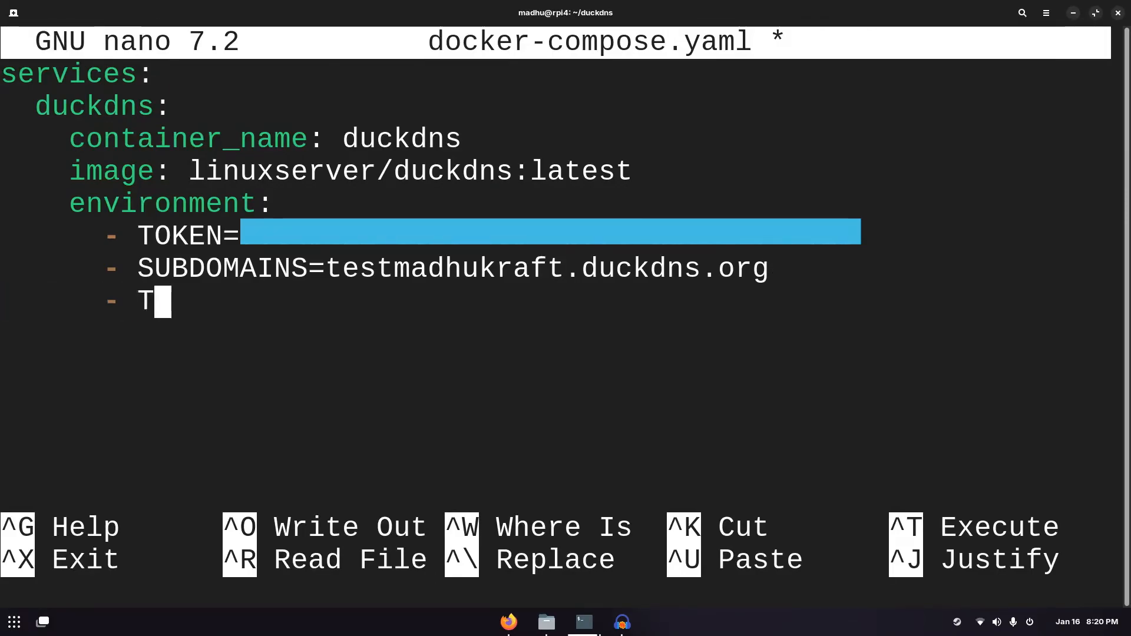
# Step: Add the environment entry TZ=America/Los_Angeles
pyautogui.write('Z=')
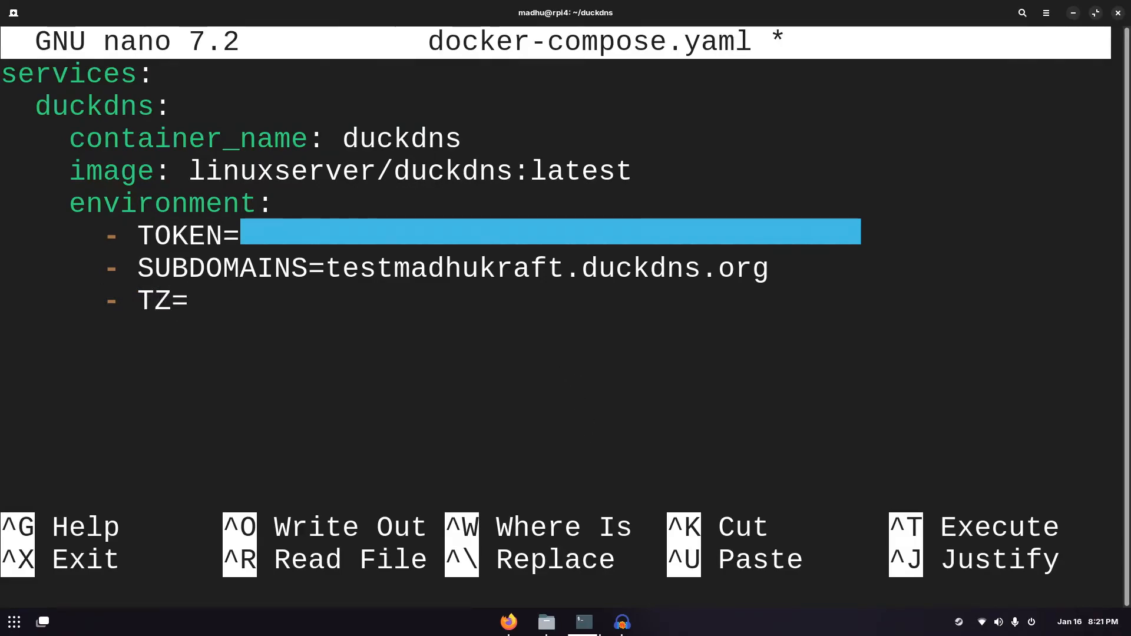
pyautogui.write('A')
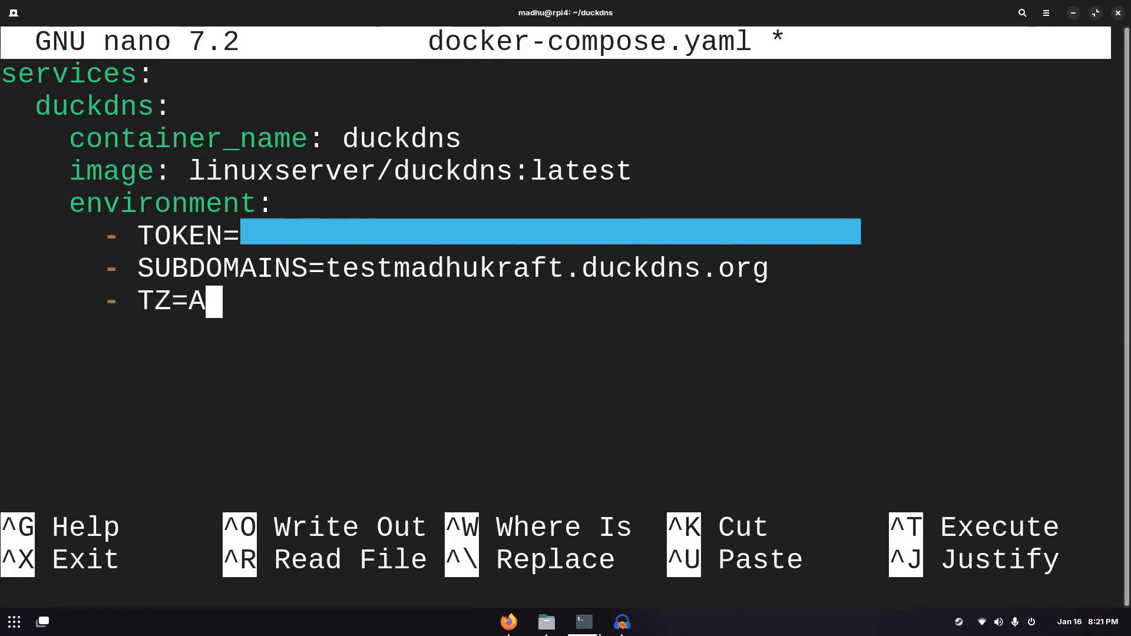
pyautogui.write('merica/')
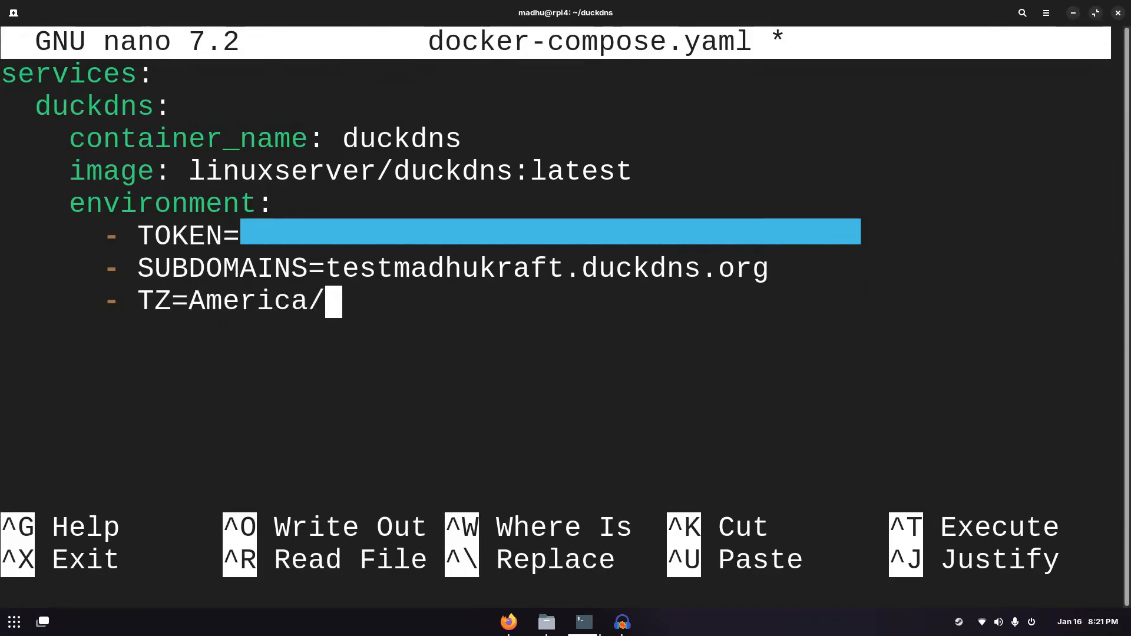
pyautogui.write('Los_Angeles')
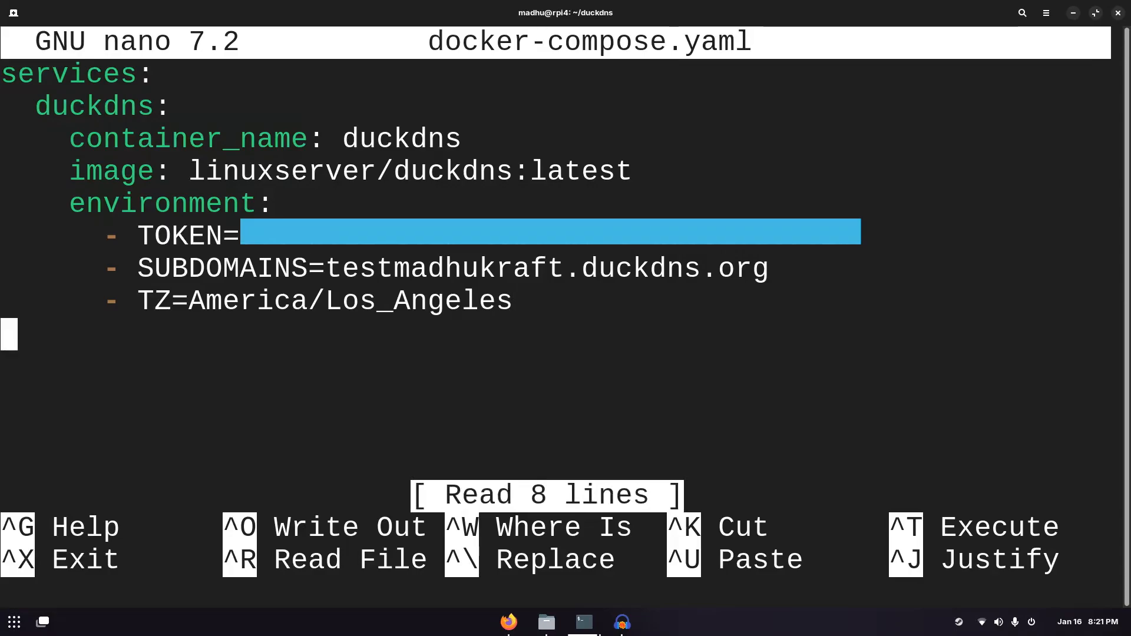
# Step: Add restart: always to the service, then save docker-compose.yaml and exit nano
pyautogui.write('restar')
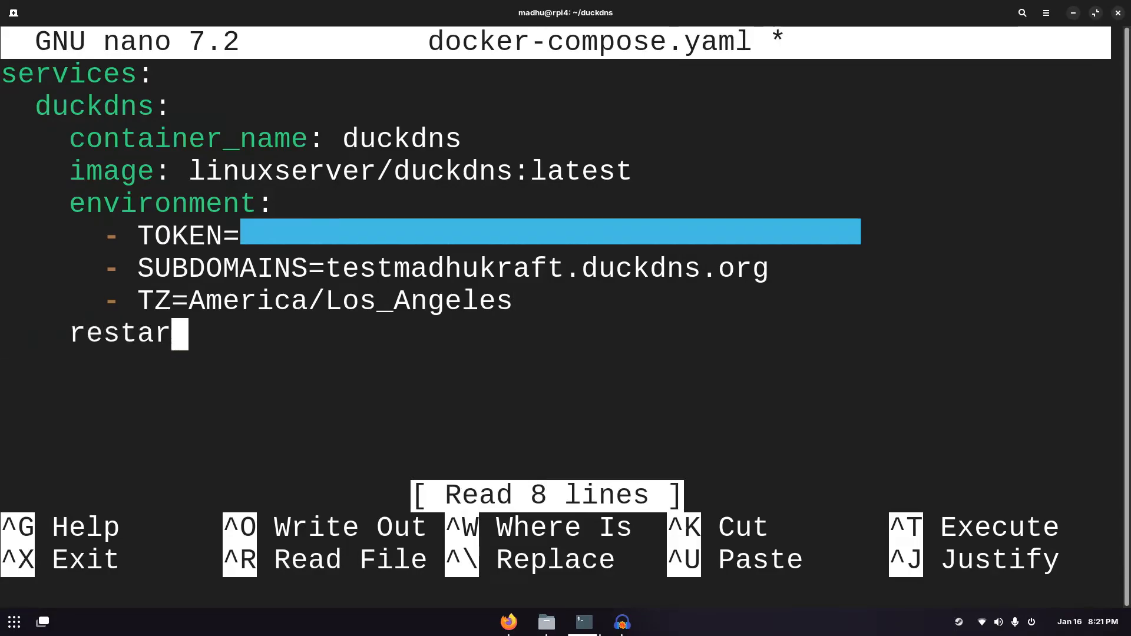
pyautogui.write(': alw')
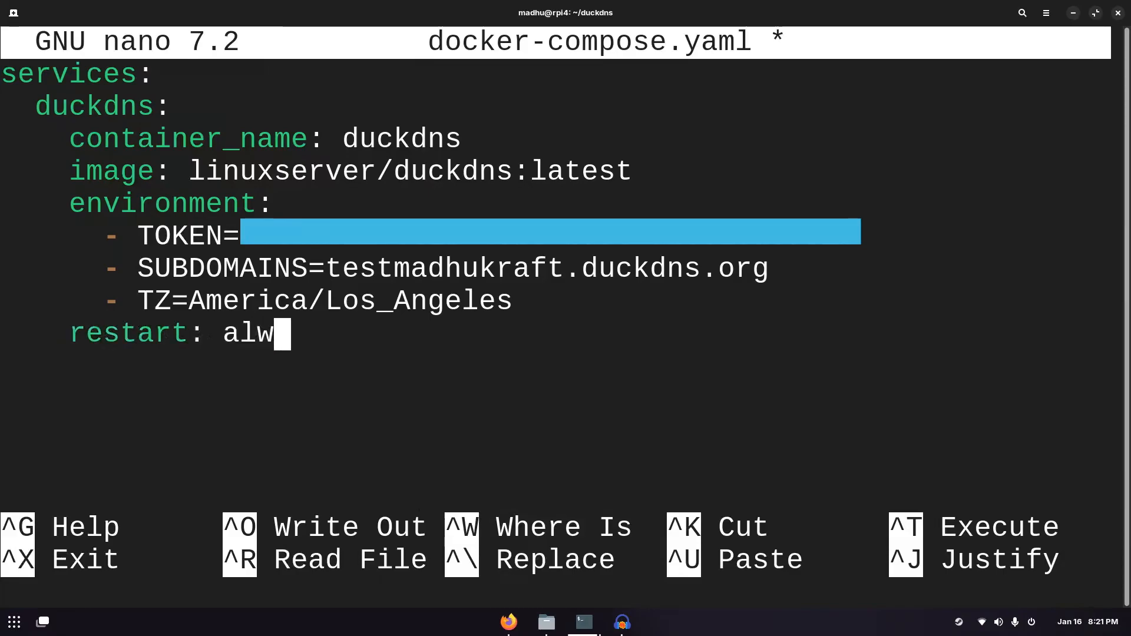
pyautogui.write('ays')
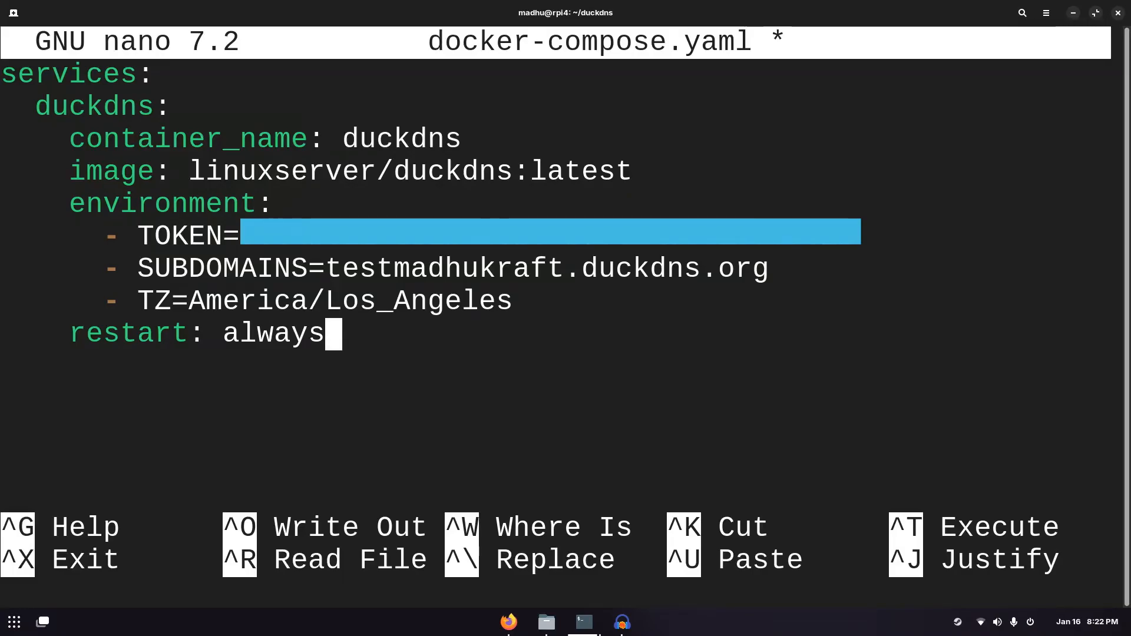
pyautogui.press('ctrl+x')
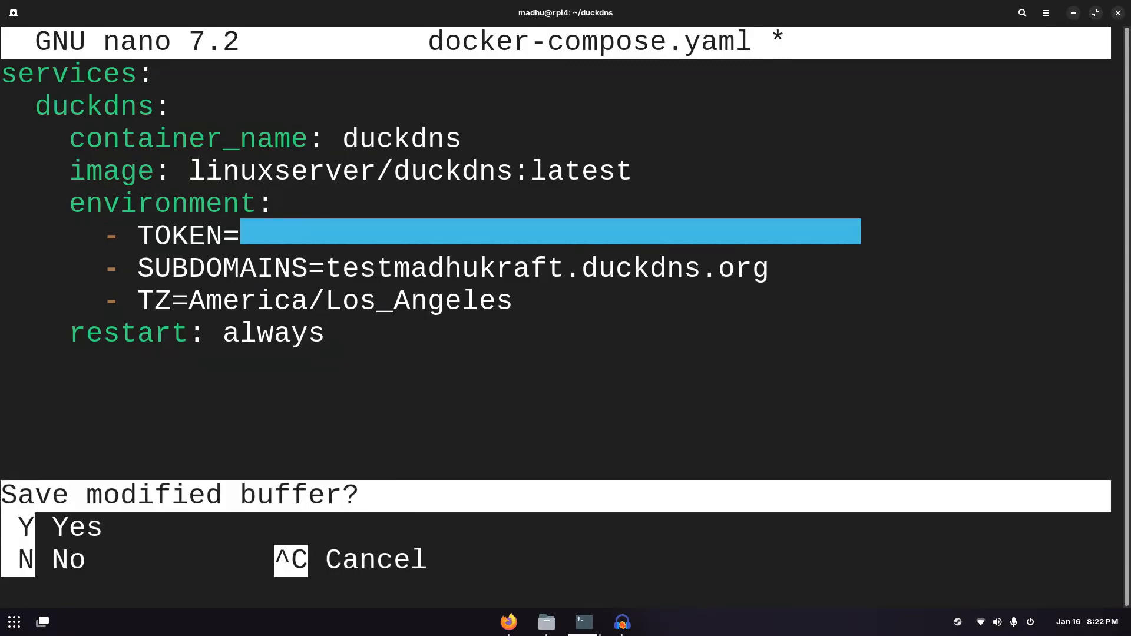
pyautogui.press('n')
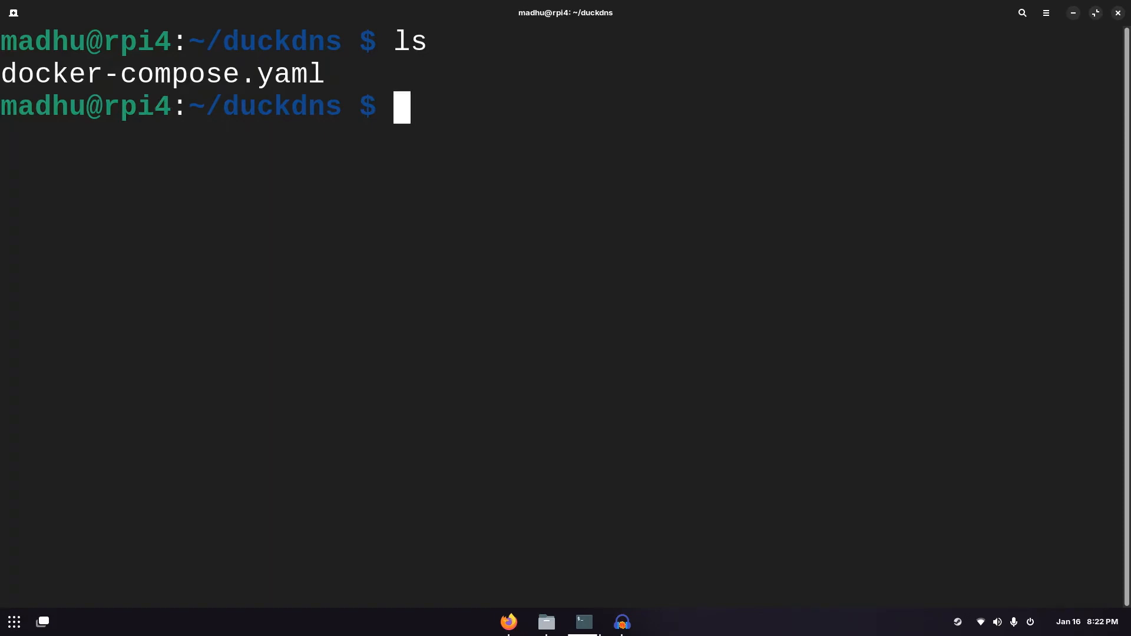
# Step: Run sudo docker-compose up -d with --force-recreate from ~/duckdns
pyautogui.write('sudo docker')
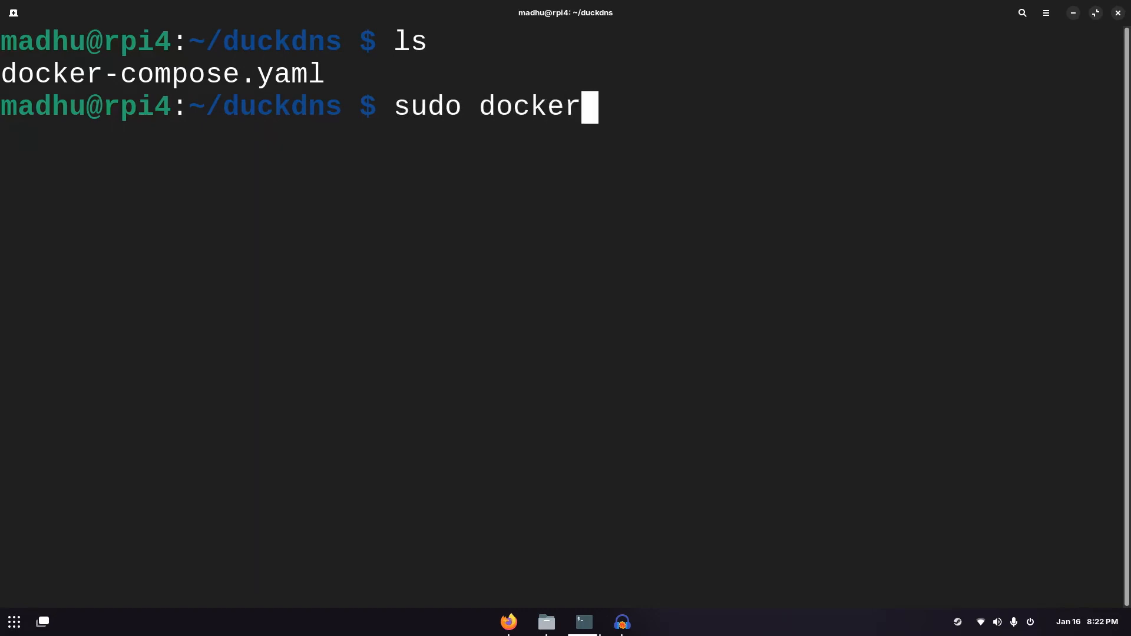
pyautogui.write('-compose')
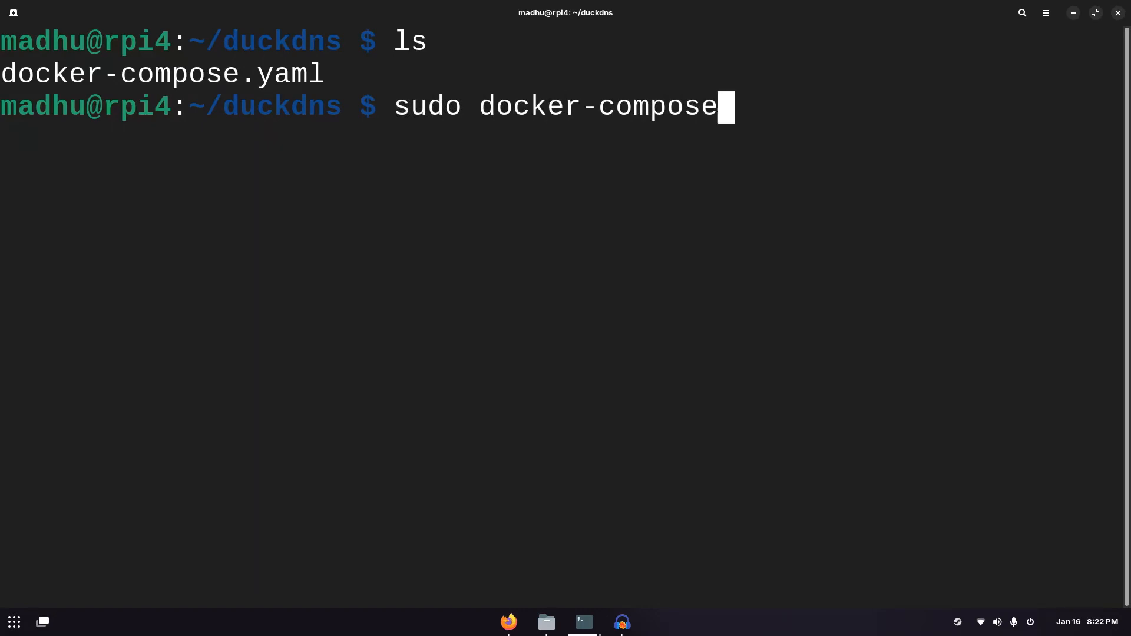
pyautogui.write('up -d')
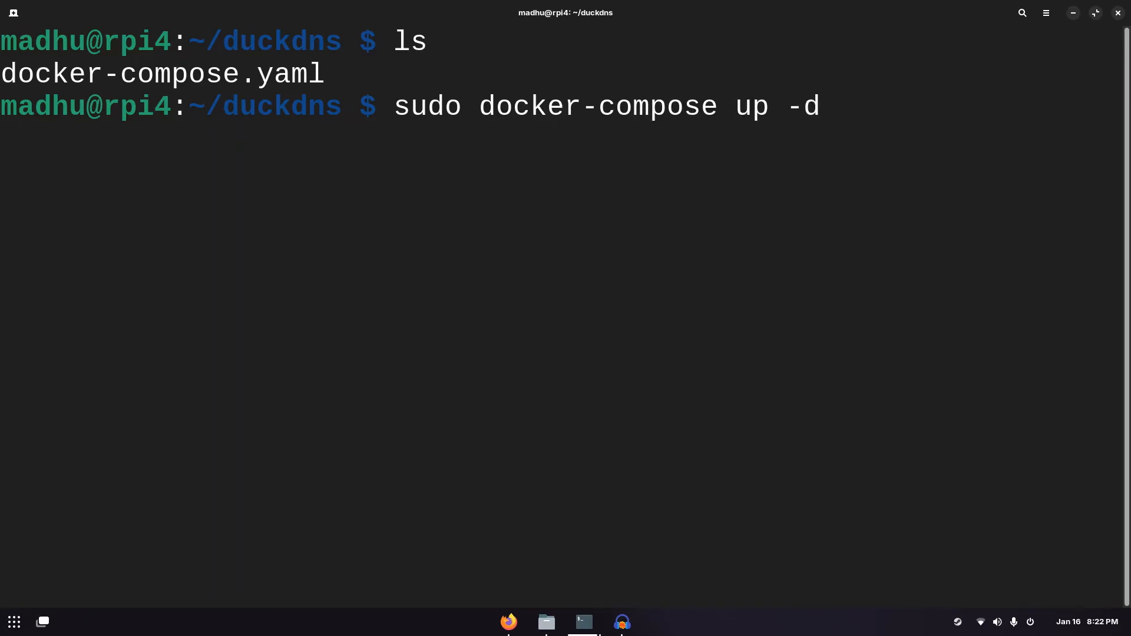
pyautogui.write('--force')
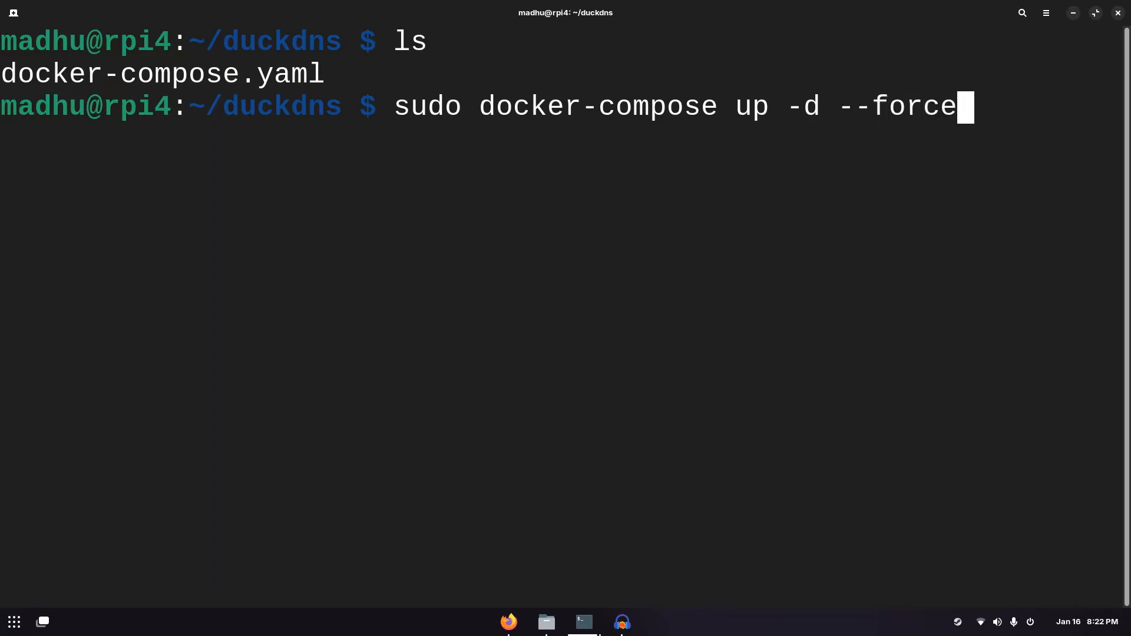
pyautogui.write('-recreate')
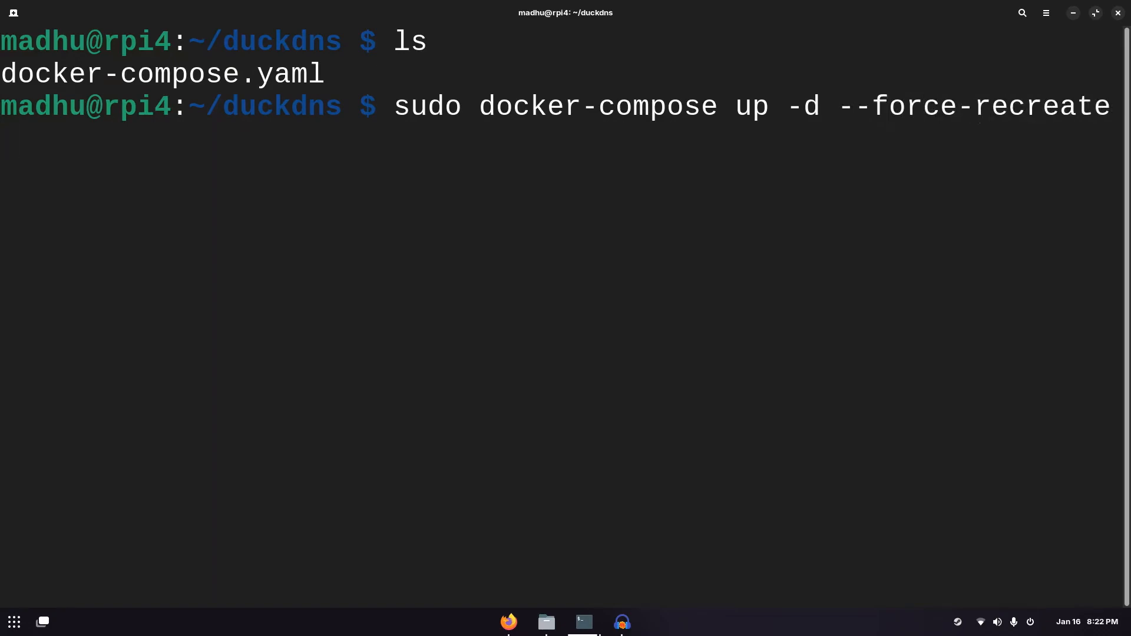
pyautogui.press('Return')
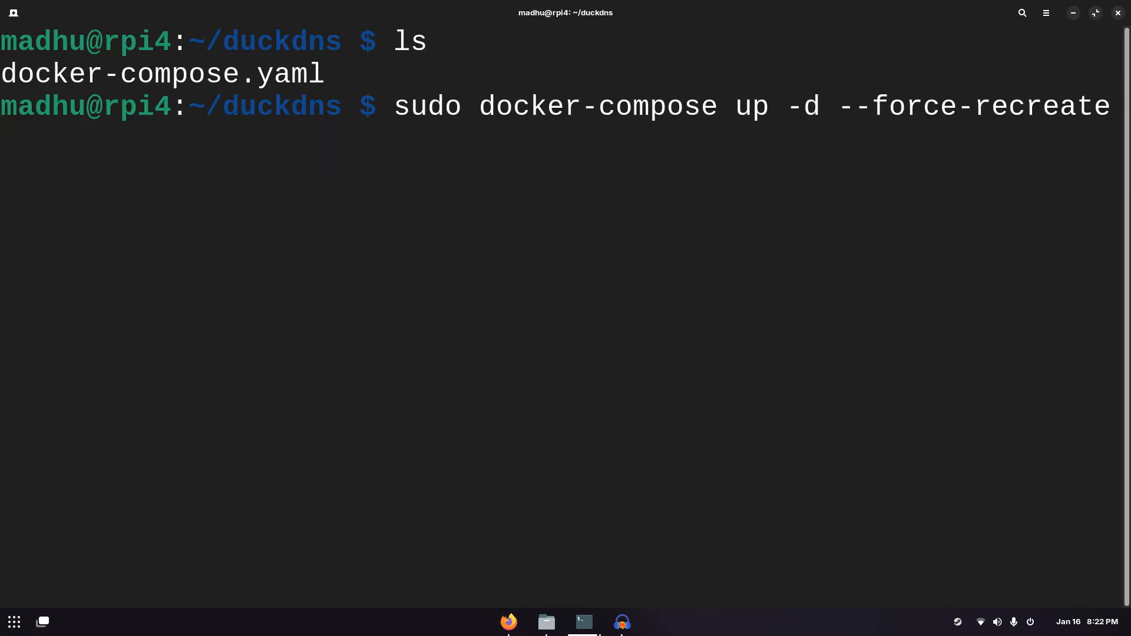
pyautogui.press('Return')
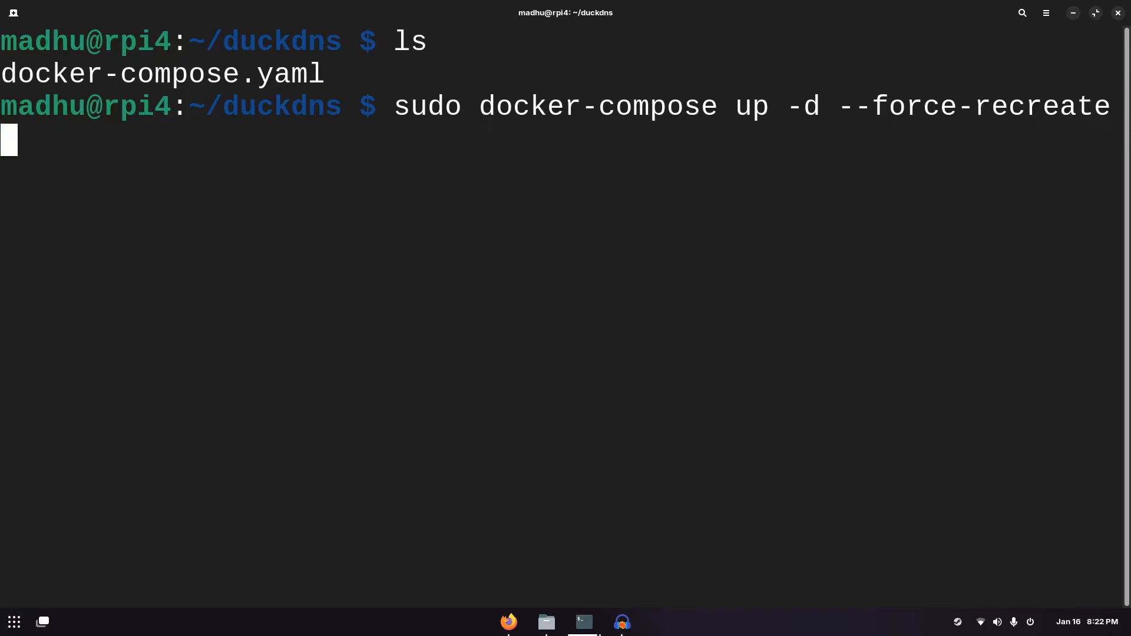
# Step: Rerun sudo docker-compose up -d to start the duckdns container in the background
pyautogui.press('BackSpace')
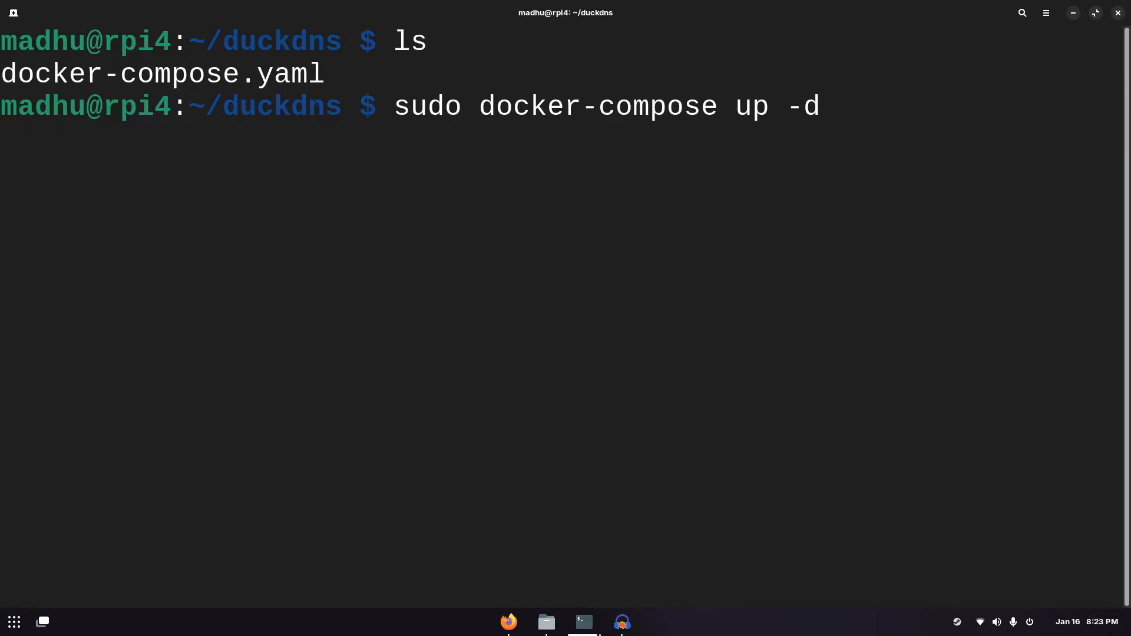
pyautogui.press('Return')
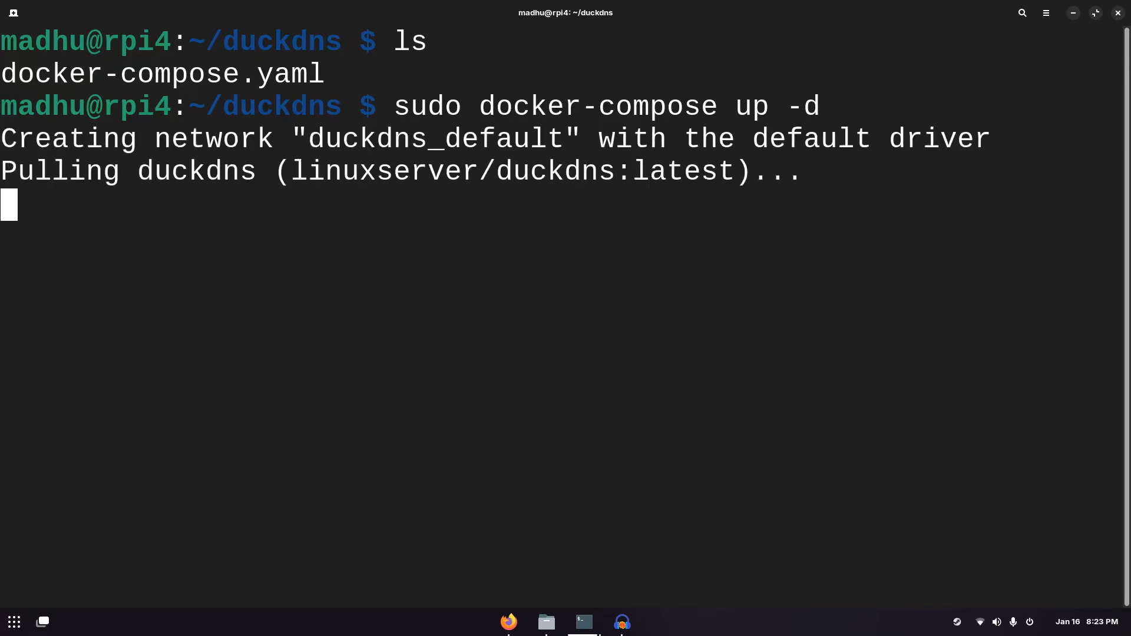